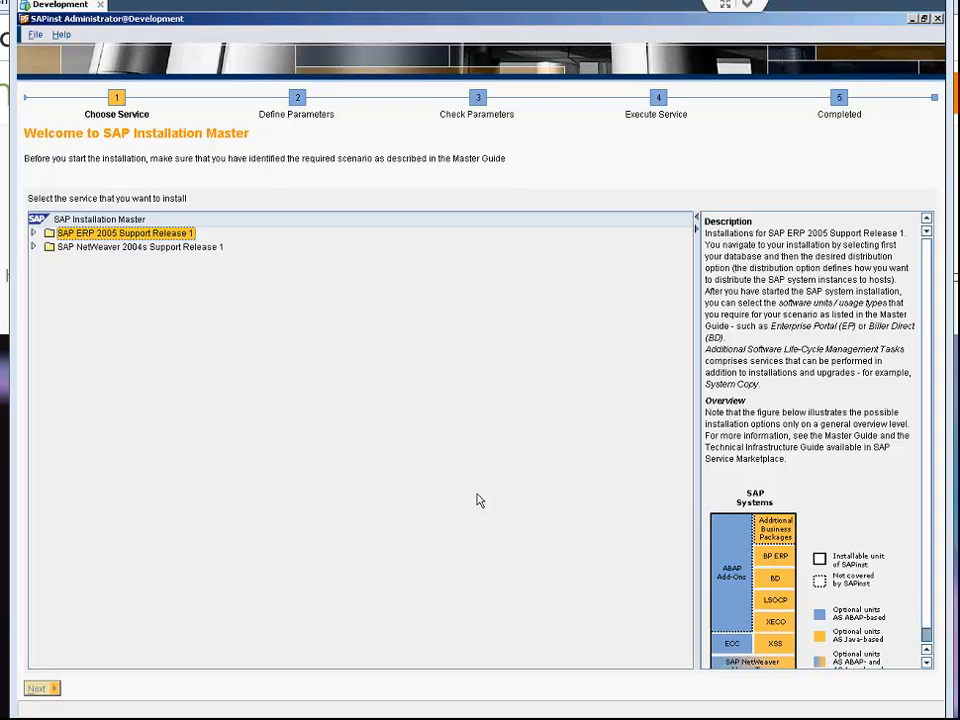
mouse_move(18, 215)
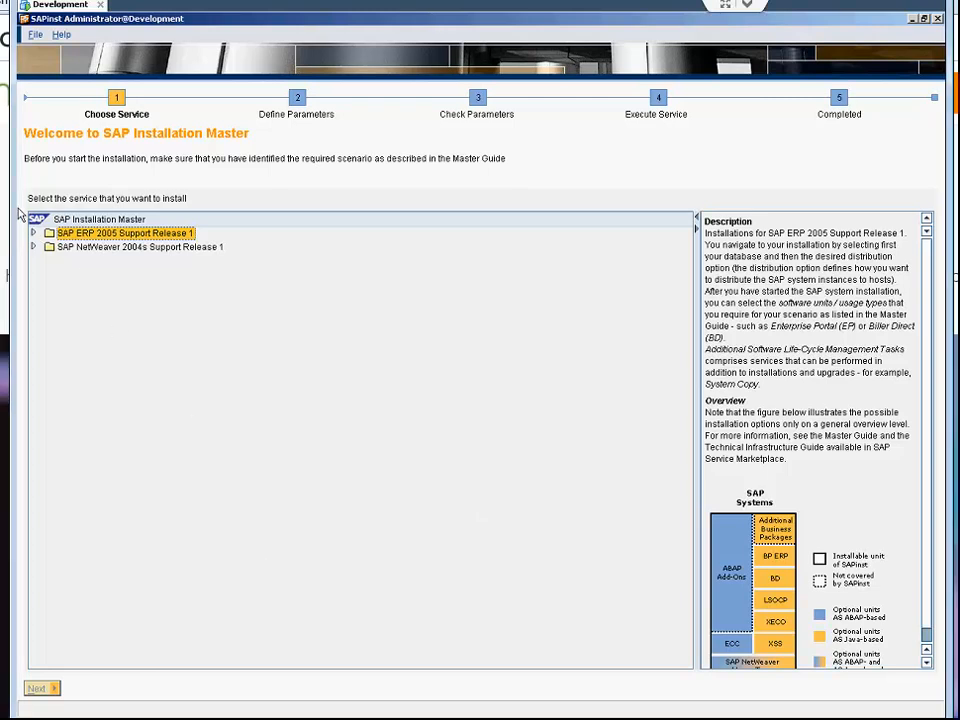
mouse_move(42, 240)
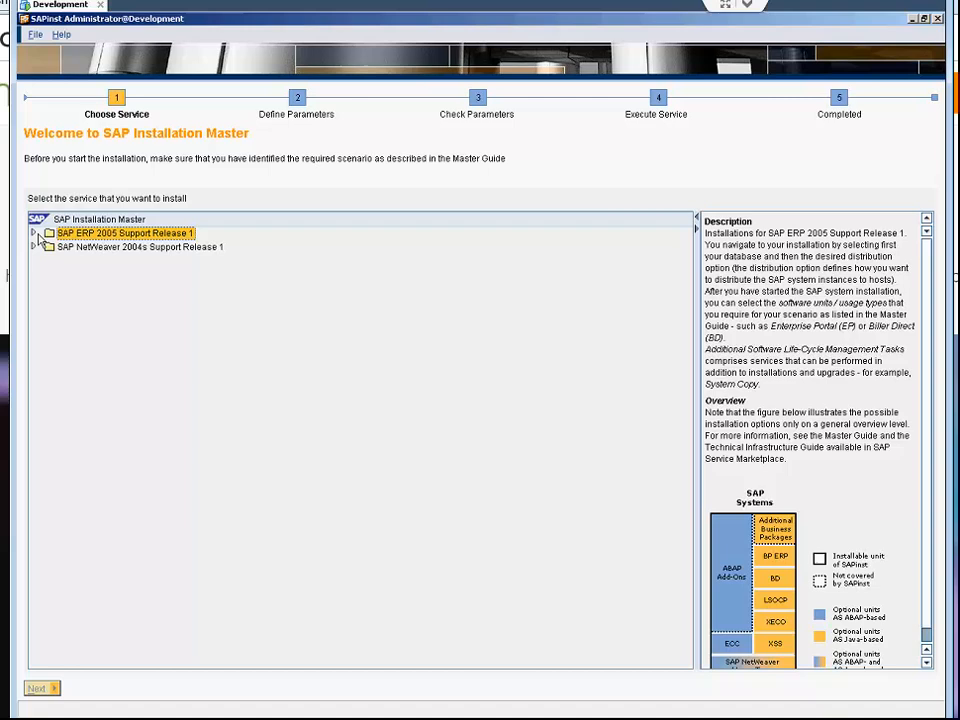
Pick Central System Installation under SAP ERP 2005 SR1 > SAP Systems > Oracle > Central System
left_click(33, 233)
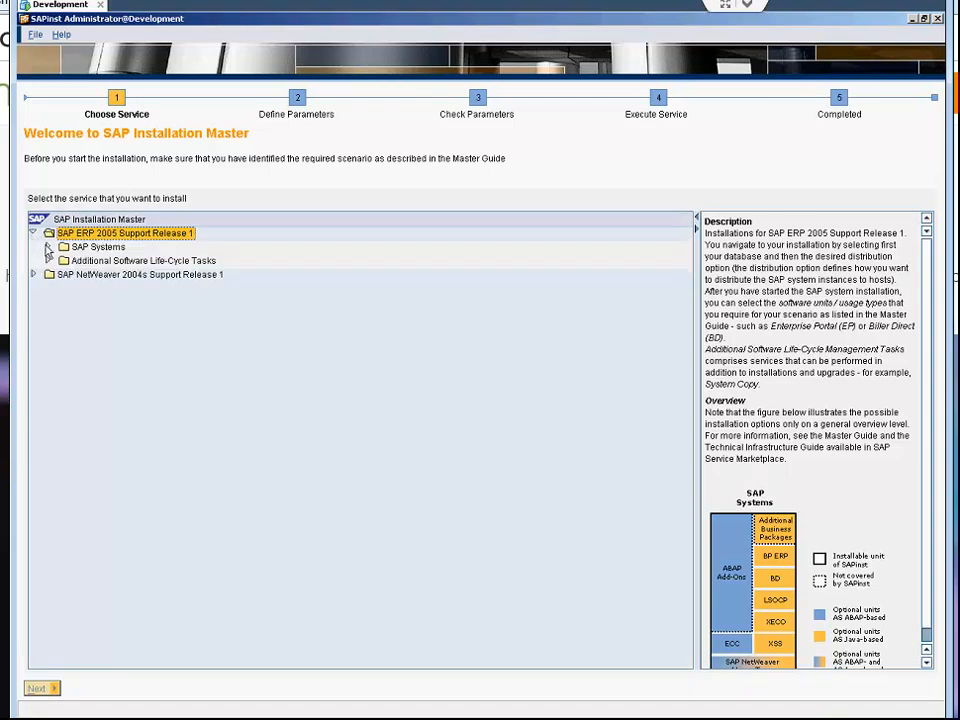
left_click(47, 246)
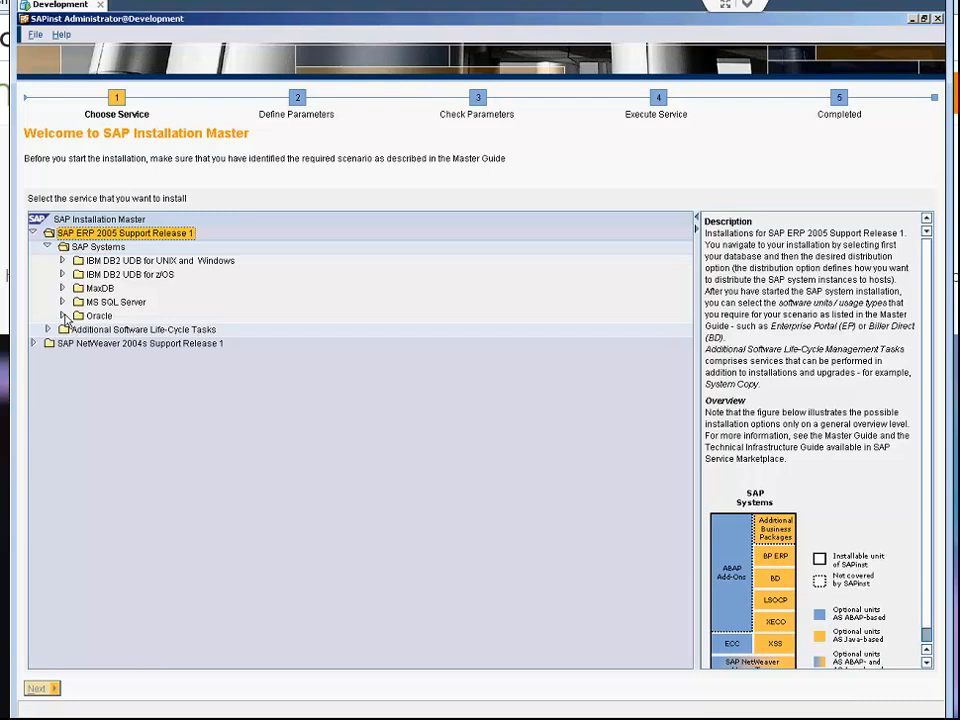
left_click(77, 315)
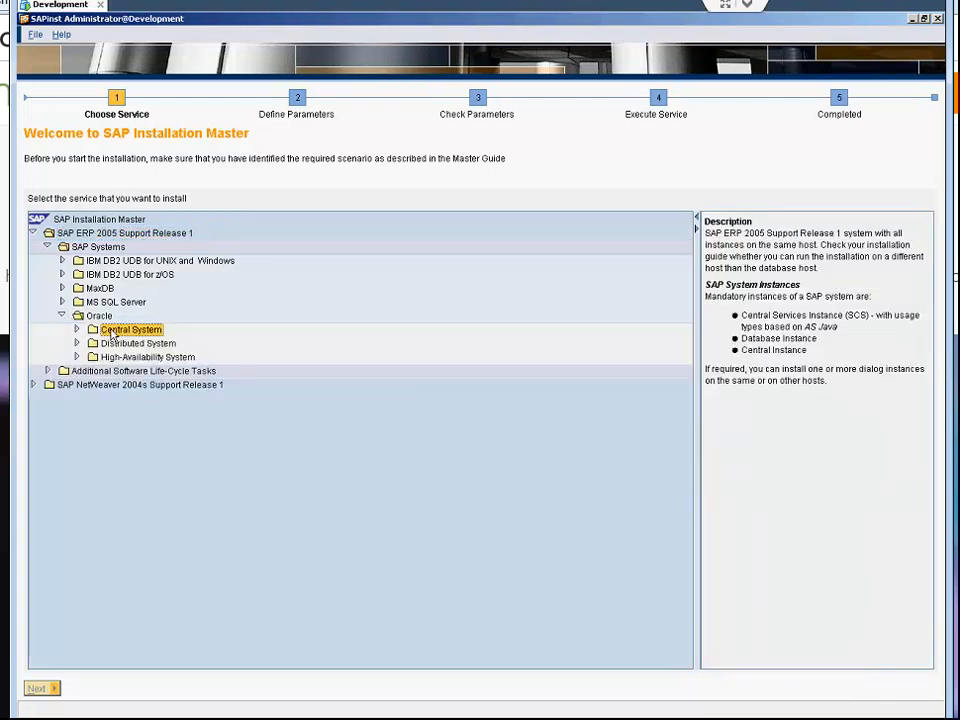
left_click(130, 329)
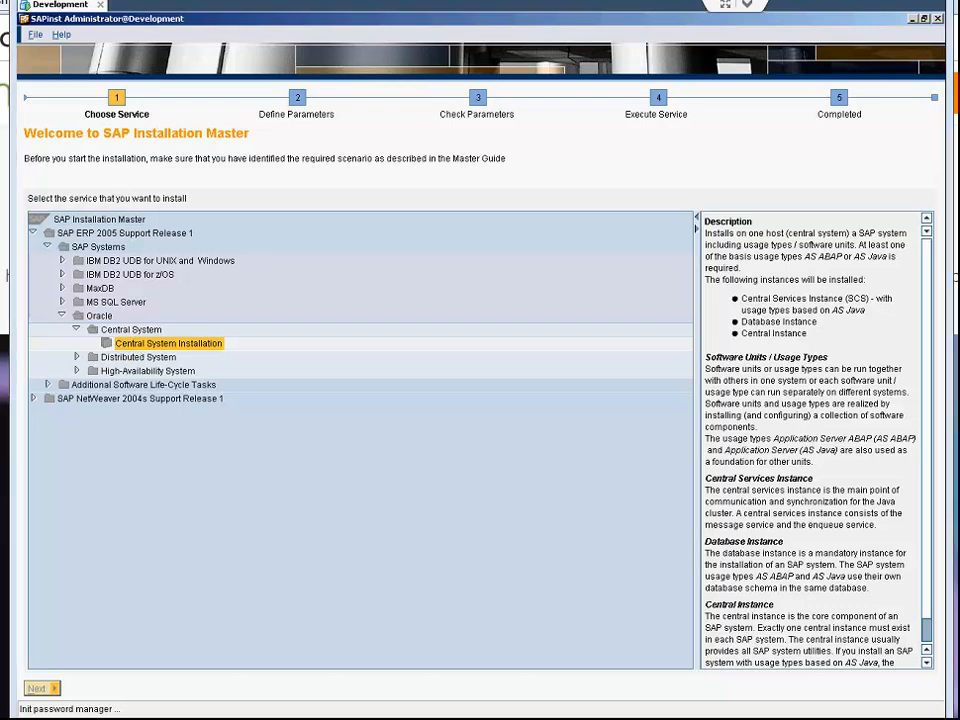
Advance to software units and tick Enterprise Portal (EP) under Additional NetWeaver Software Units
left_click(40, 688)
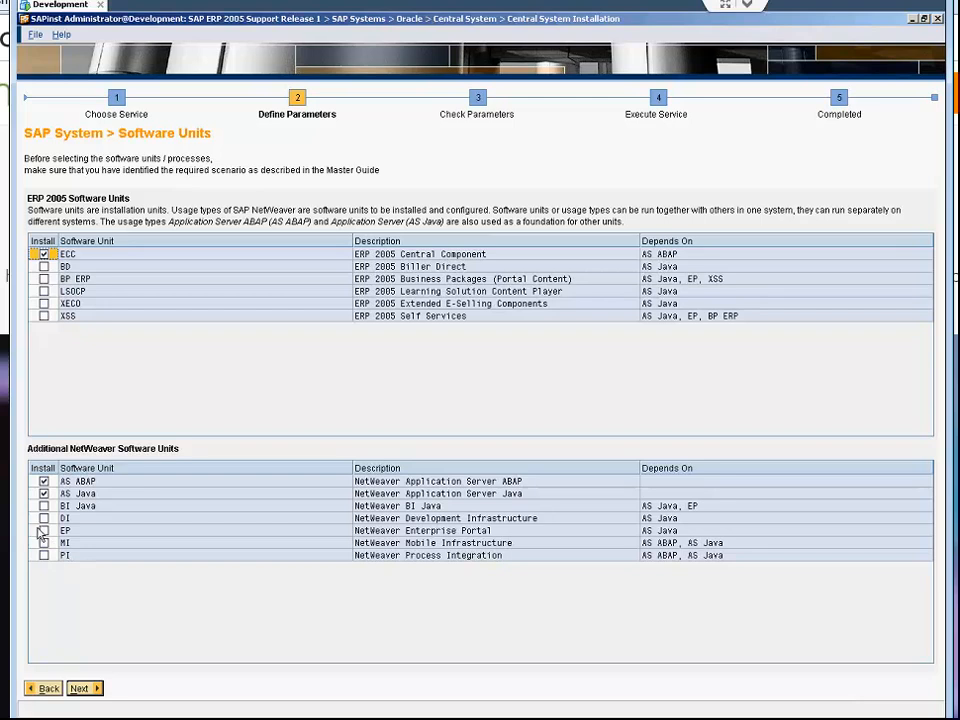
left_click(43, 530)
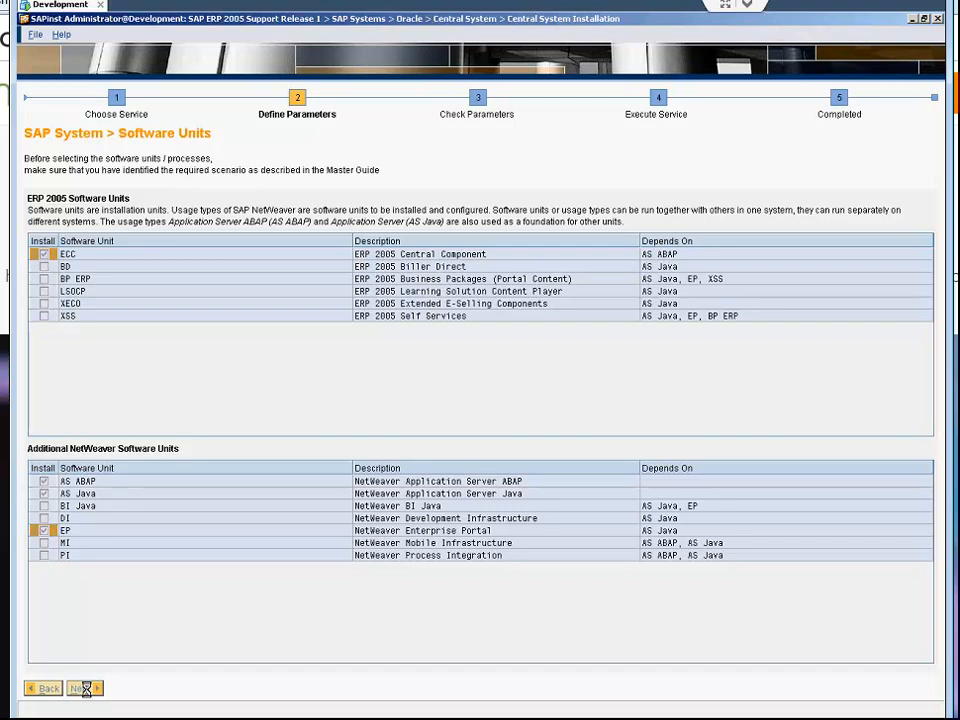
Point the Java Component NW2004sSR1 package to E:\EC\NW_JAVA\51031693\LABEL.ASC
left_click(80, 688)
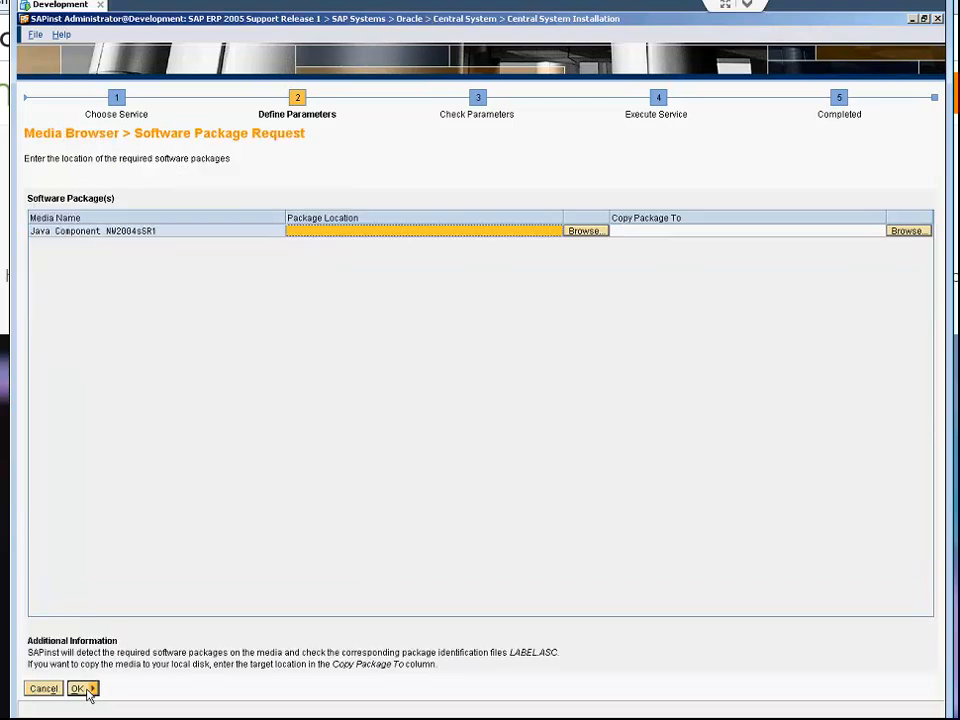
mouse_move(593, 235)
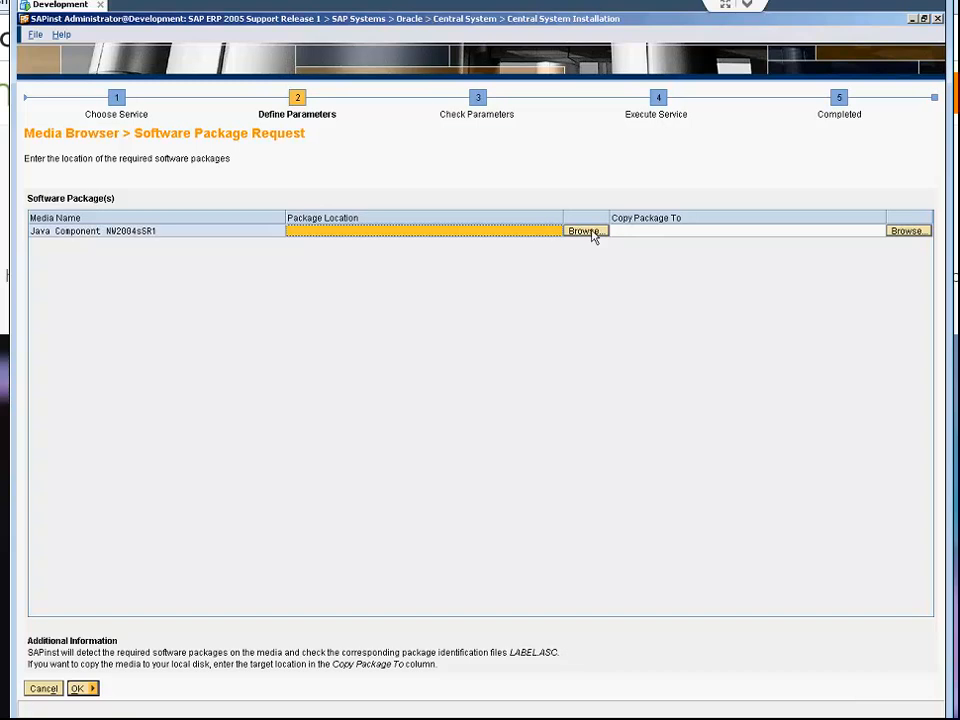
left_click(584, 231)
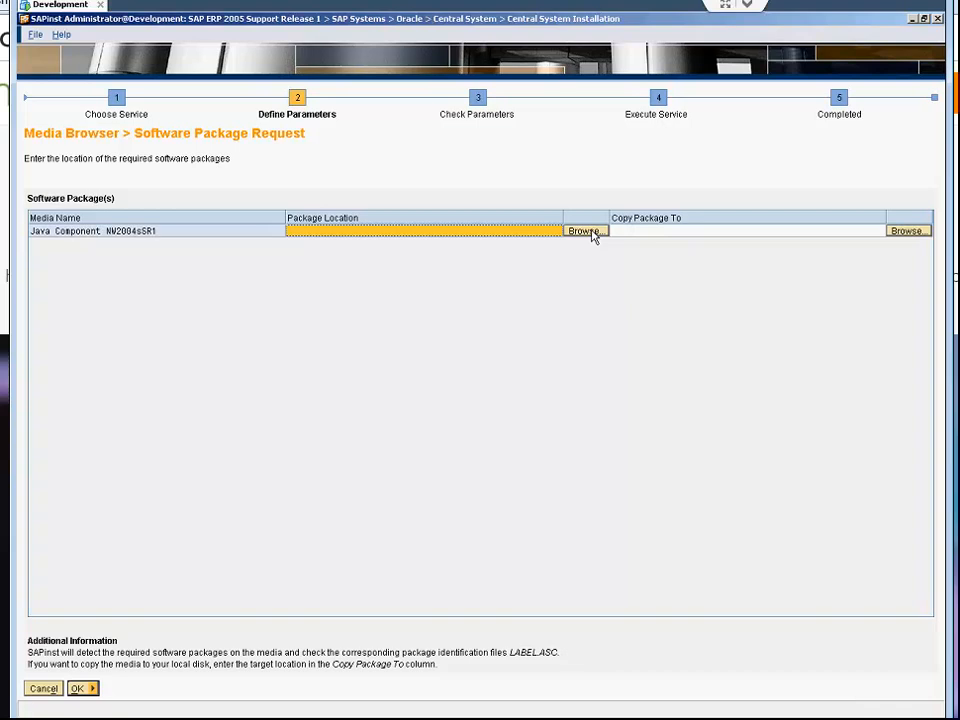
left_click(584, 231)
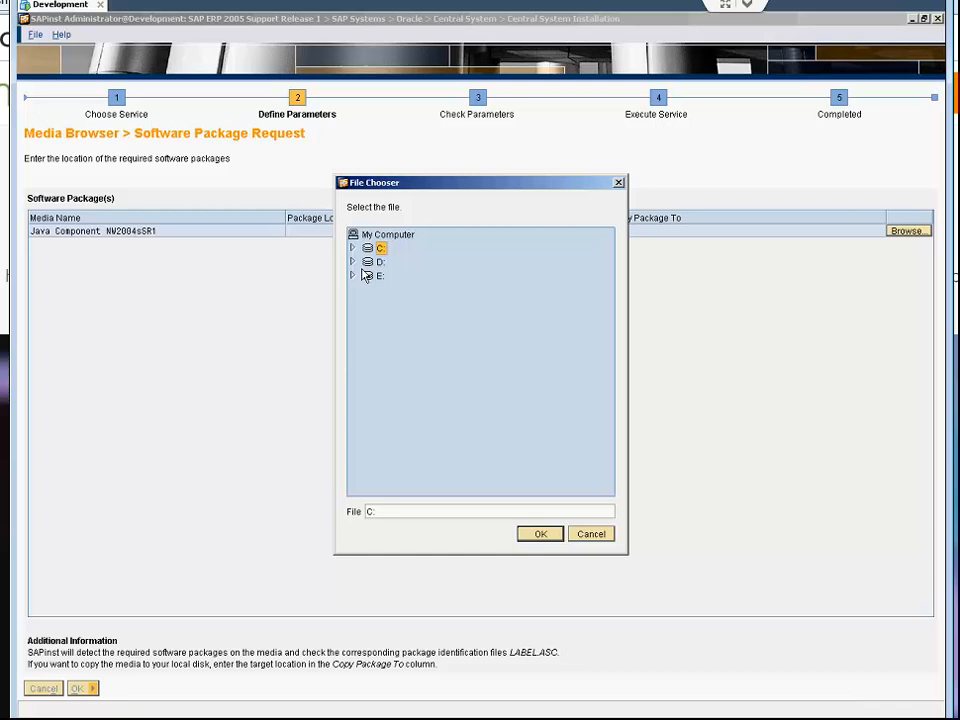
left_click(353, 275)
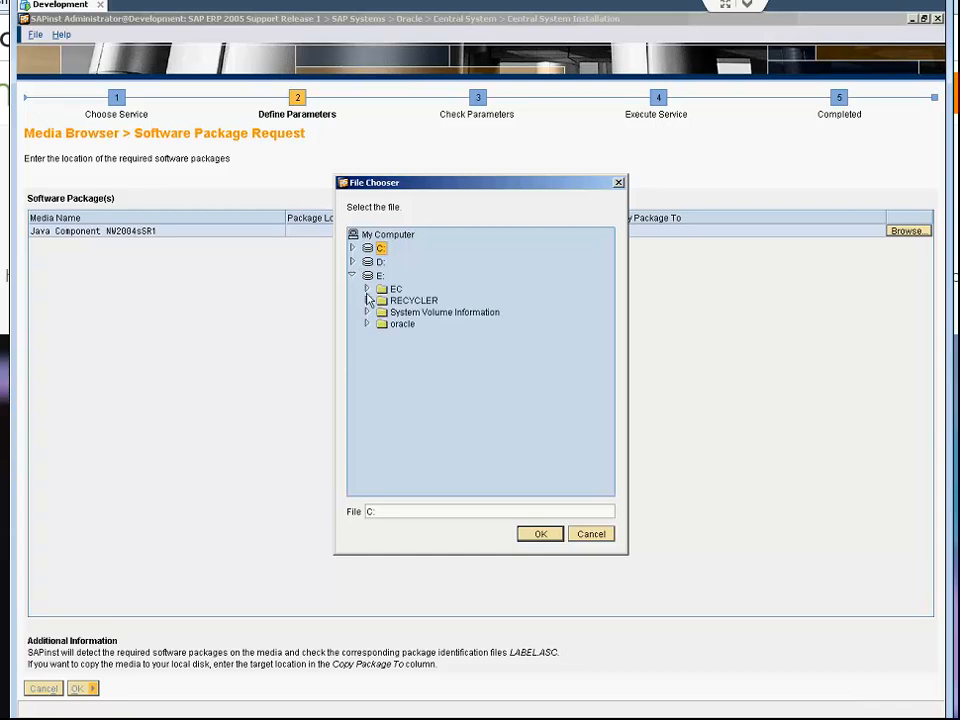
left_click(367, 289)
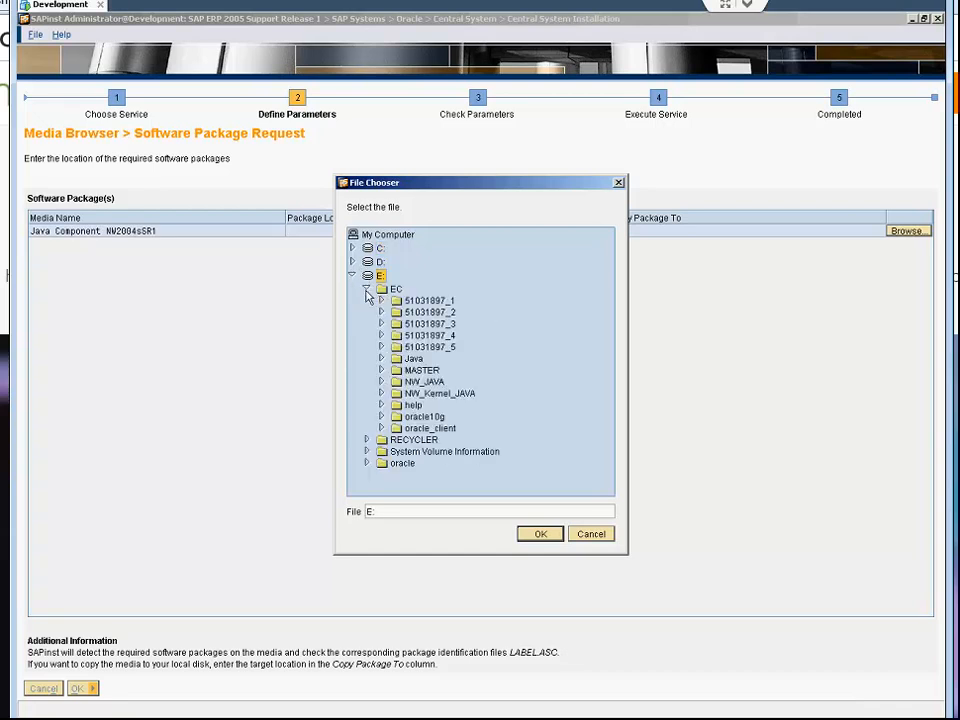
mouse_move(388, 388)
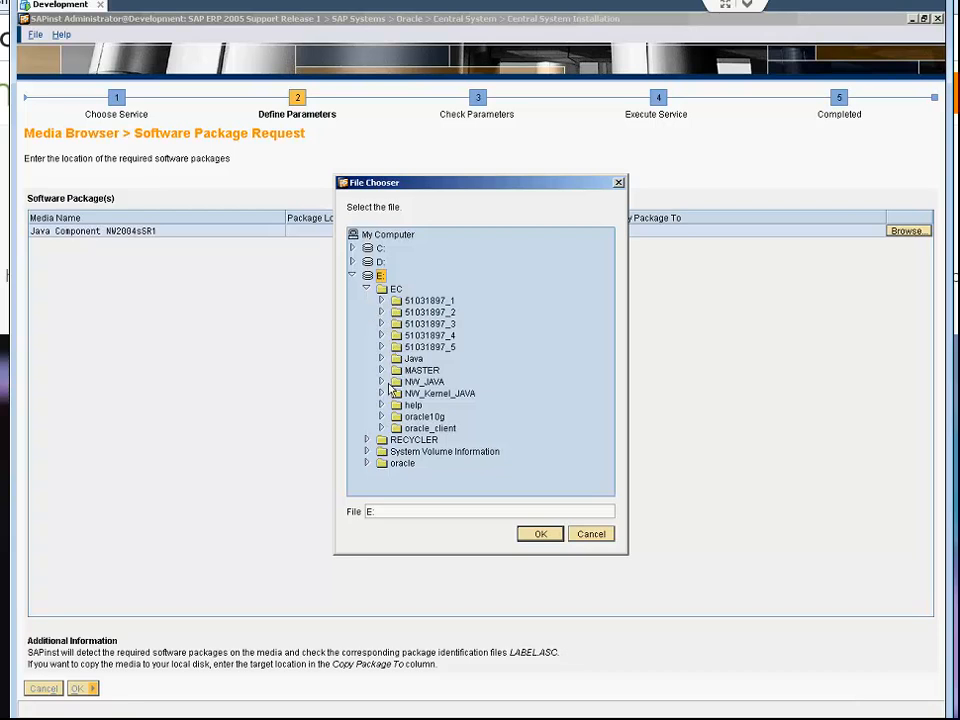
left_click(381, 381)
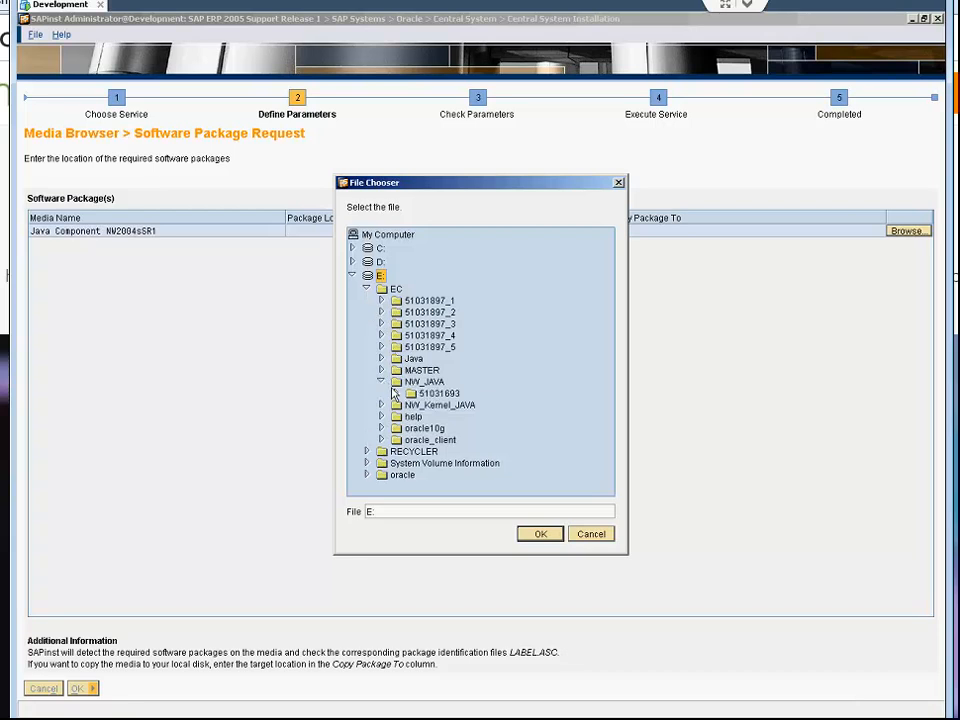
left_click(424, 381)
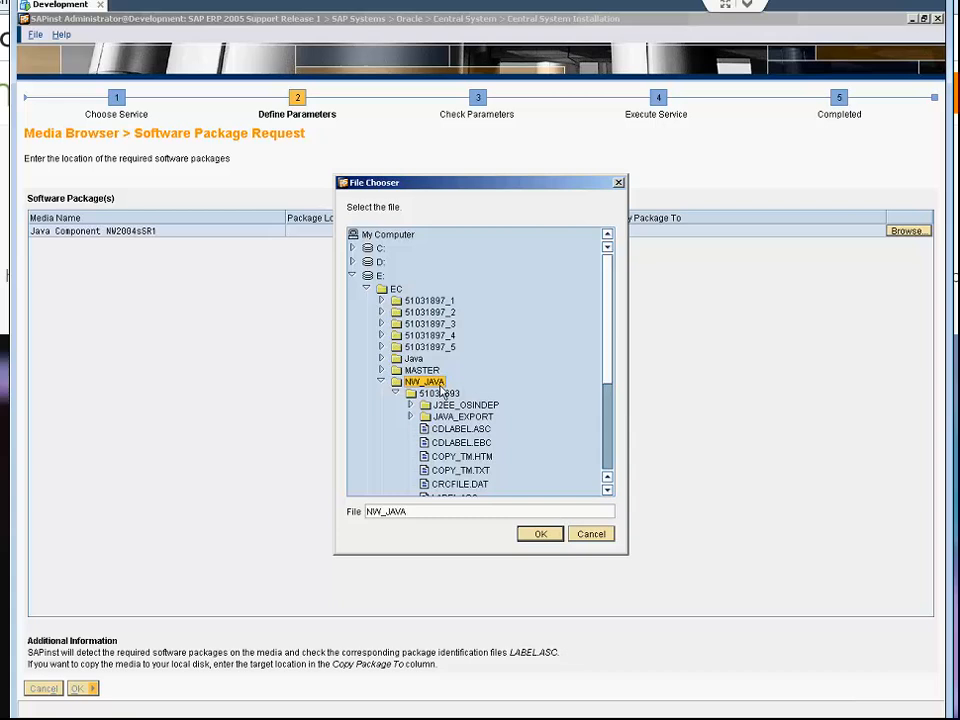
left_click(438, 393)
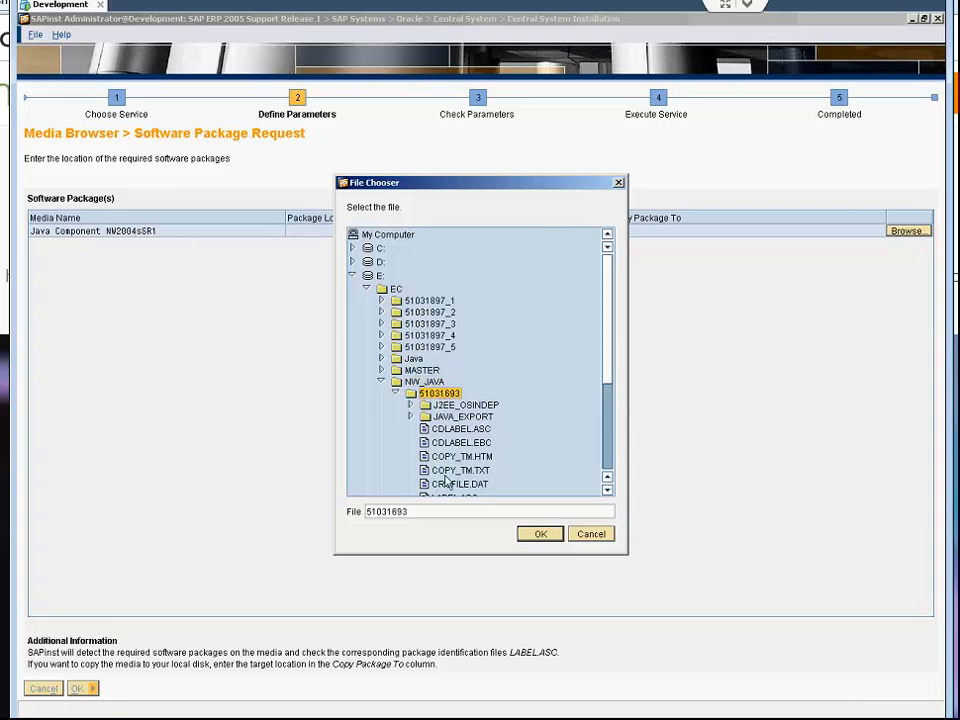
mouse_move(615, 367)
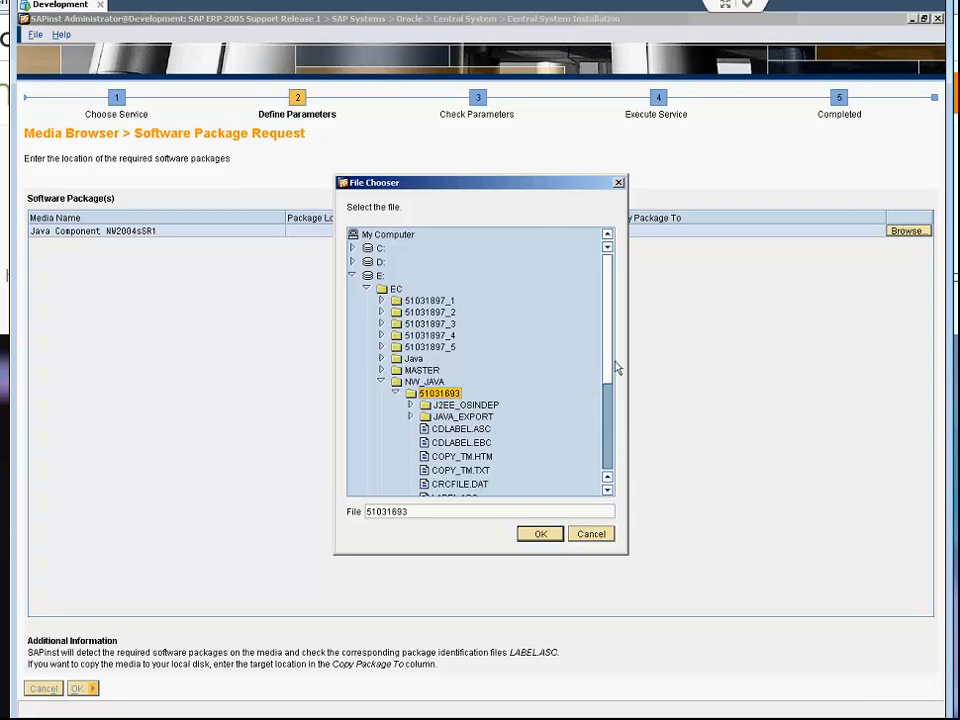
scroll("down", 3)
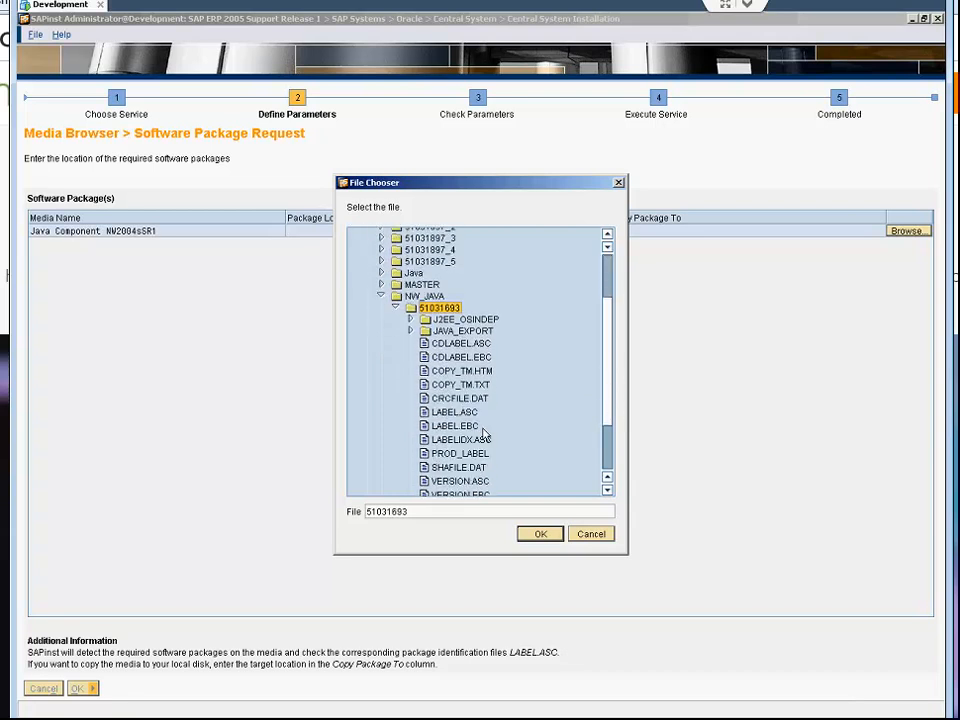
left_click(454, 411)
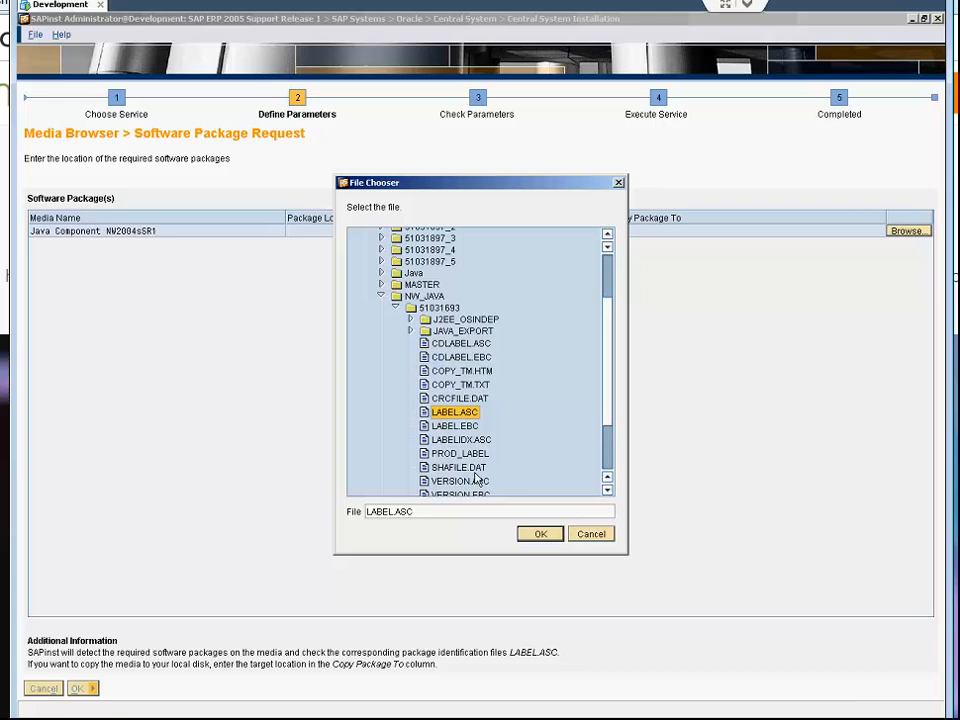
left_click(539, 533)
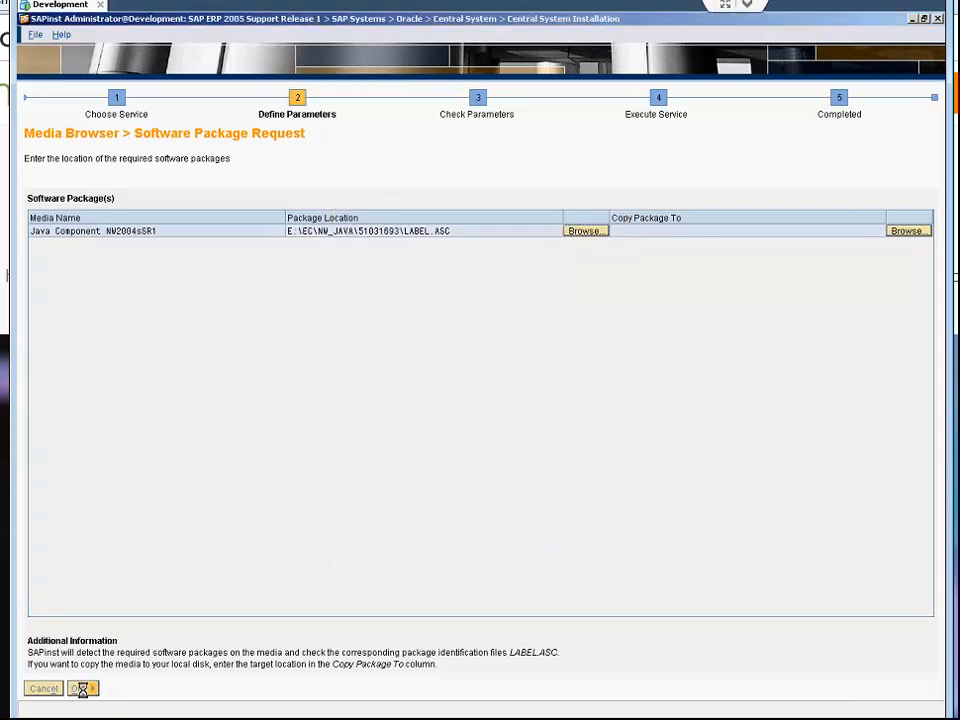
Accept the media location, enter SAP System ID DV1, and submit the general parameters
left_click(80, 688)
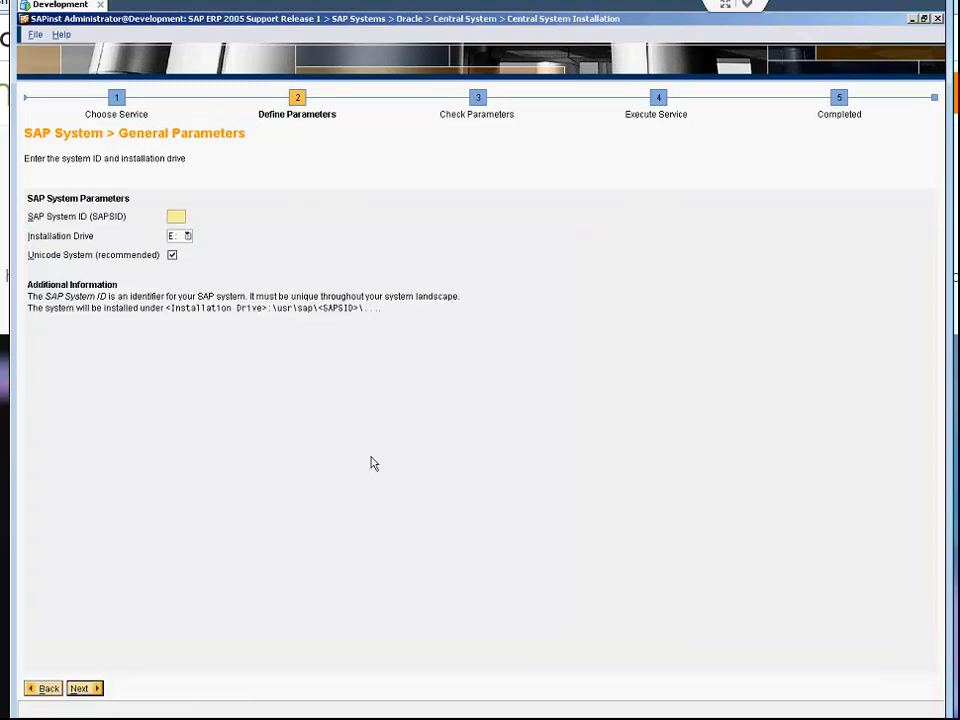
mouse_move(312, 370)
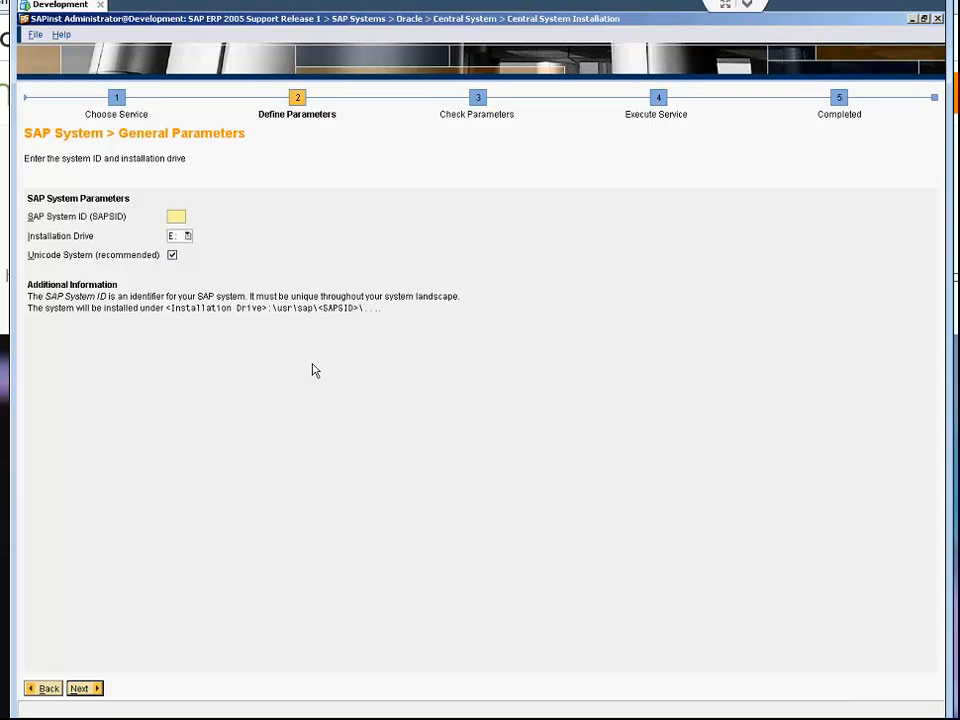
type("DV1")
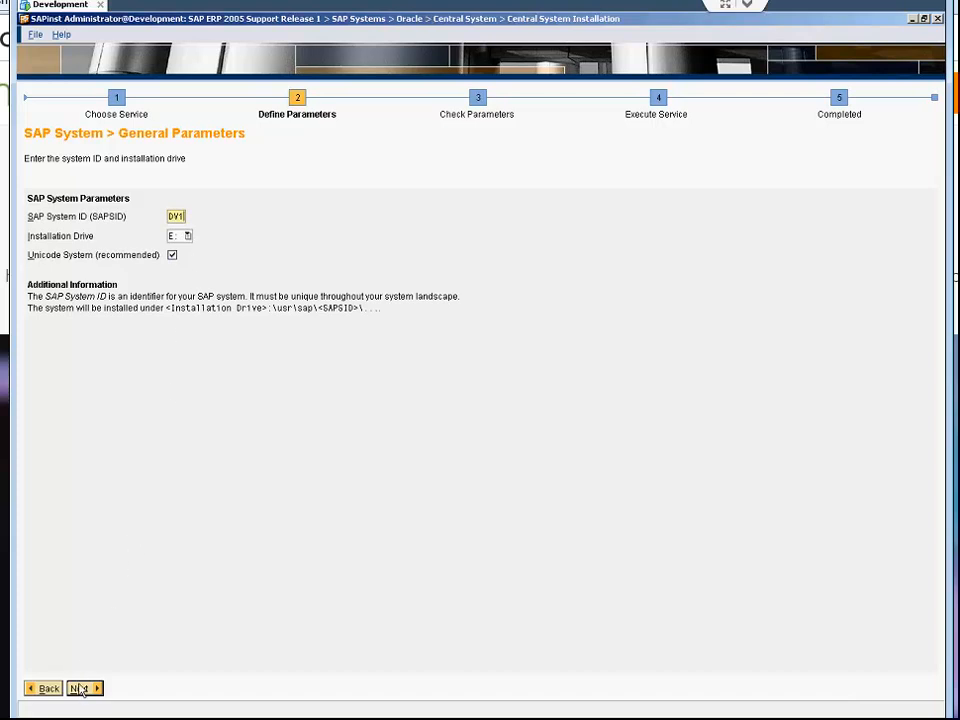
left_click(82, 688)
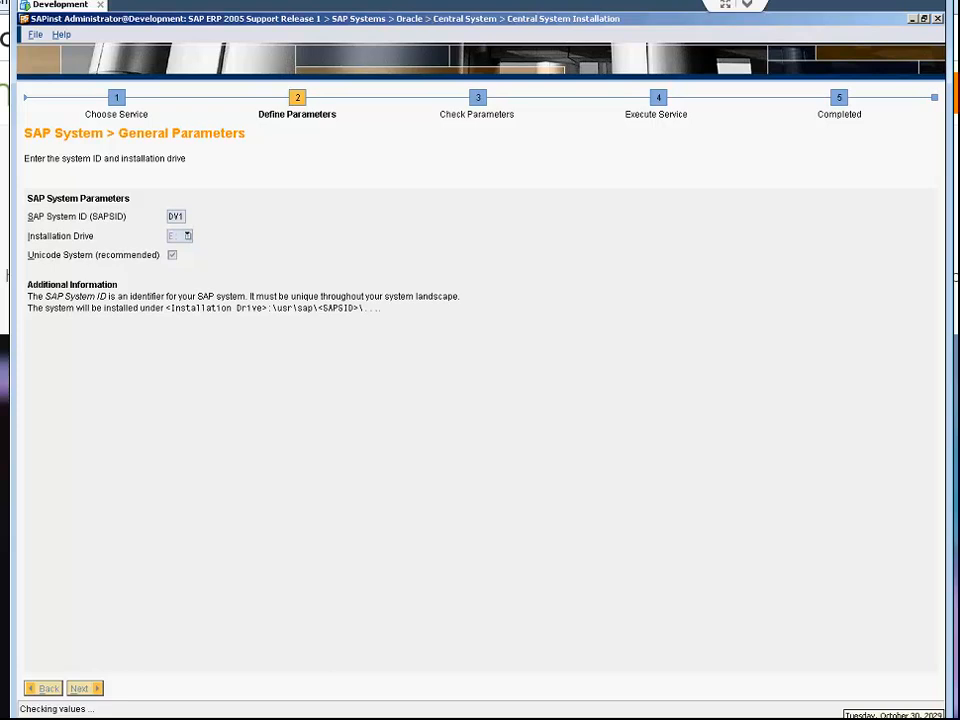
Enter and confirm the master password, then continue to the OS user passwords
left_click(84, 688)
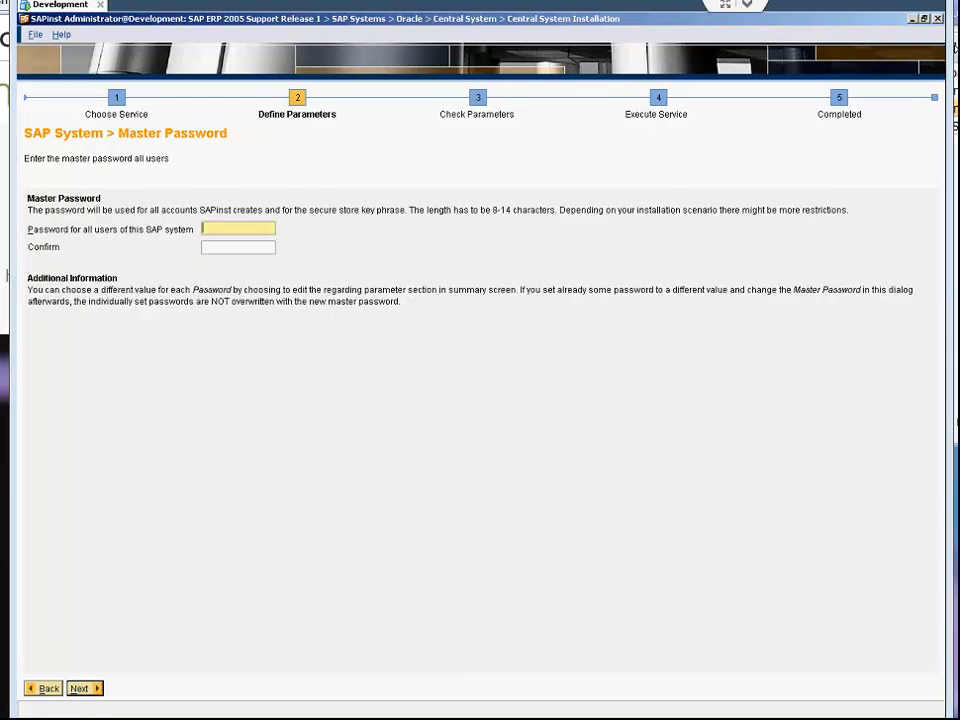
left_click(238, 229)
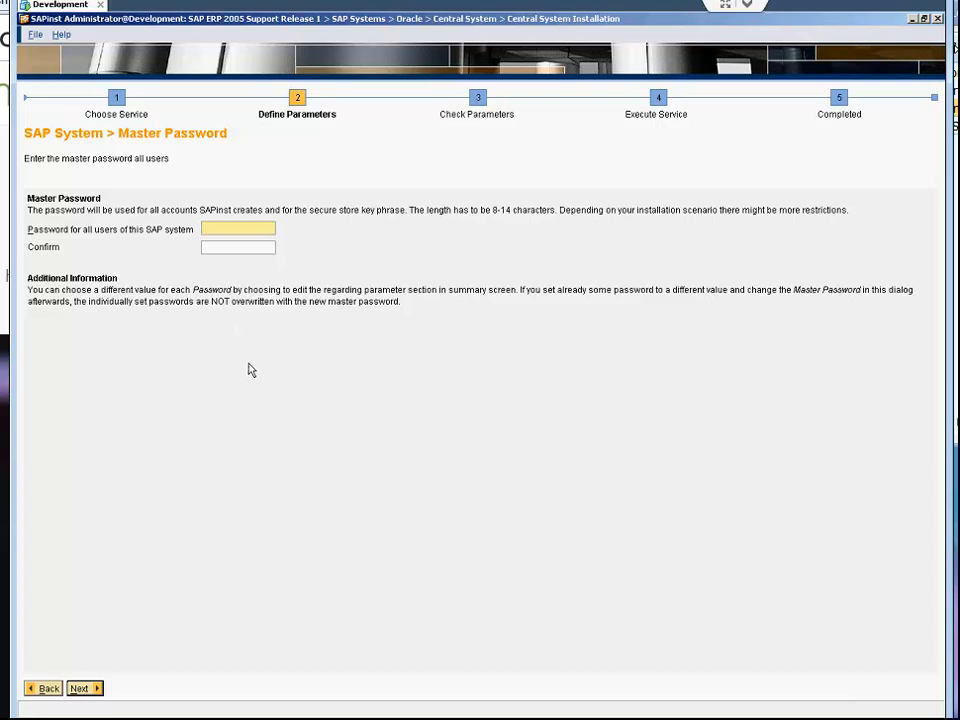
mouse_move(251, 373)
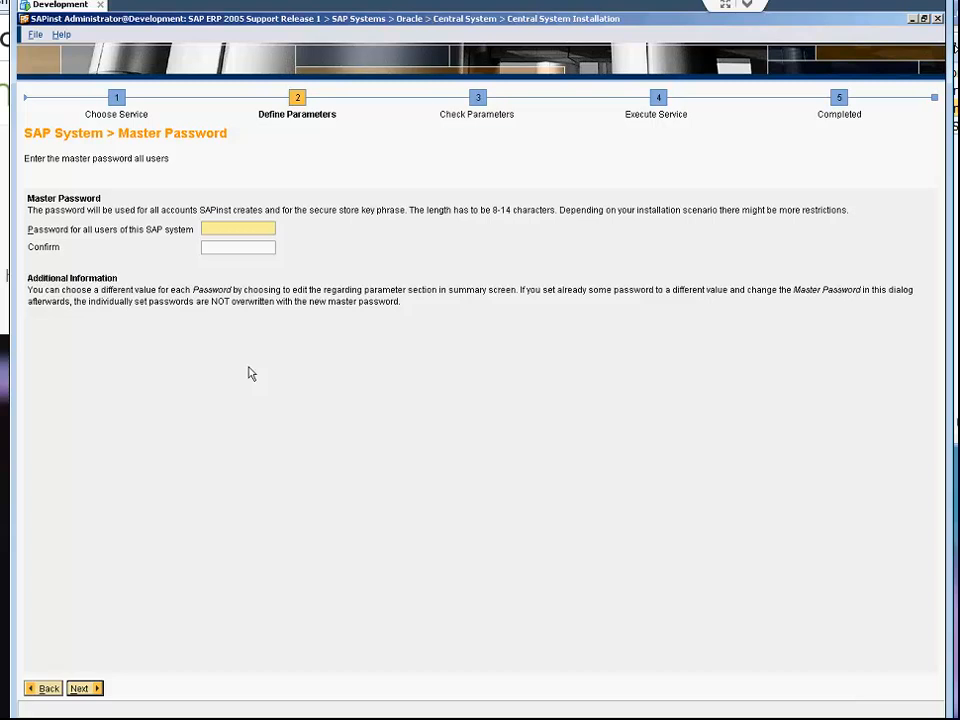
type("****")
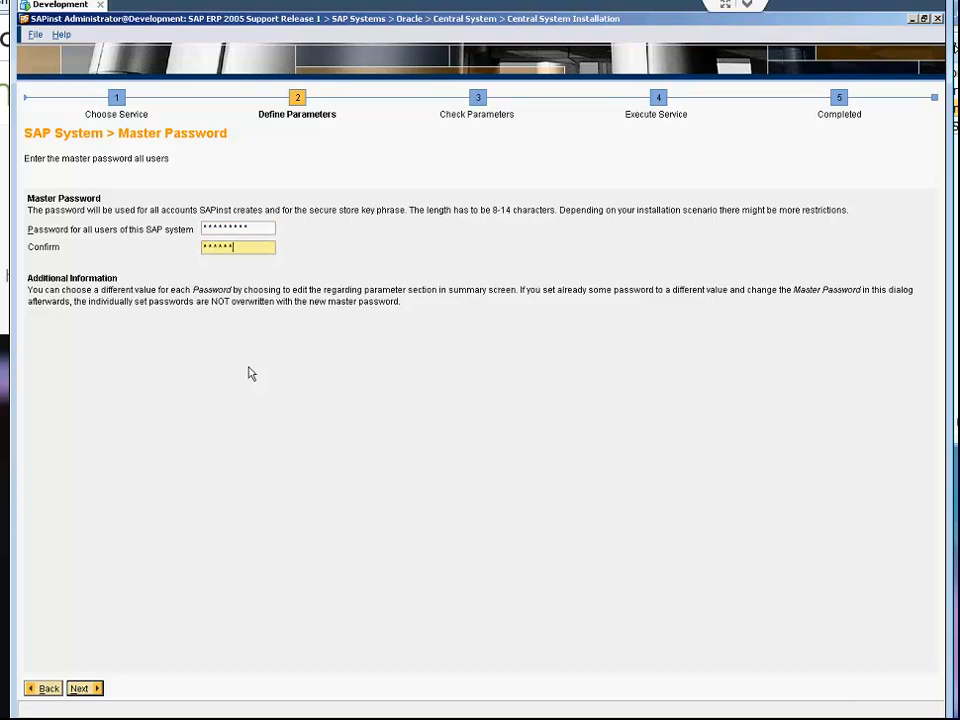
left_click(80, 688)
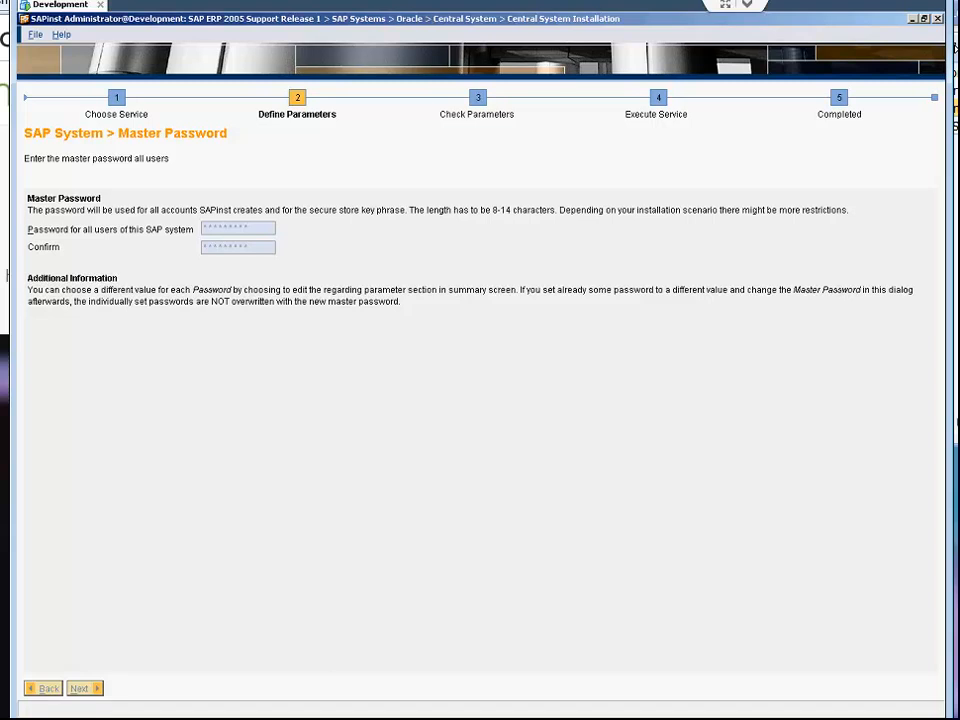
left_click(82, 688)
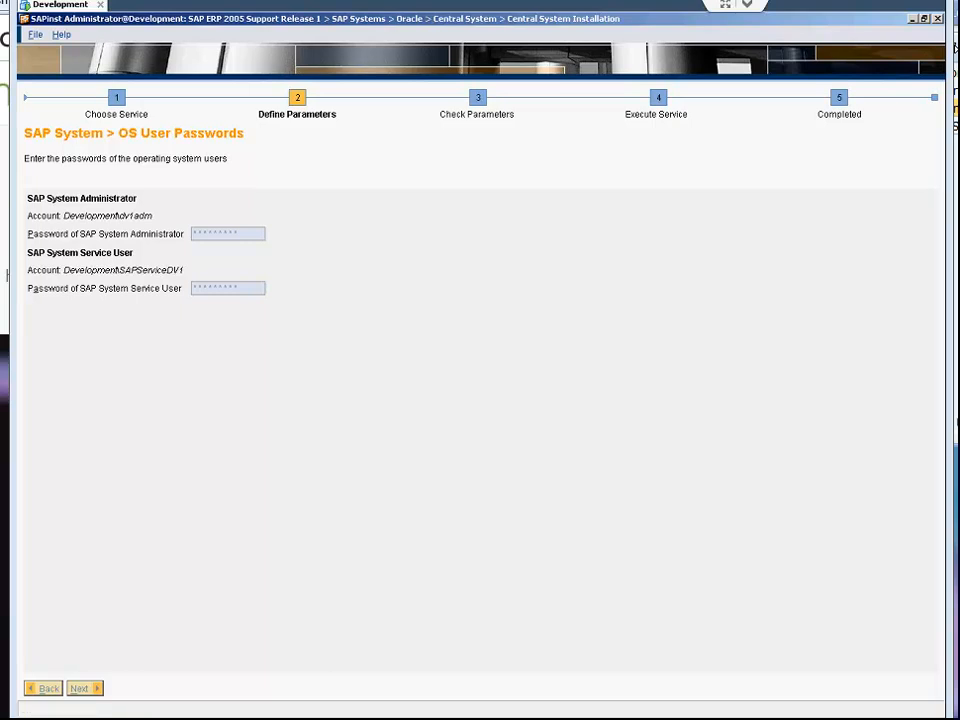
Accept OS user passwords, enter Database ID DV1, and continue to the package check
left_click(83, 688)
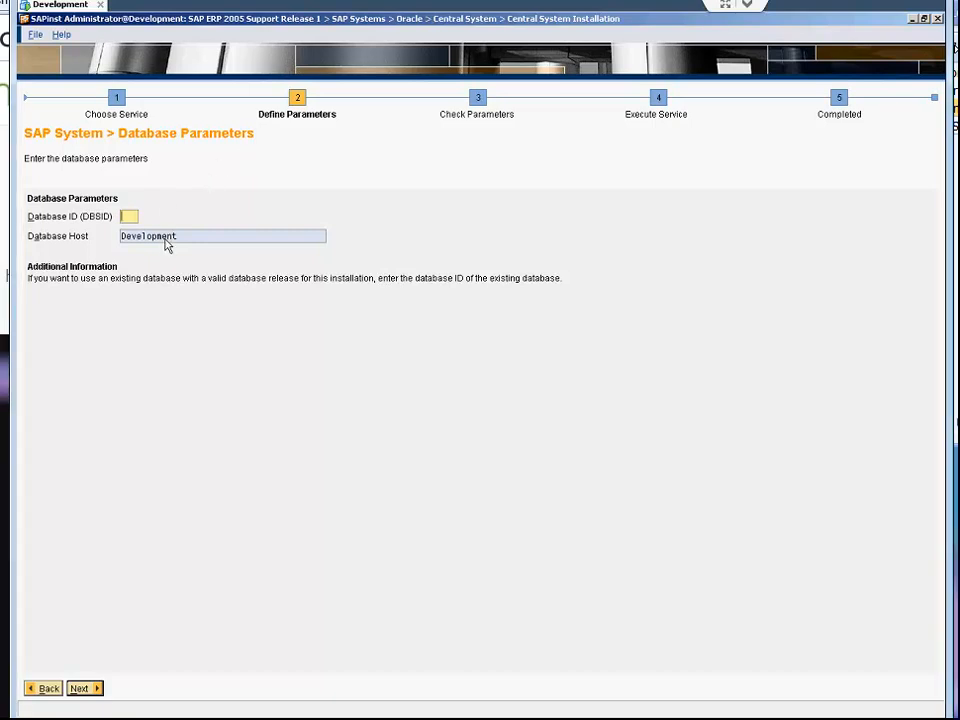
left_click(128, 216)
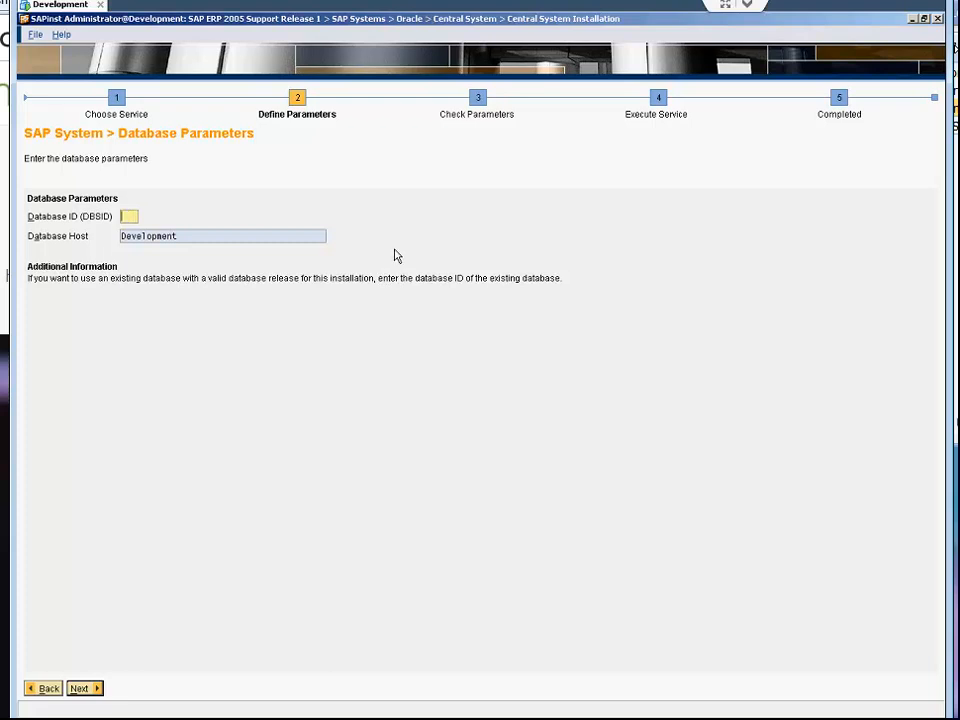
type("DV")
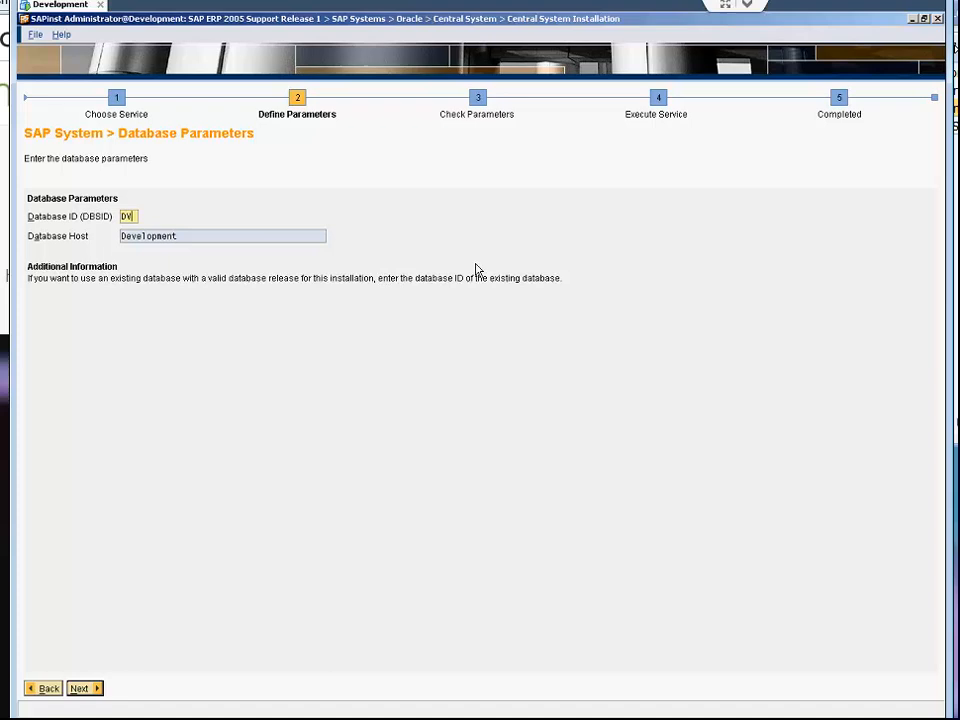
type("1")
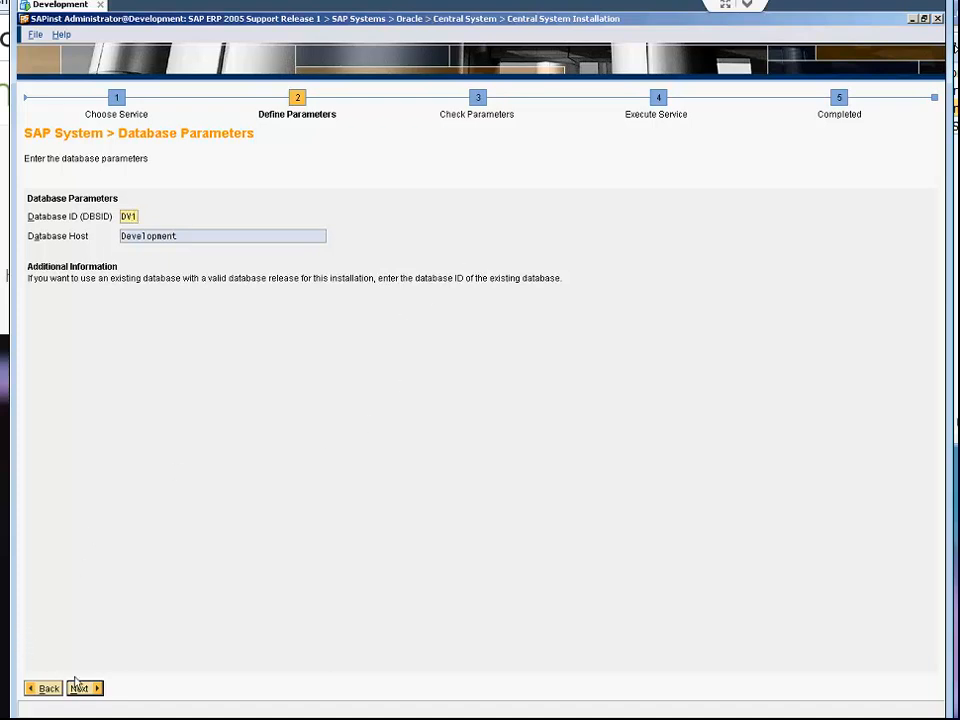
left_click(82, 688)
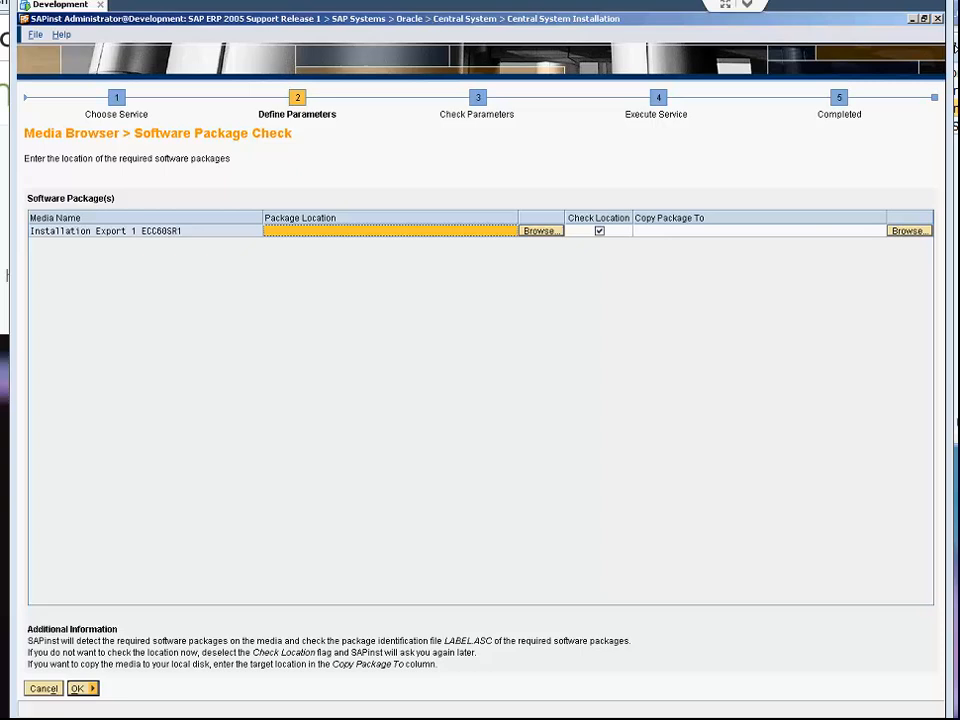
mouse_move(531, 219)
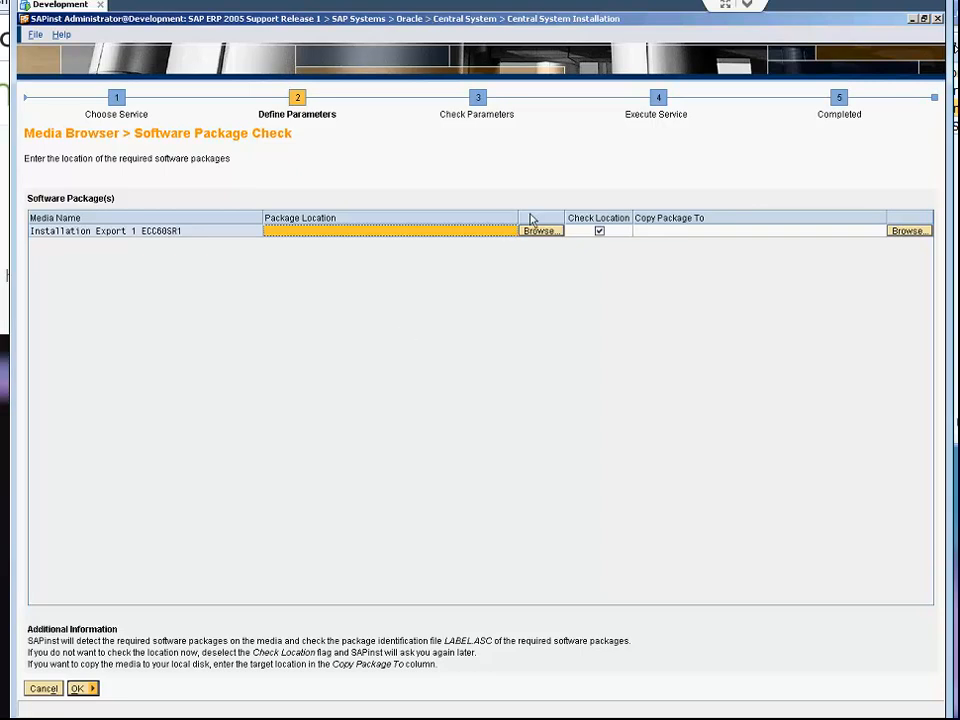
Set the Installation Export 1 location to E:\EC\51031897_1\EXP1
left_click(540, 231)
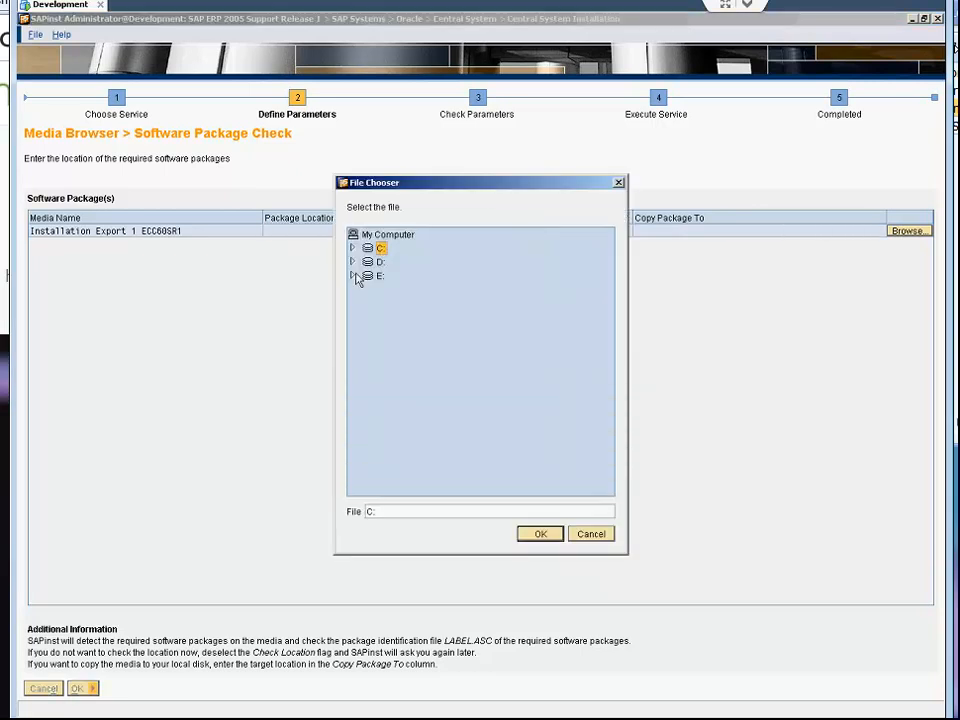
left_click(353, 275)
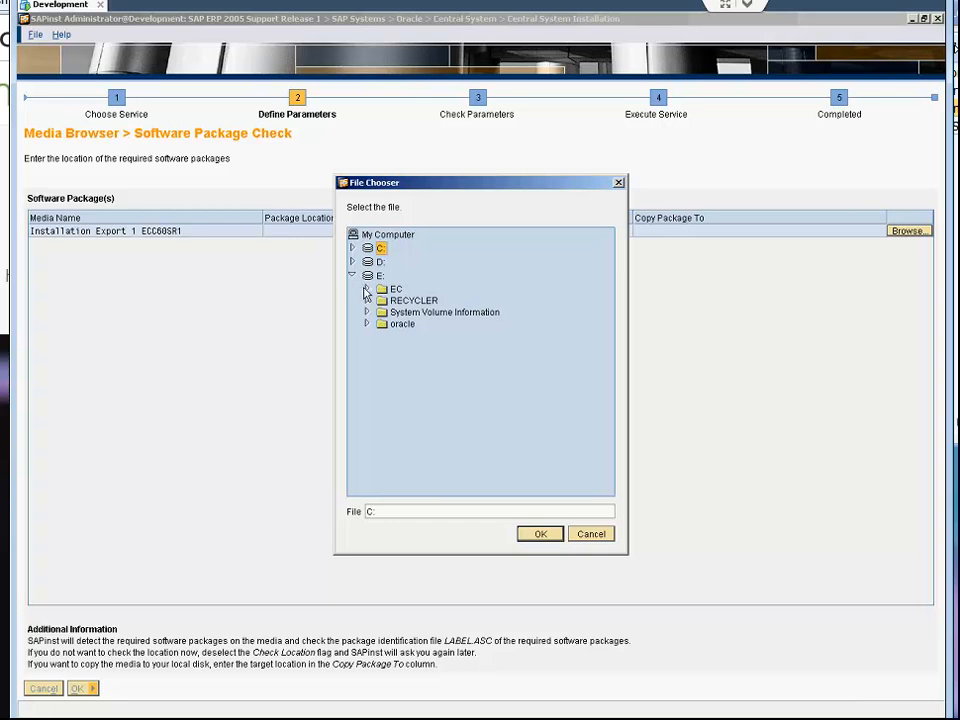
left_click(366, 288)
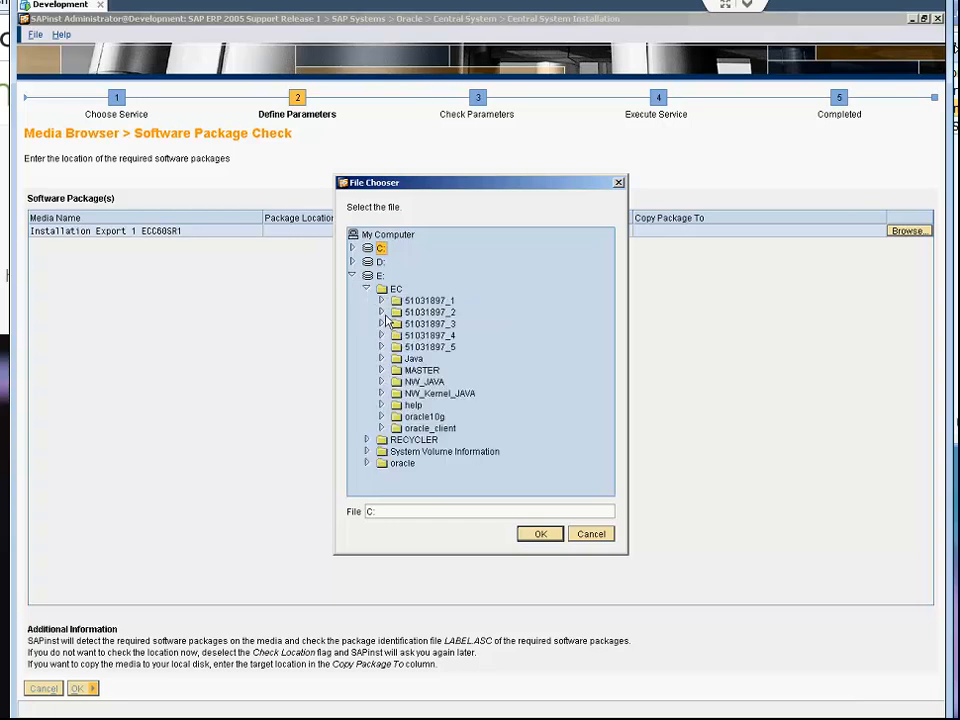
left_click(382, 300)
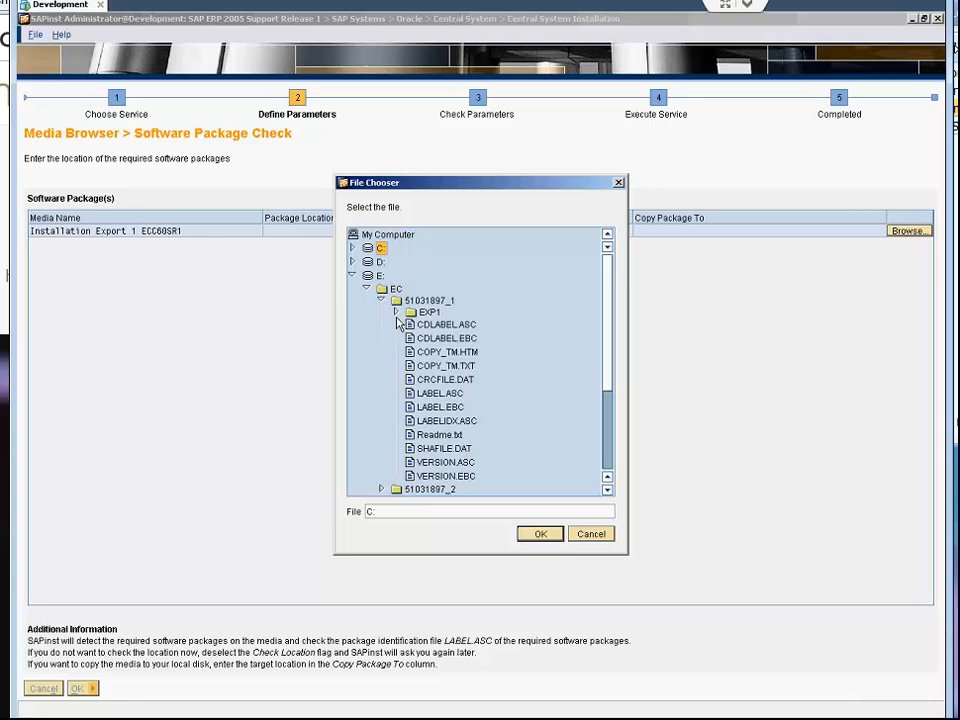
left_click(428, 312)
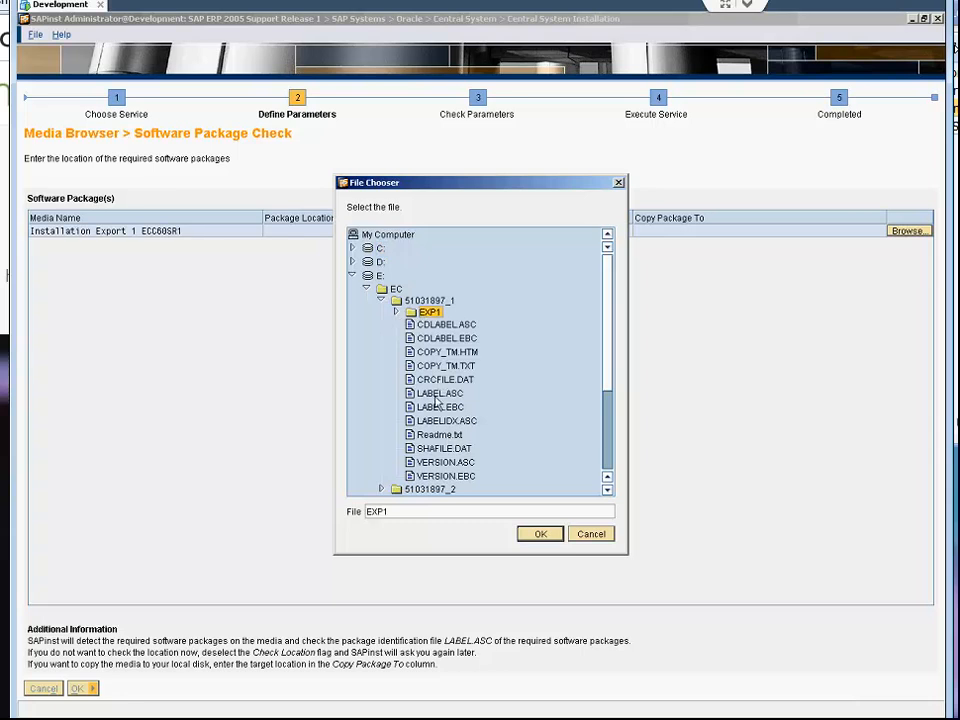
mouse_move(546, 547)
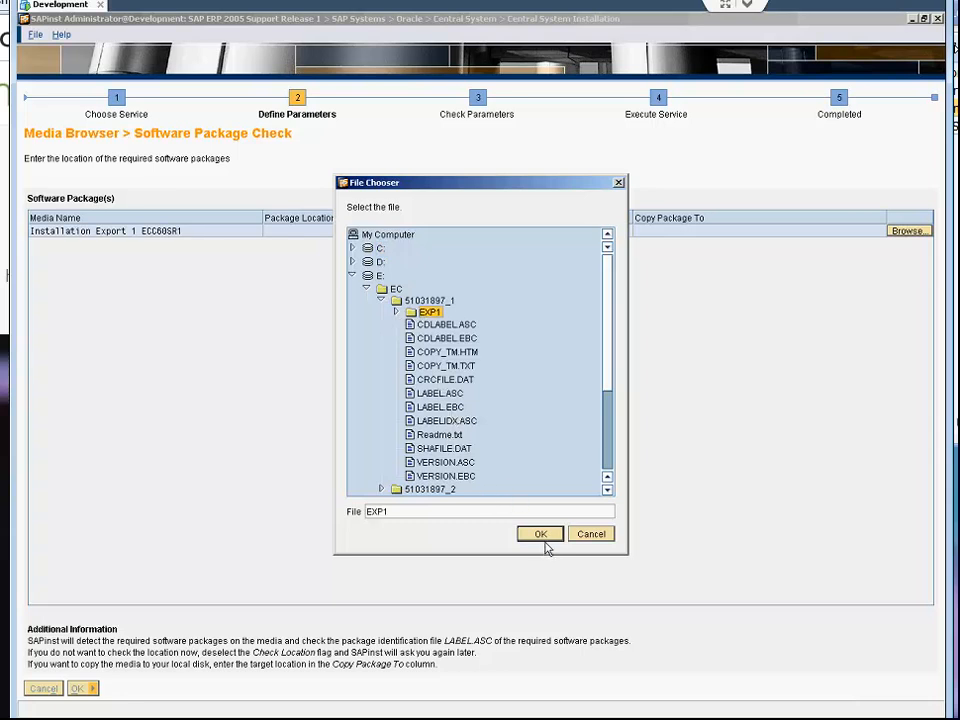
left_click(539, 533)
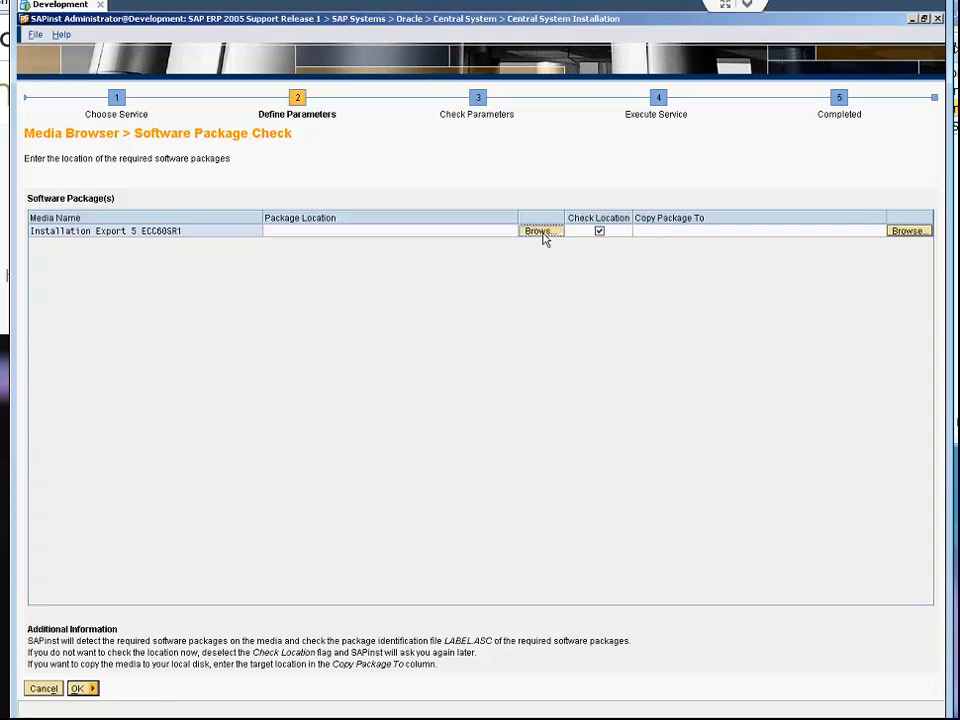
Set the Installation Export 5 location to E:\EC\51031897_5\EXP5
left_click(540, 231)
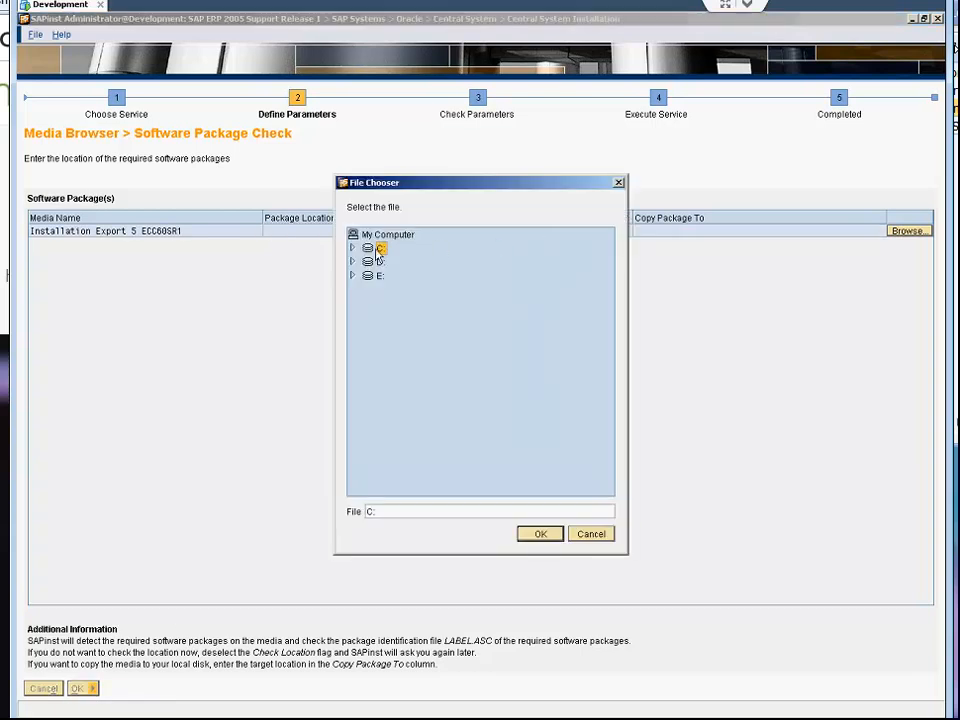
left_click(353, 275)
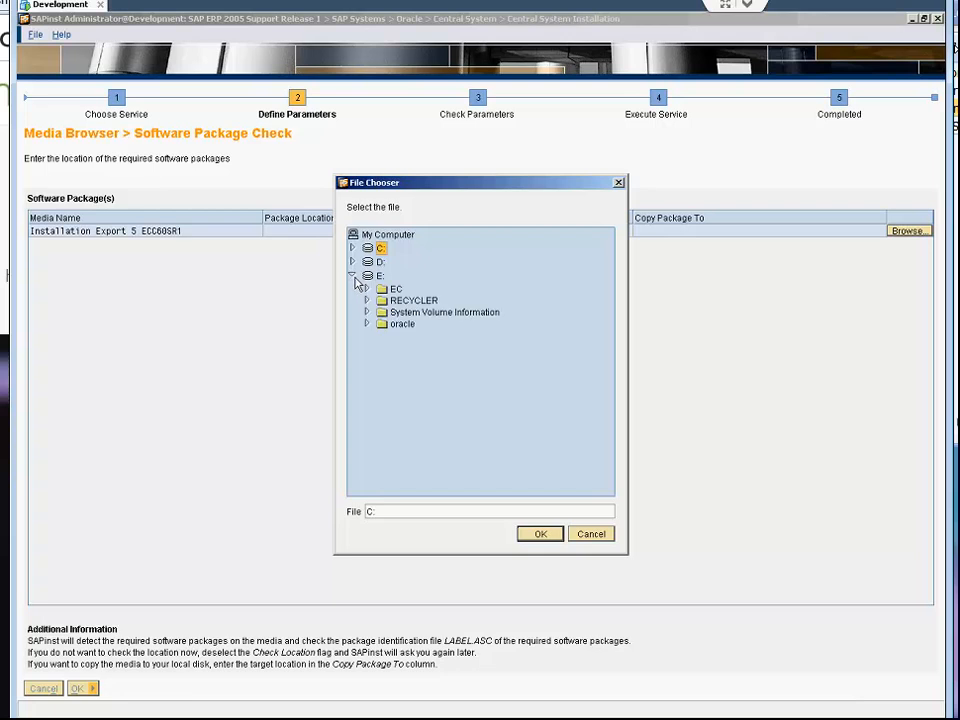
left_click(367, 288)
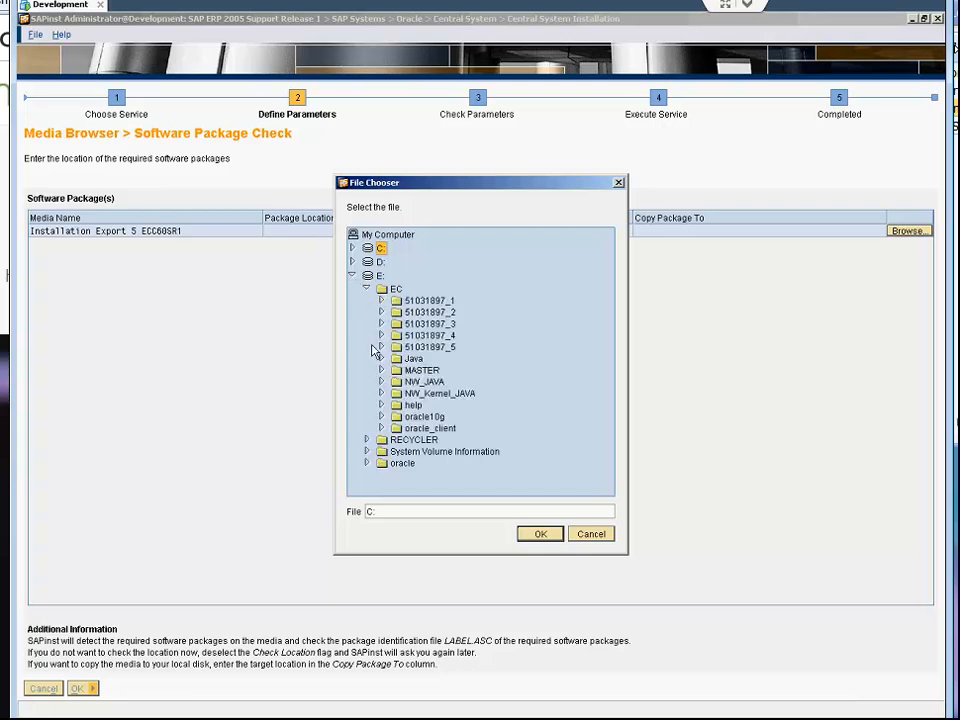
left_click(381, 335)
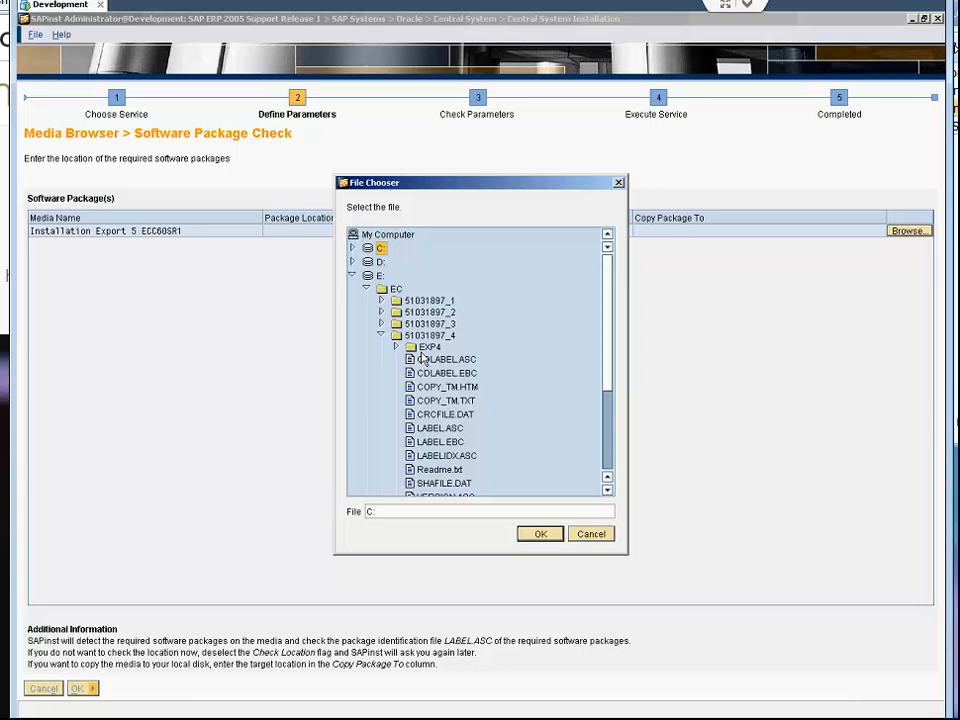
left_click(430, 335)
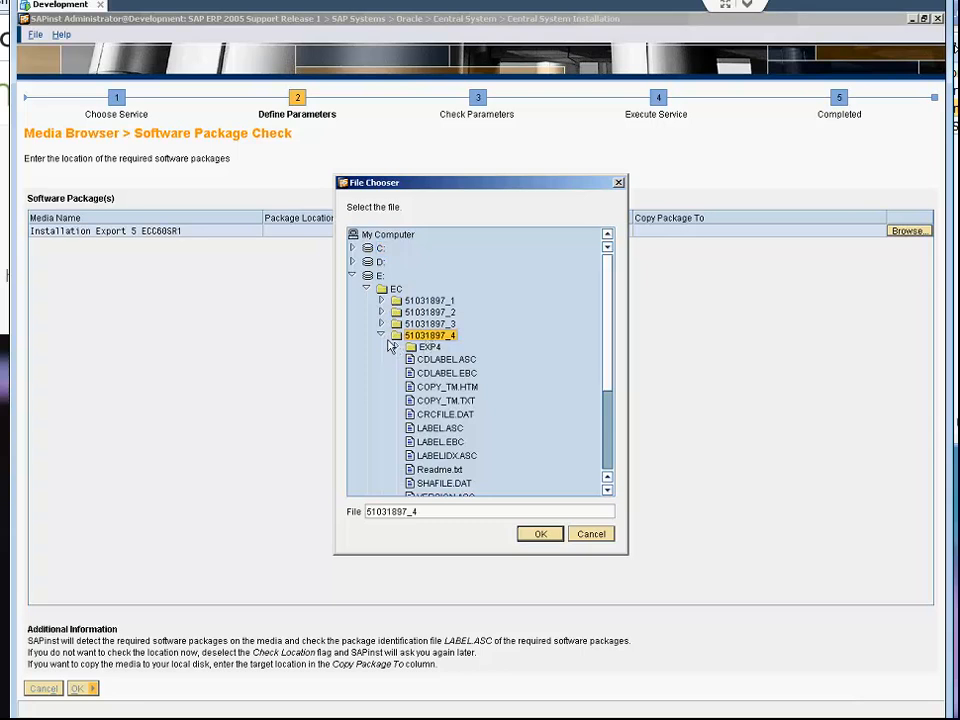
left_click(381, 334)
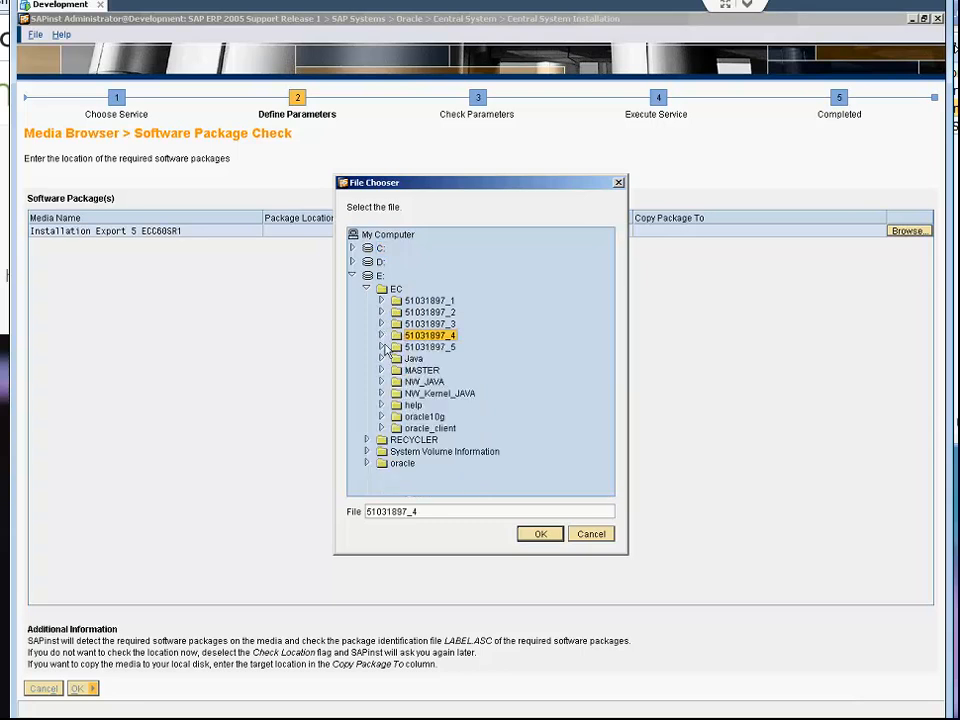
left_click(381, 346)
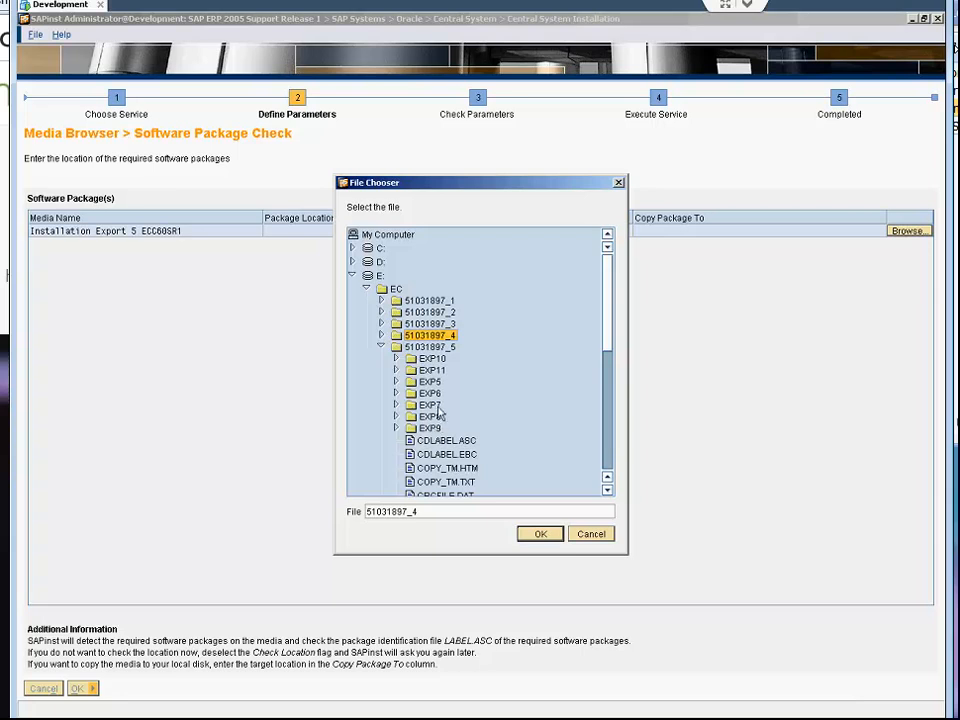
left_click(429, 393)
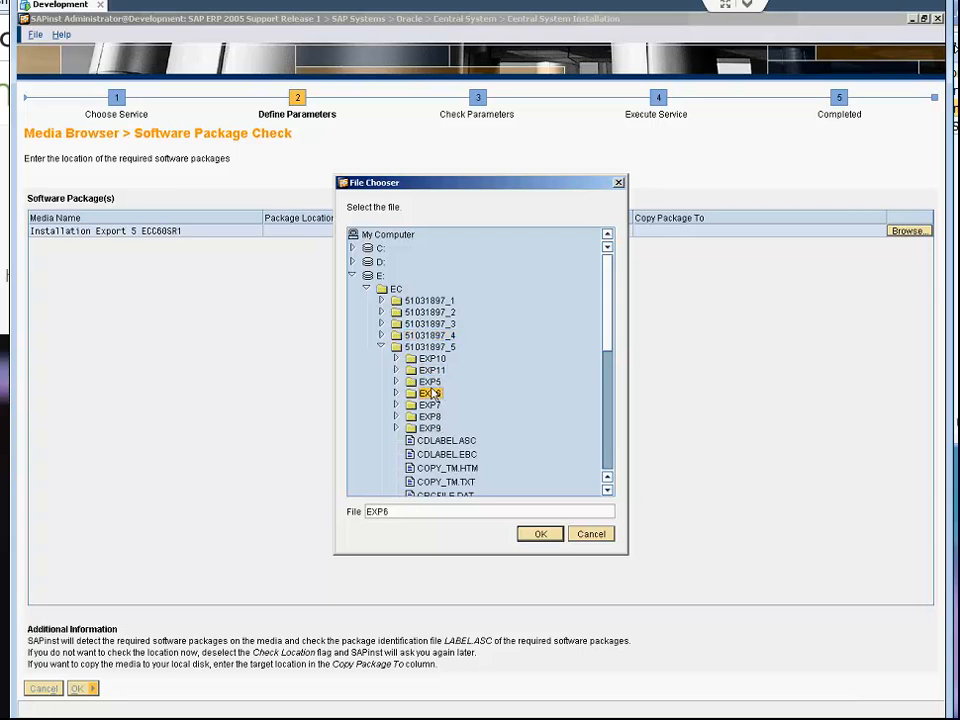
left_click(429, 381)
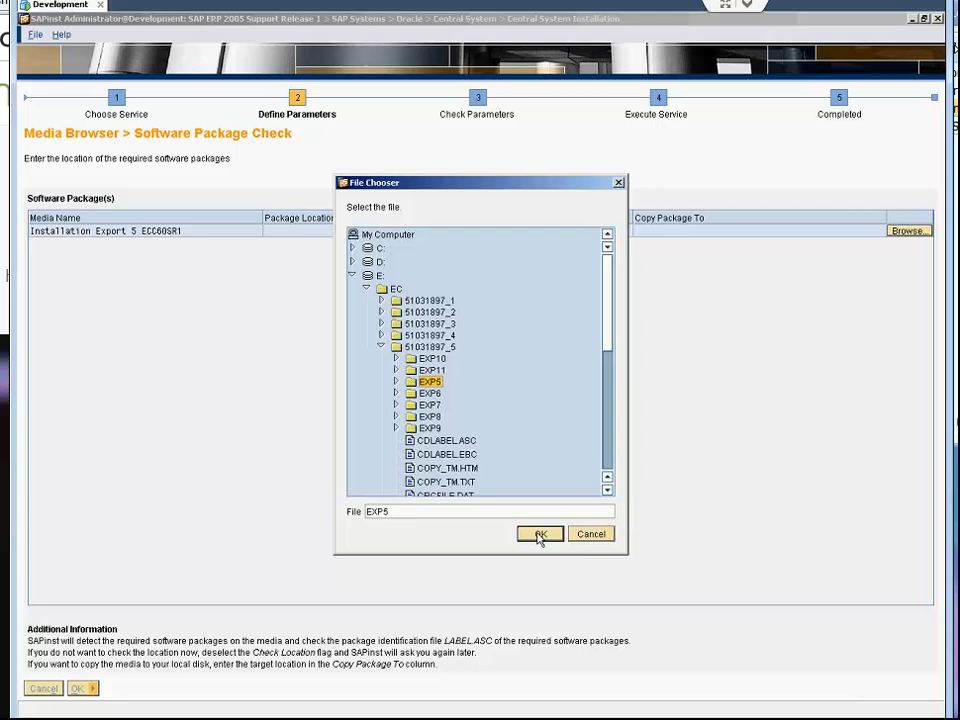
left_click(539, 533)
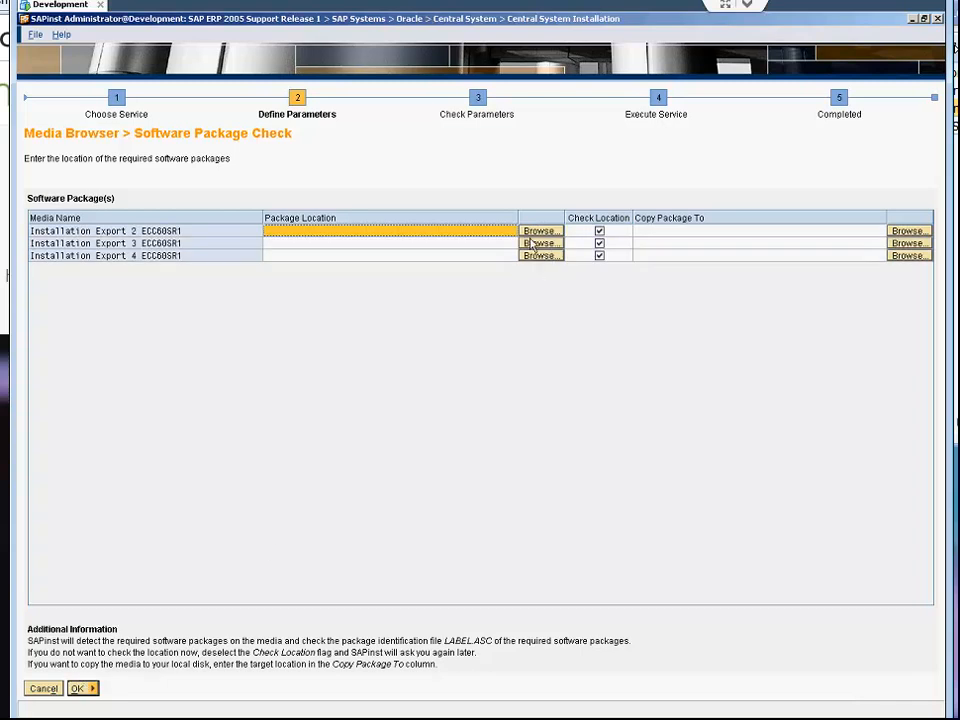
Set the Installation Export 2 location to the EXP2 folder in E:\EC\51031897_2
left_click(540, 231)
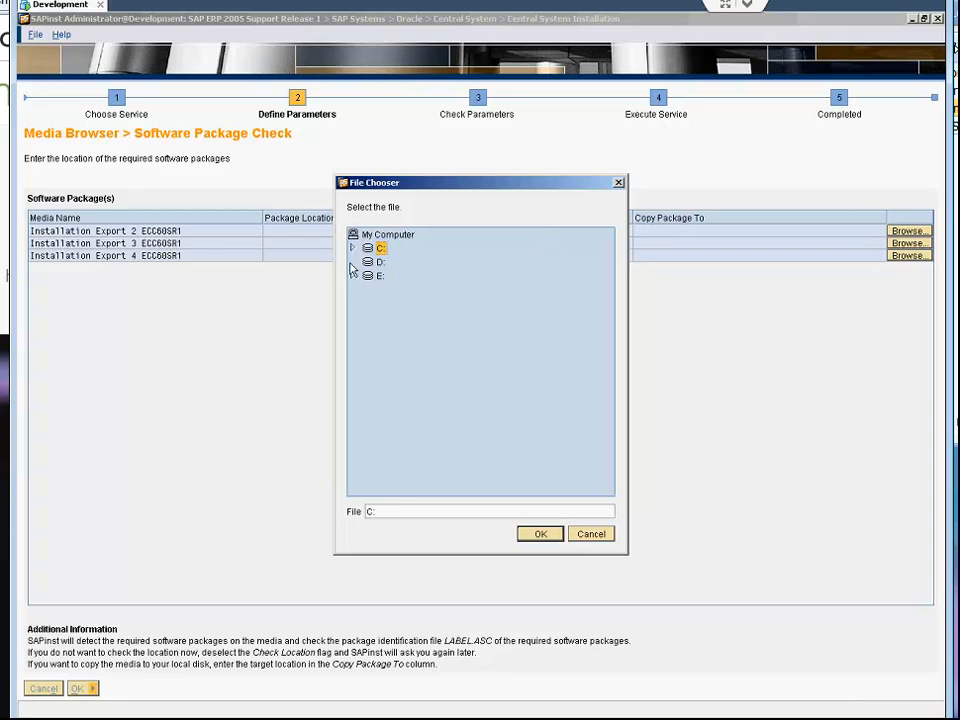
left_click(352, 275)
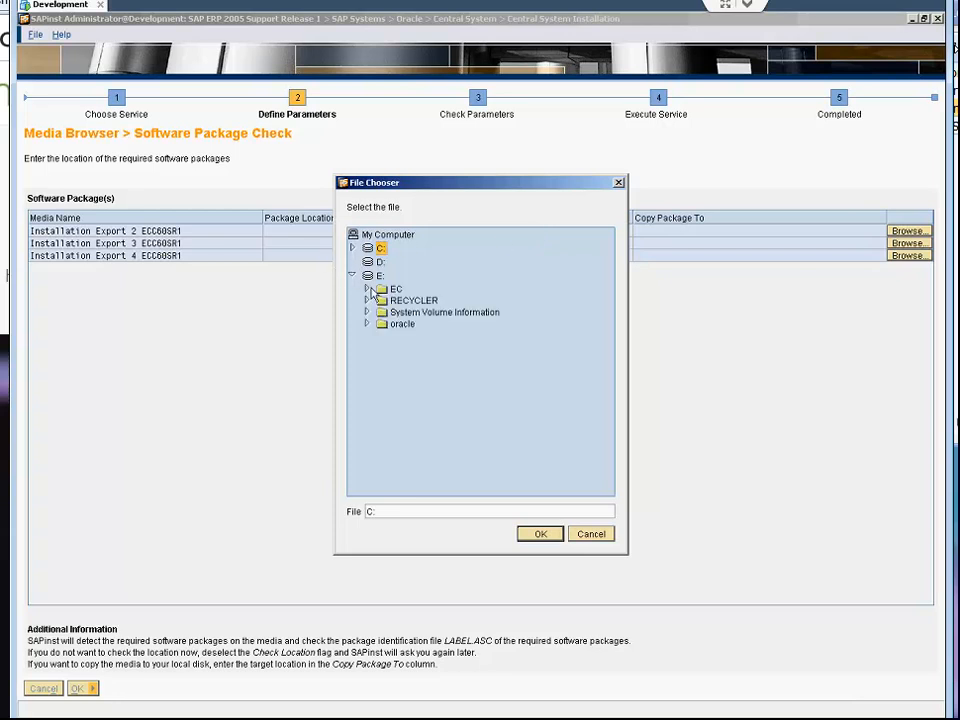
left_click(367, 288)
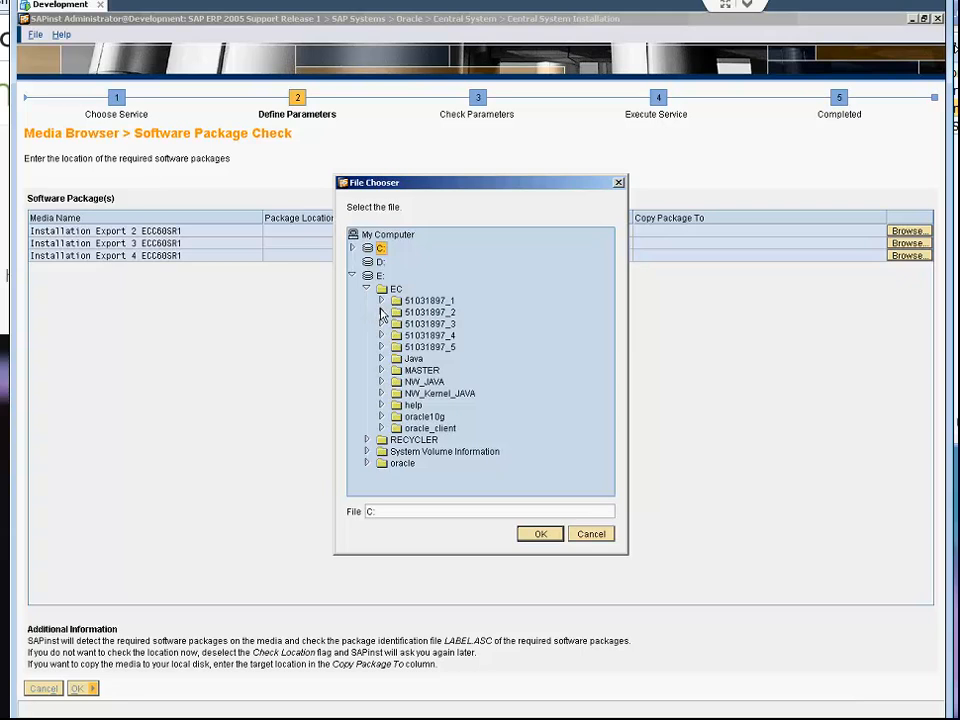
left_click(382, 312)
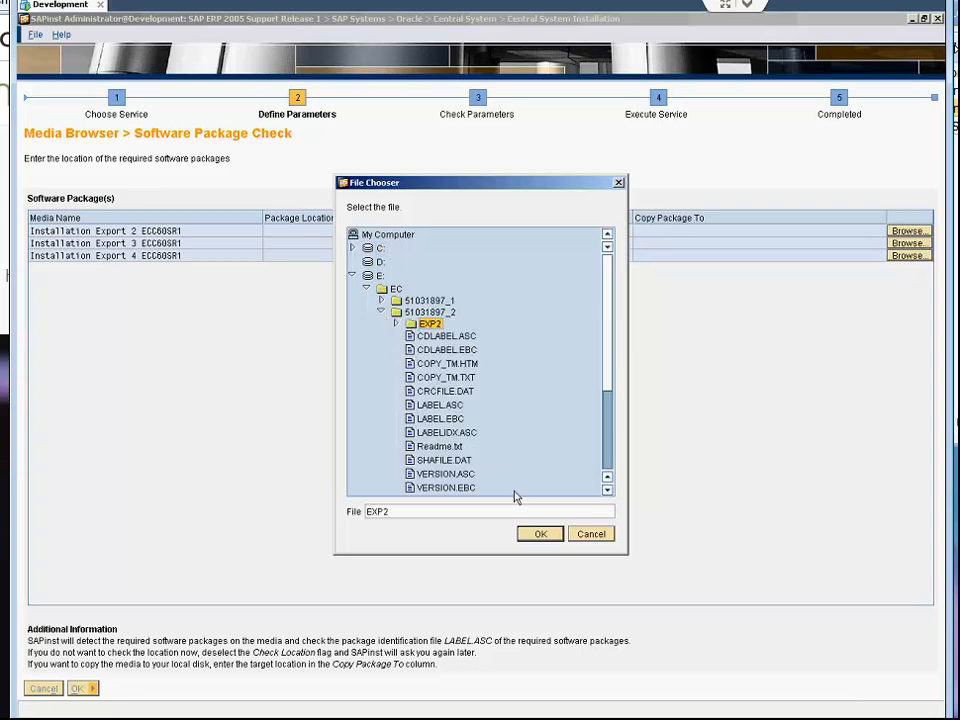
left_click(539, 533)
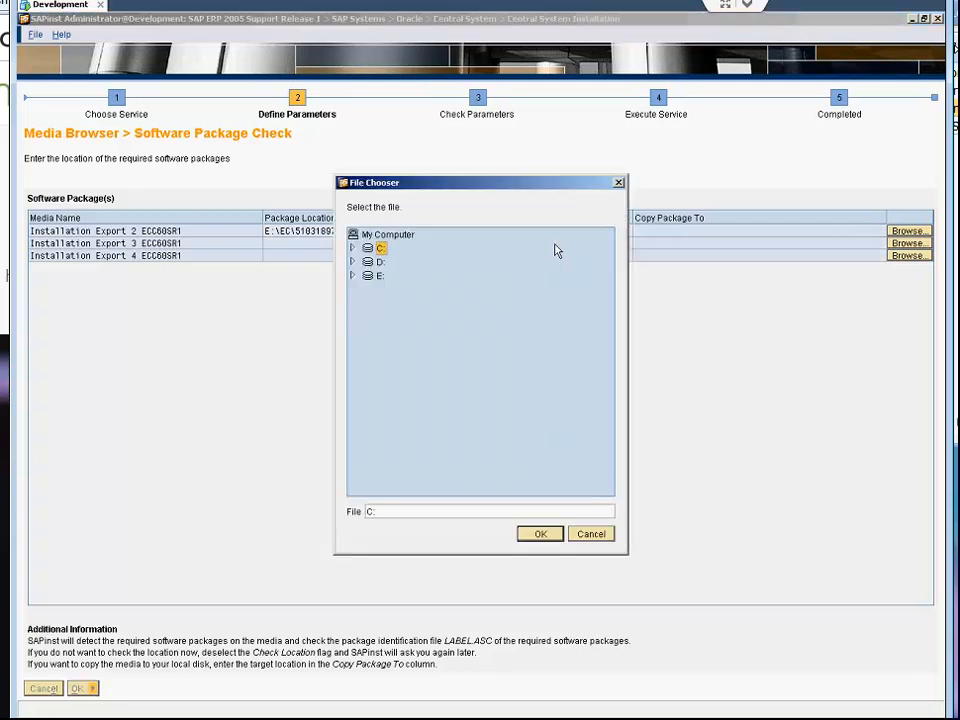
Set the Installation Export 3 location to E:\EC\51031897_3\EXP3
left_click(352, 275)
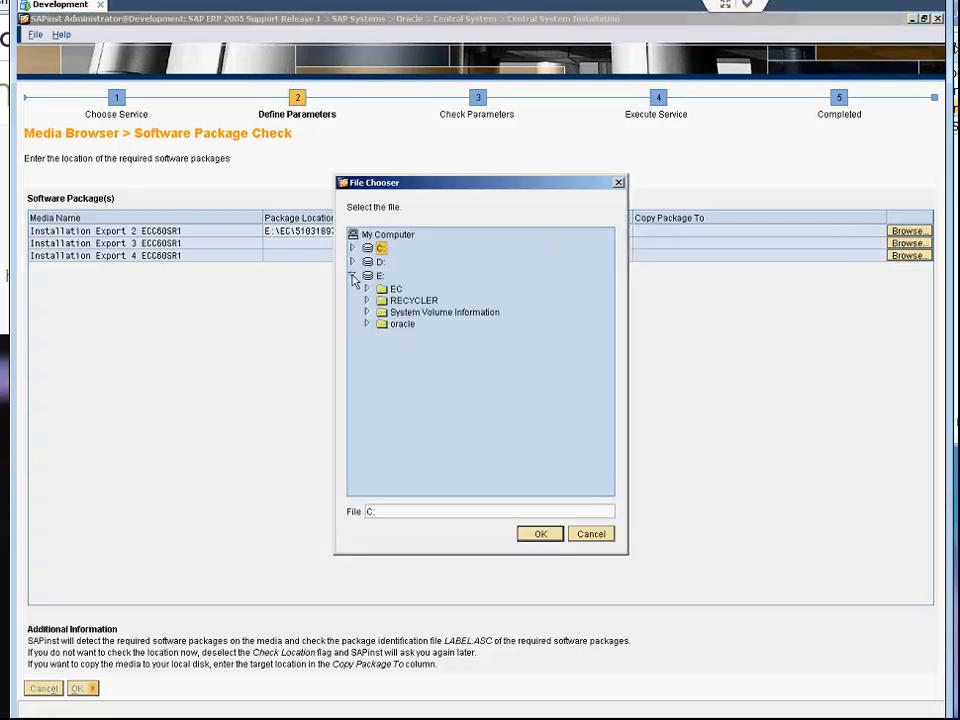
left_click(352, 276)
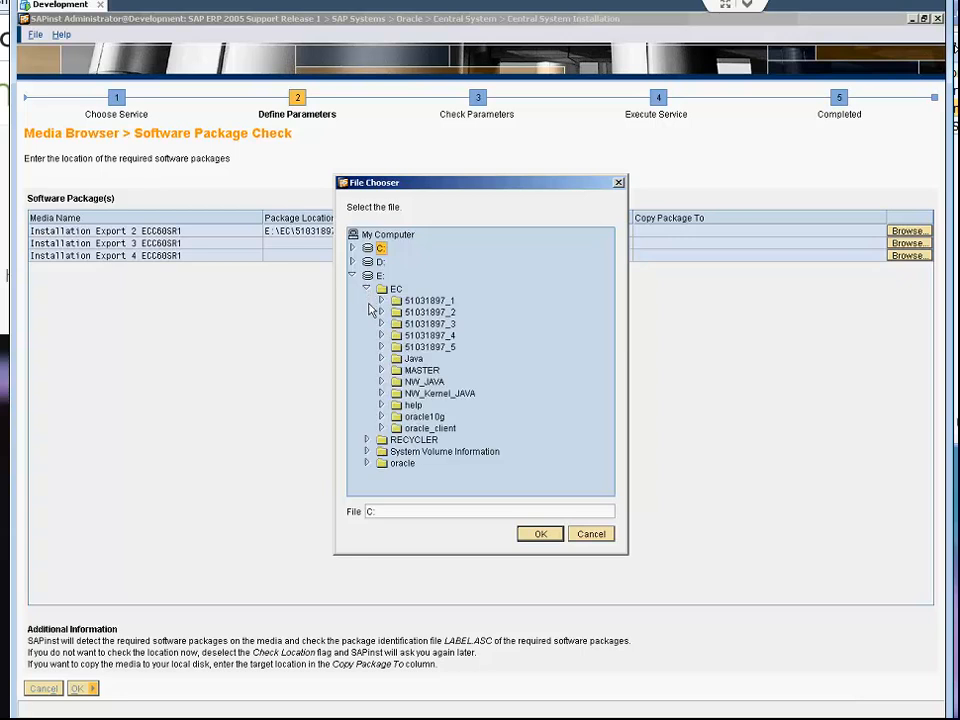
left_click(381, 323)
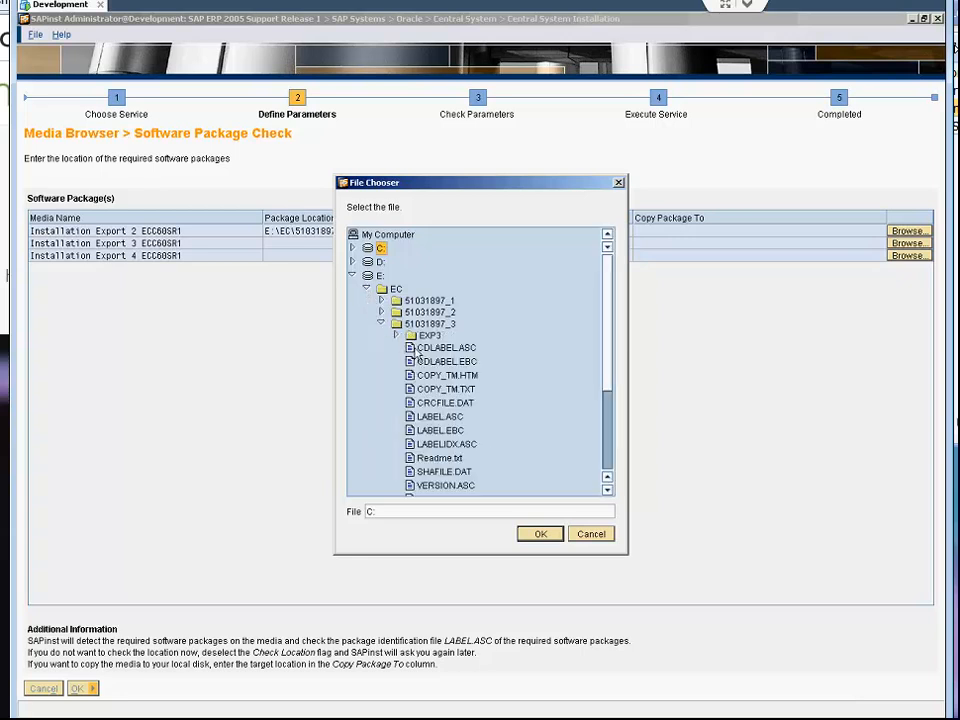
left_click(430, 335)
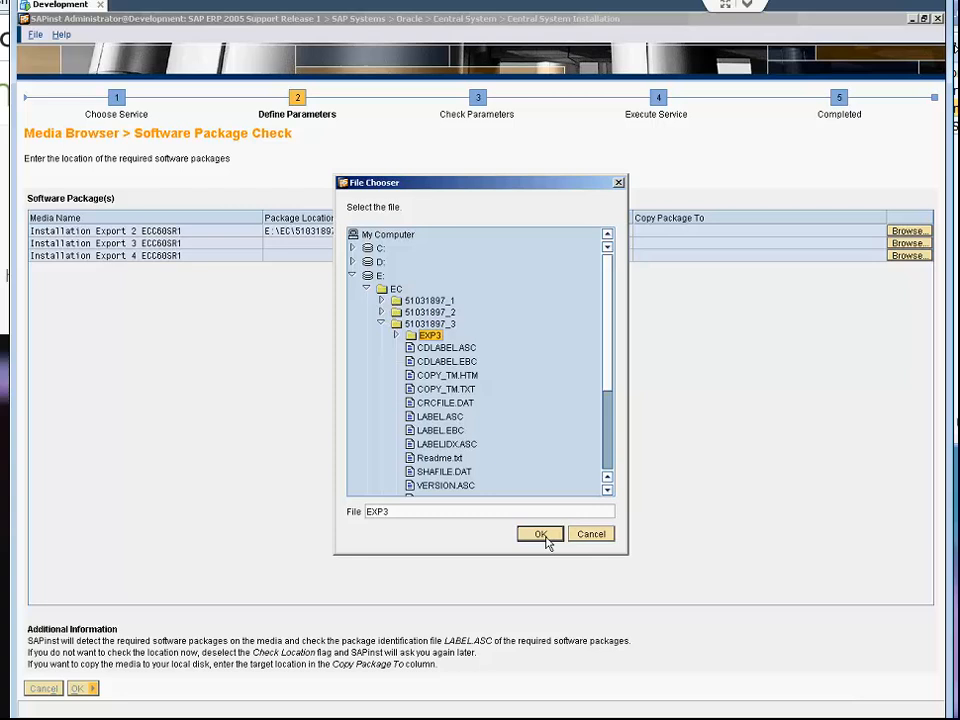
left_click(539, 533)
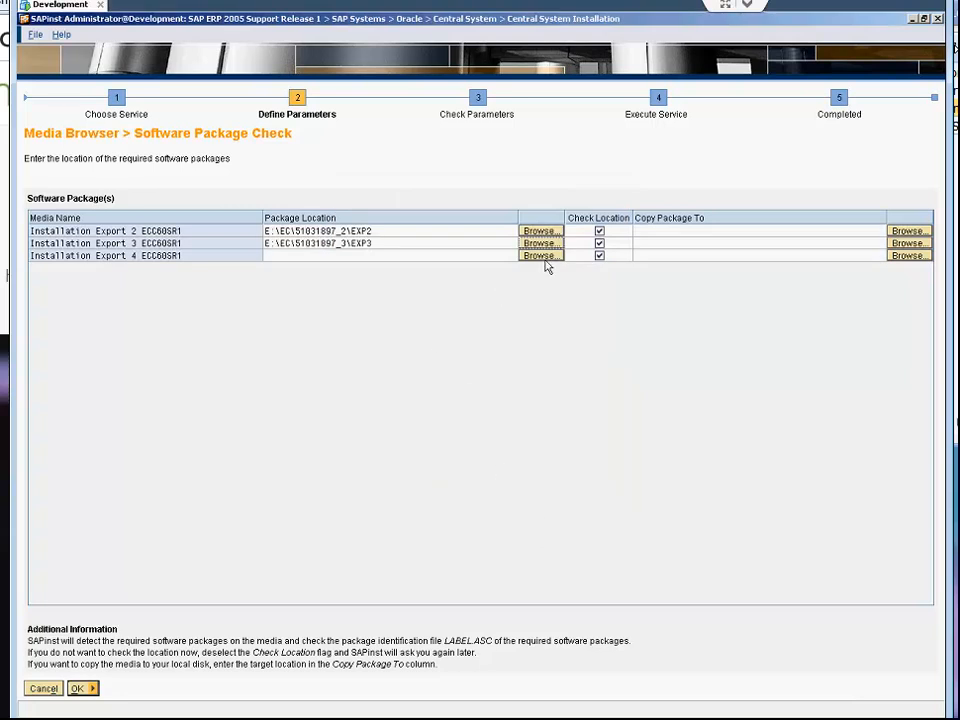
Set Installation Export 4 to E:\EC\51031897_4\EXP4 and submit the export locations
left_click(539, 255)
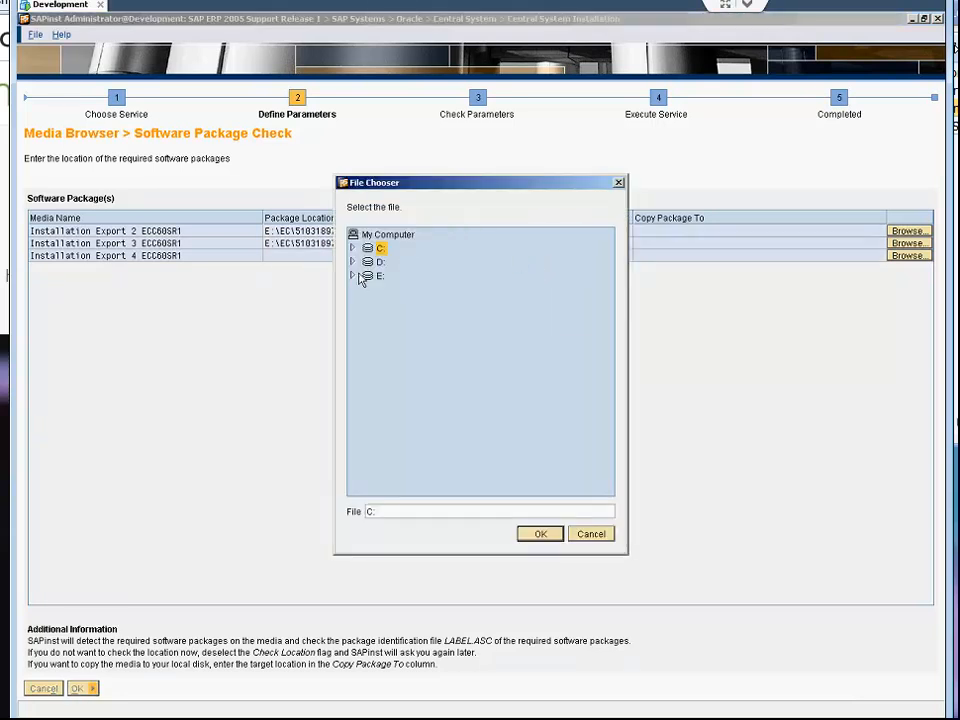
left_click(352, 275)
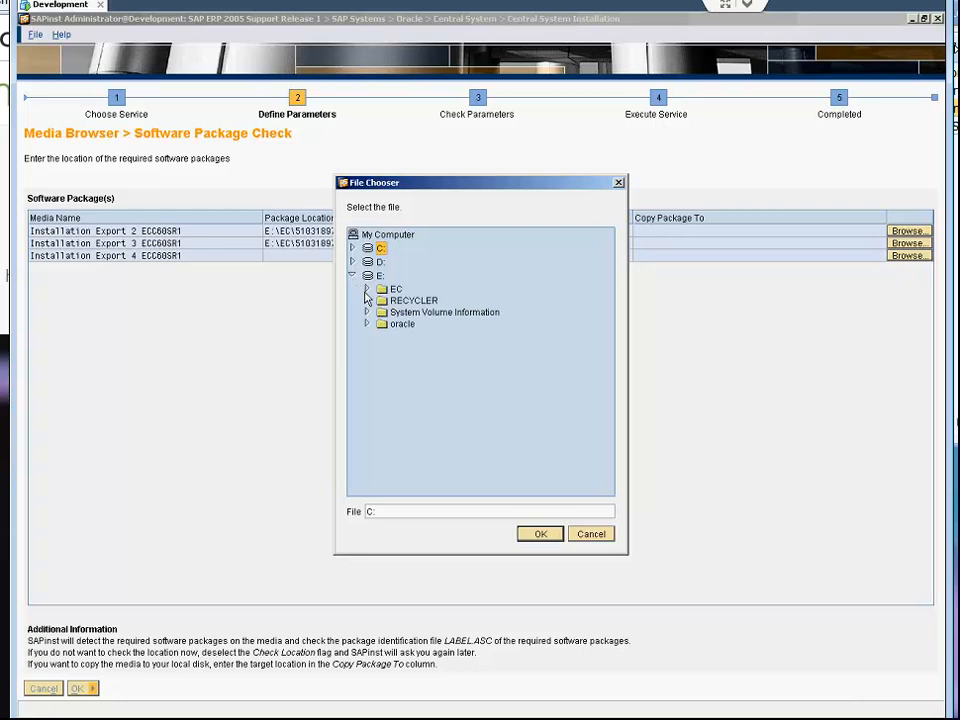
left_click(367, 288)
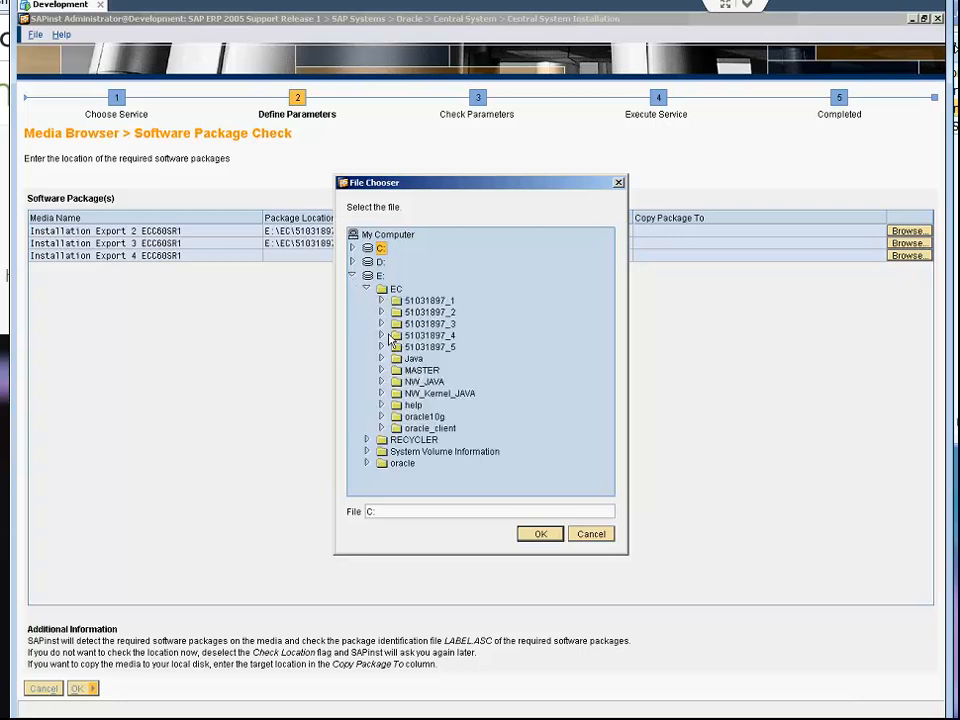
left_click(382, 335)
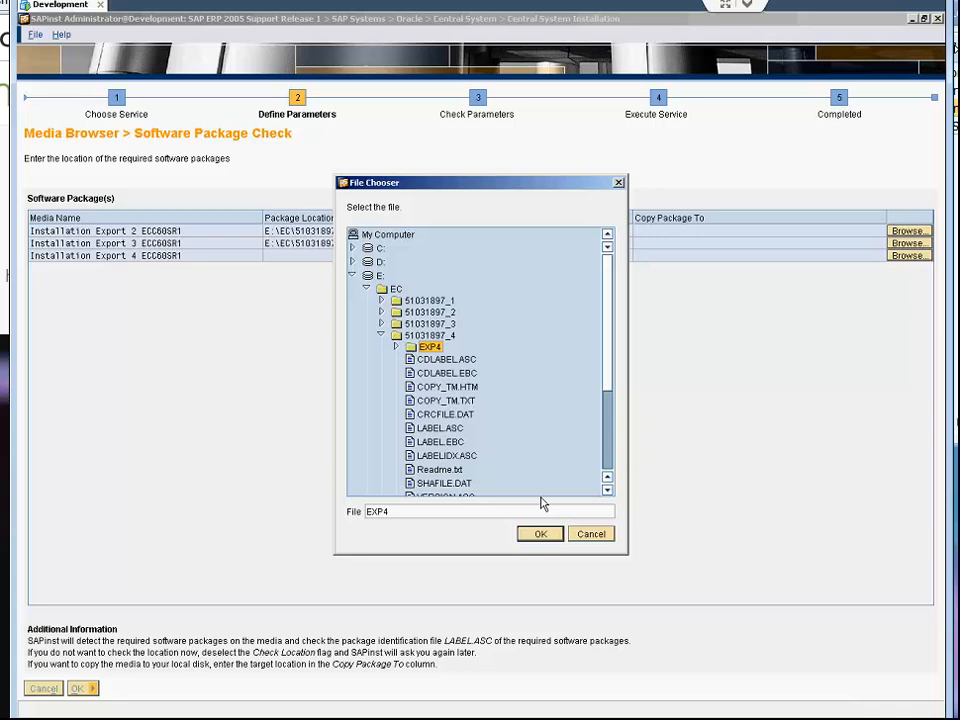
left_click(540, 533)
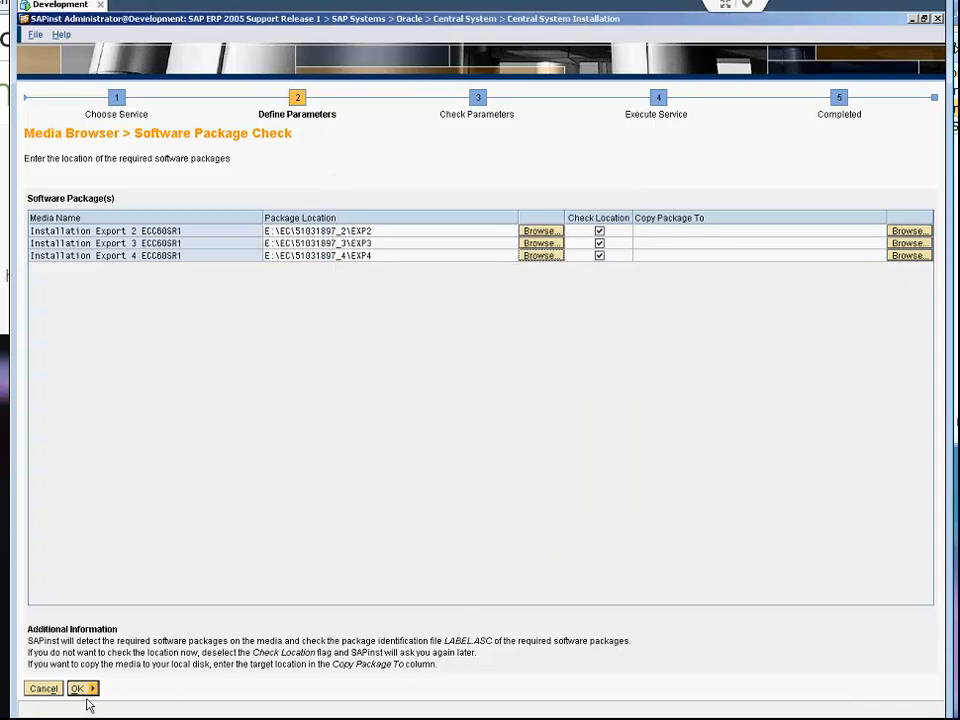
left_click(77, 688)
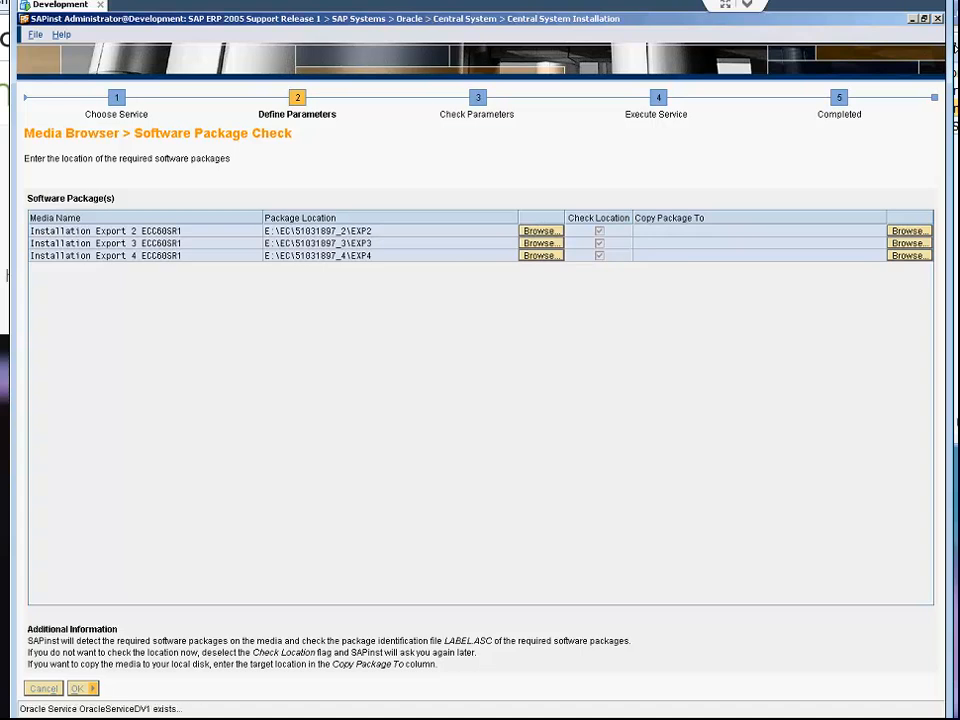
left_click(77, 688)
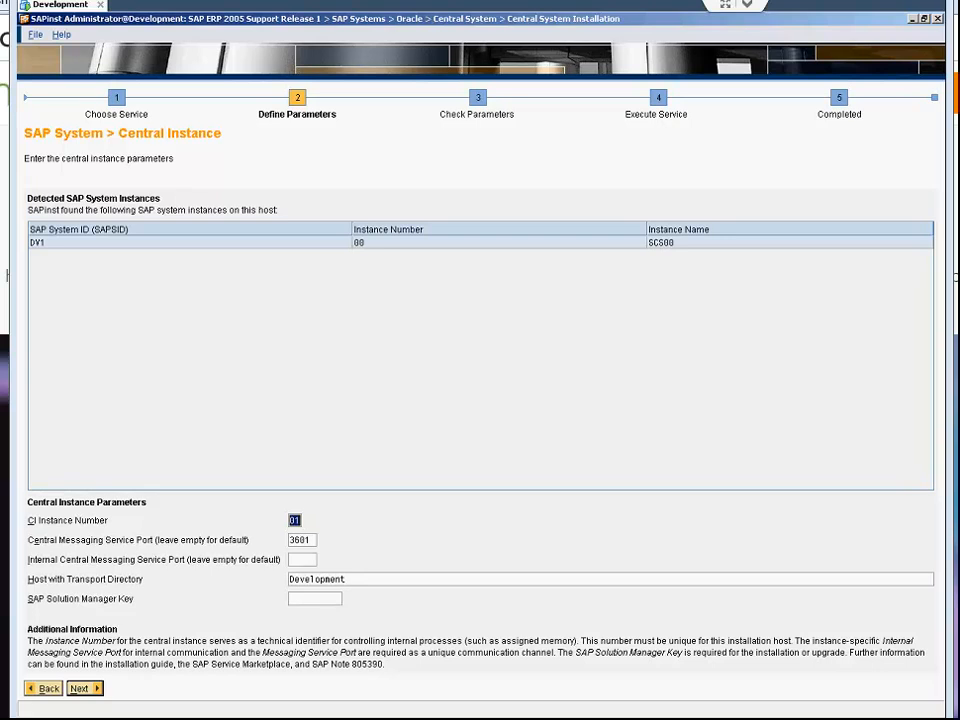
mouse_move(272, 592)
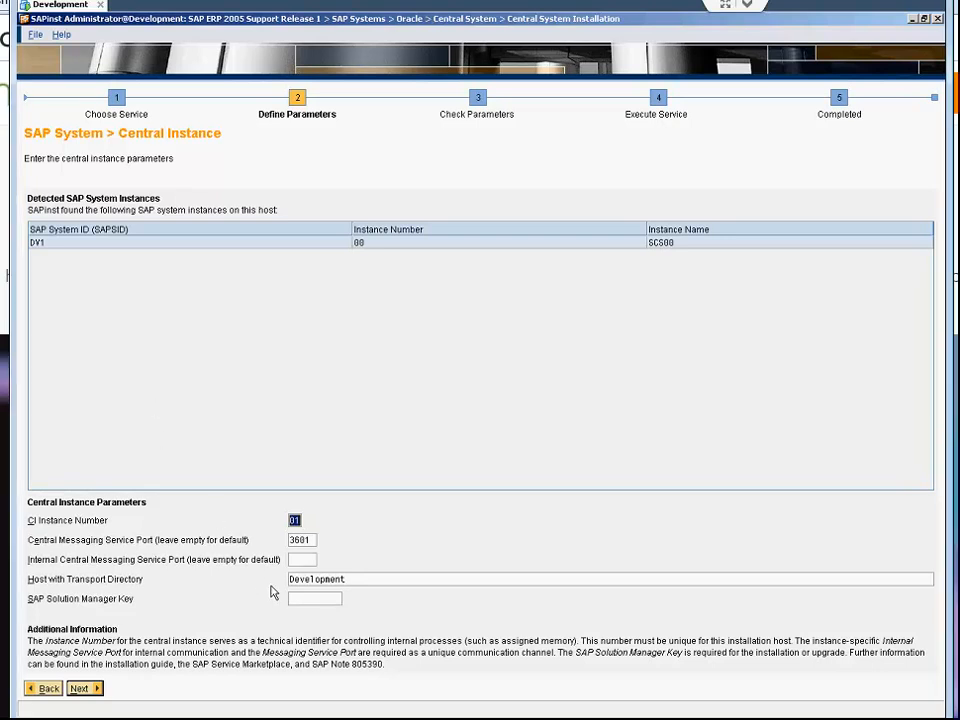
Click into the SAP Solution Manager Key field on the Central Instance screen
left_click(314, 598)
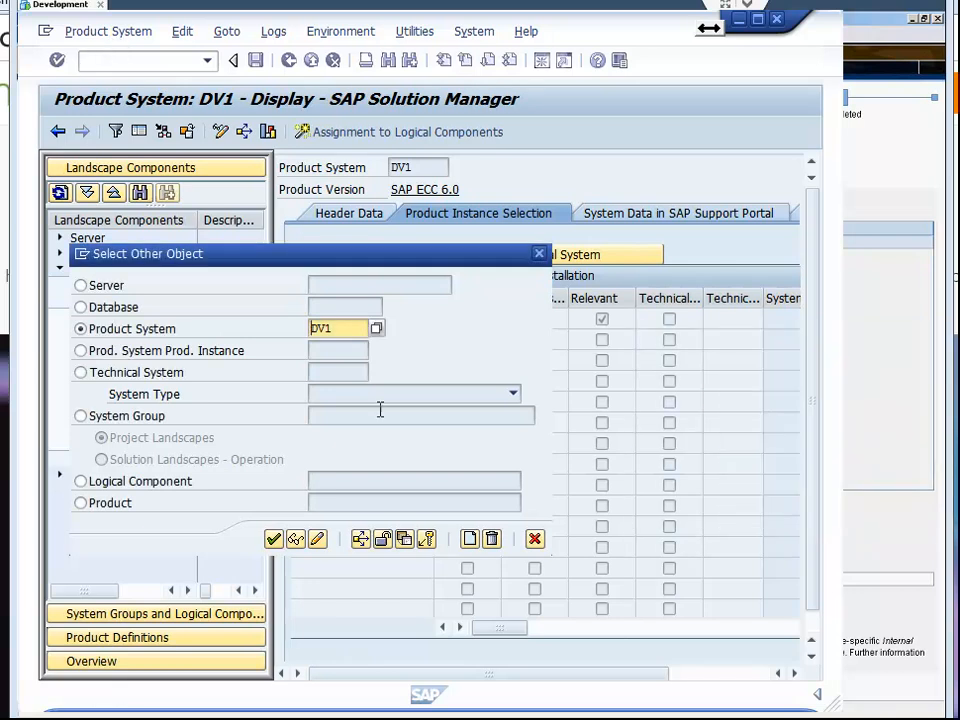
In Solution Manager, open Product System > Other Object to look up product system DV1
left_click(273, 539)
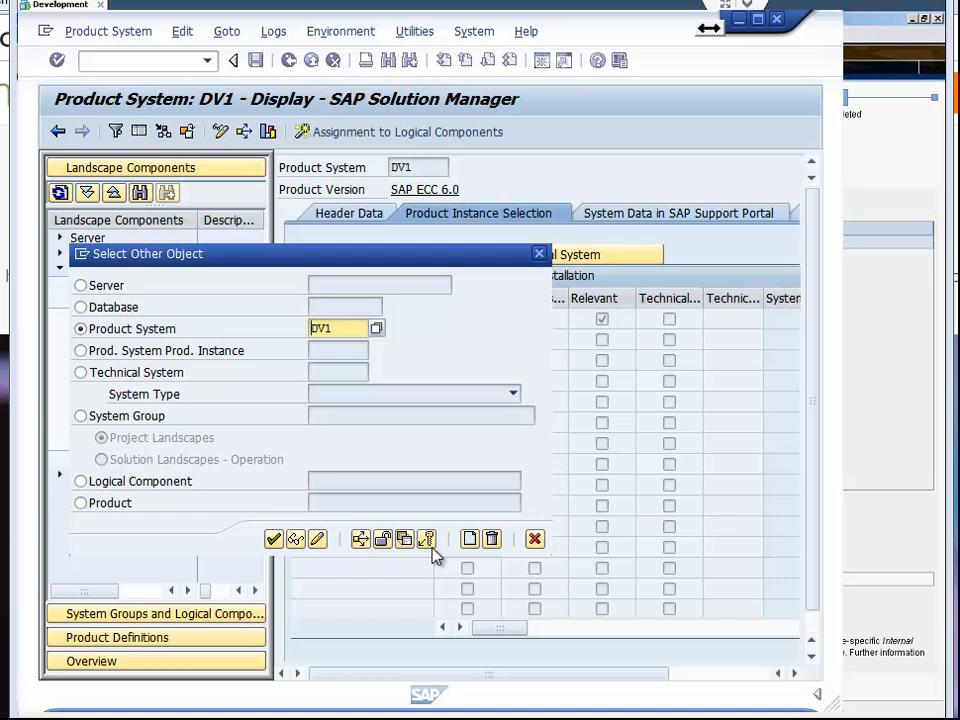
mouse_move(426, 539)
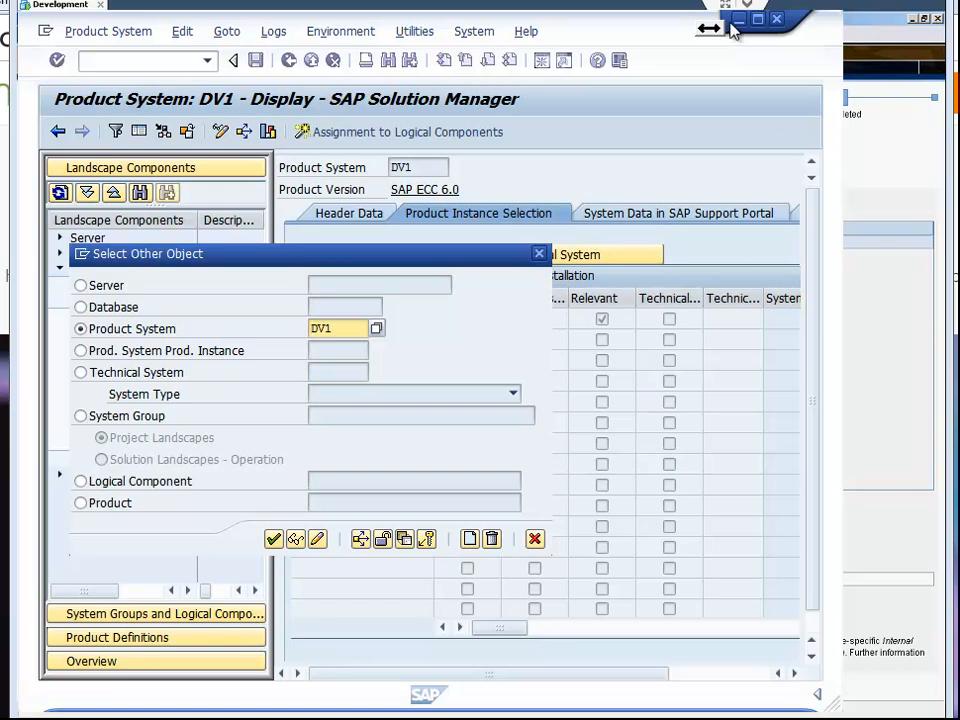
left_click(274, 538)
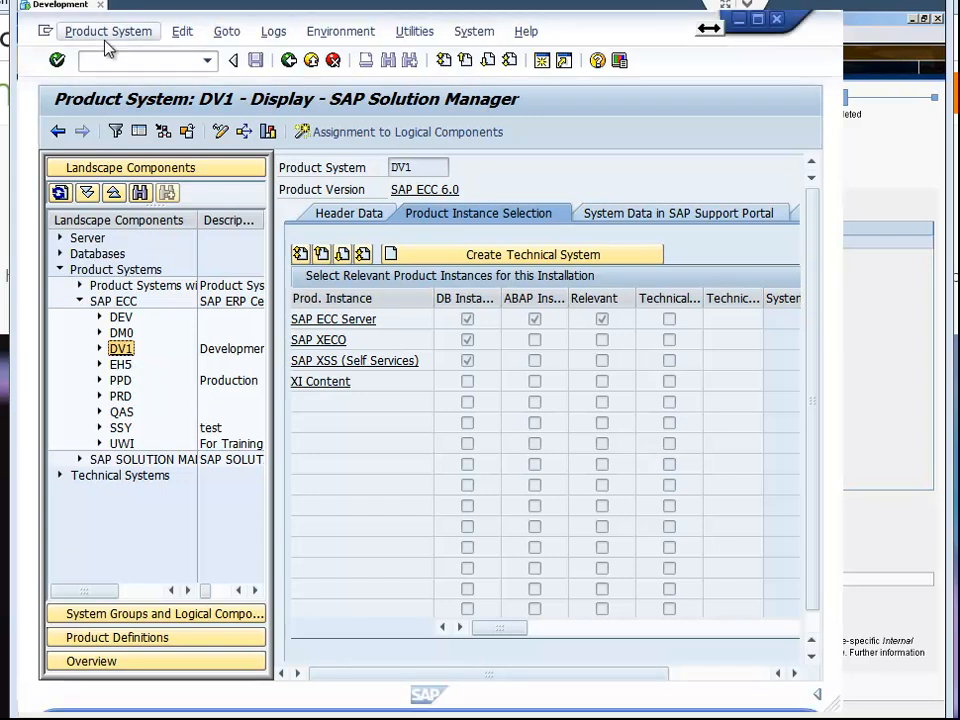
left_click(108, 31)
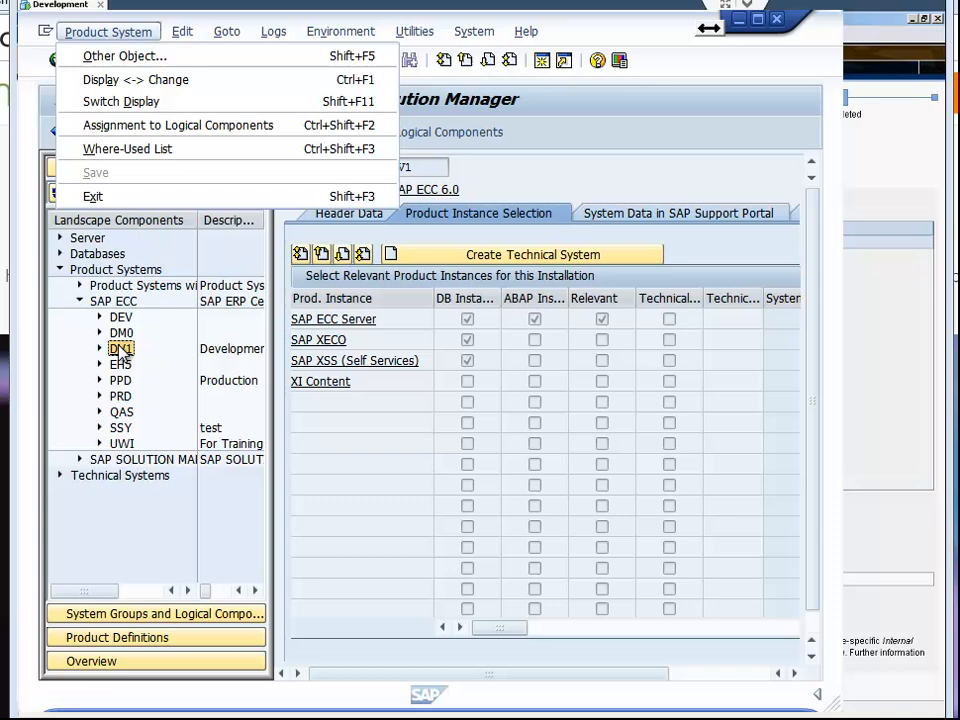
mouse_move(130, 355)
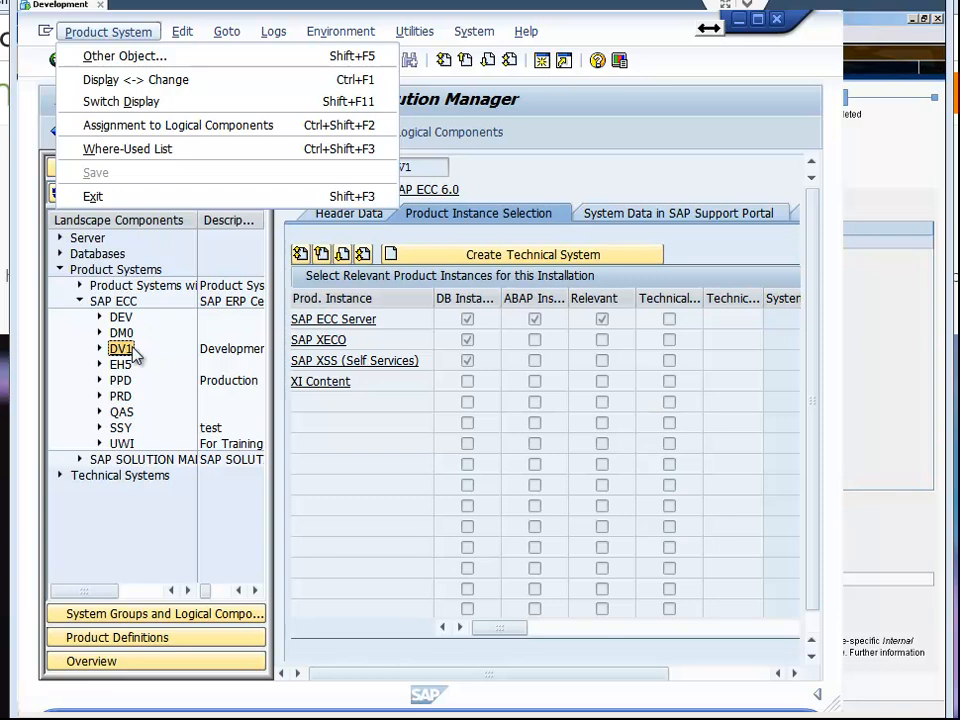
mouse_move(124, 56)
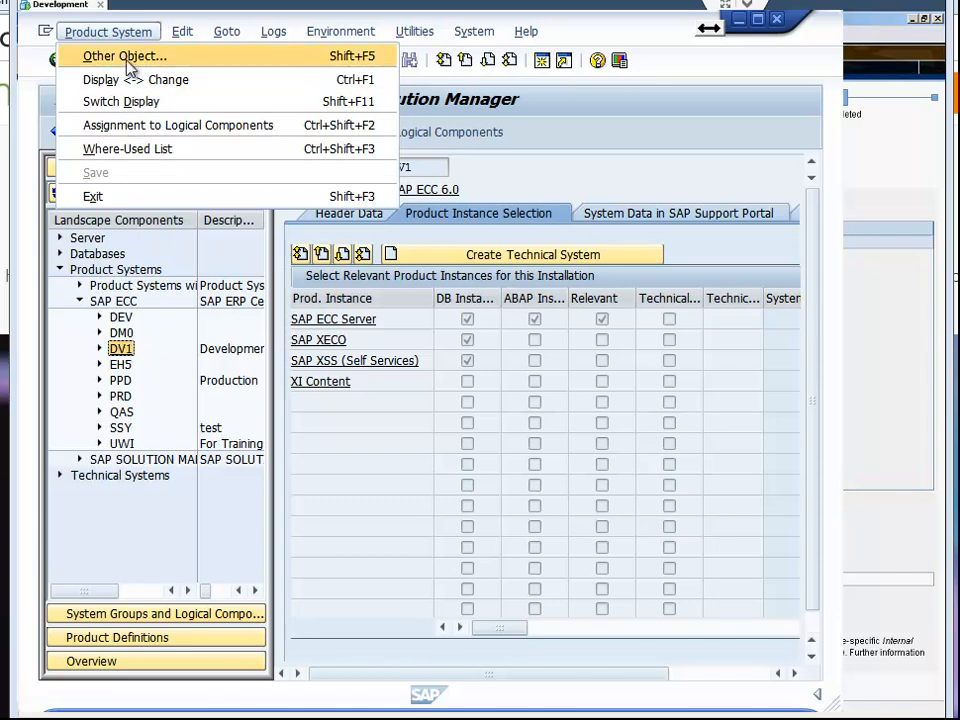
left_click(123, 55)
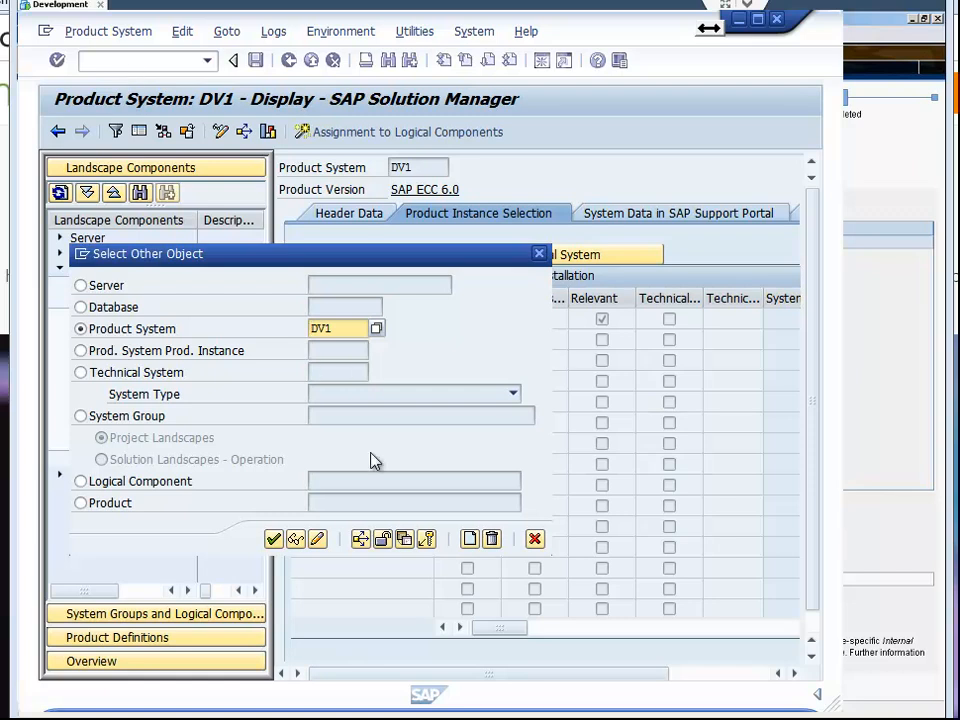
mouse_move(403, 273)
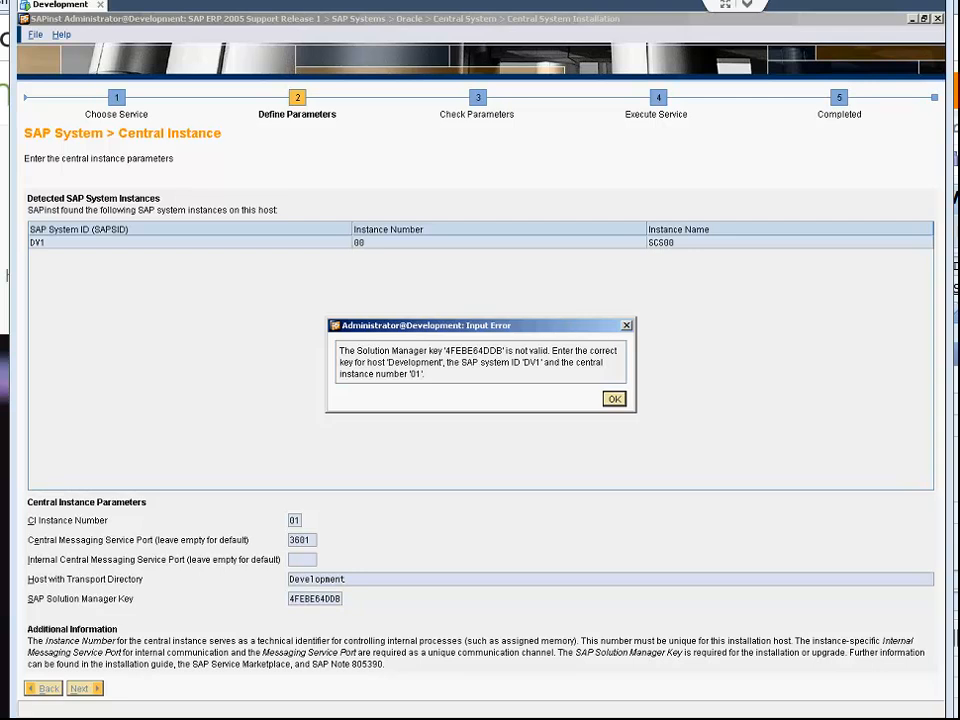
Dismiss the invalid-key Input Error and minimize the SAP Logon window
left_click(614, 398)
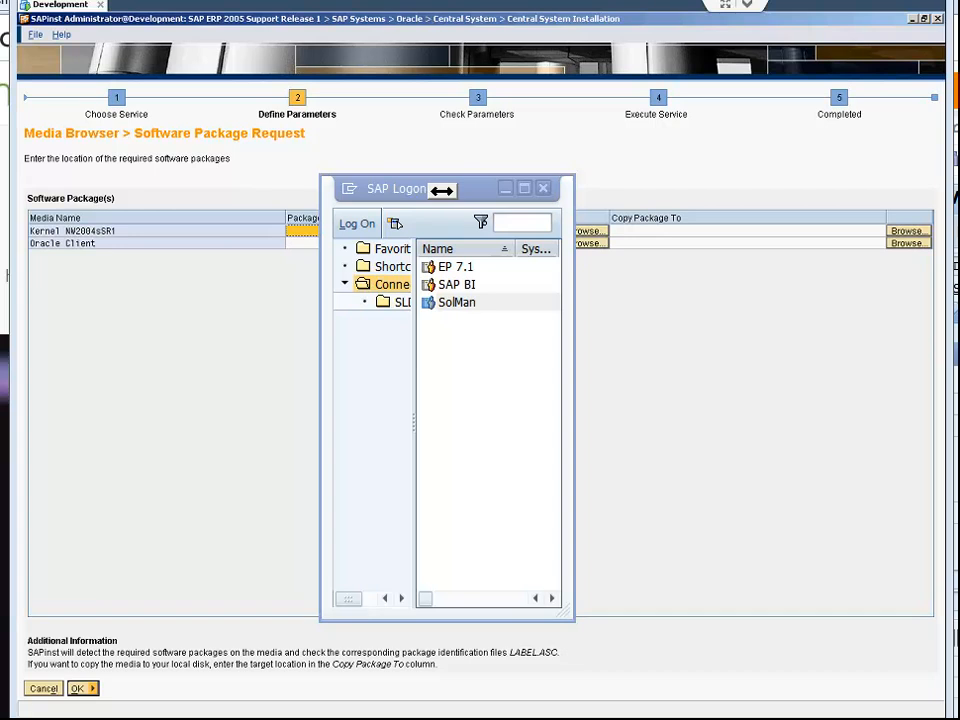
left_click(543, 188)
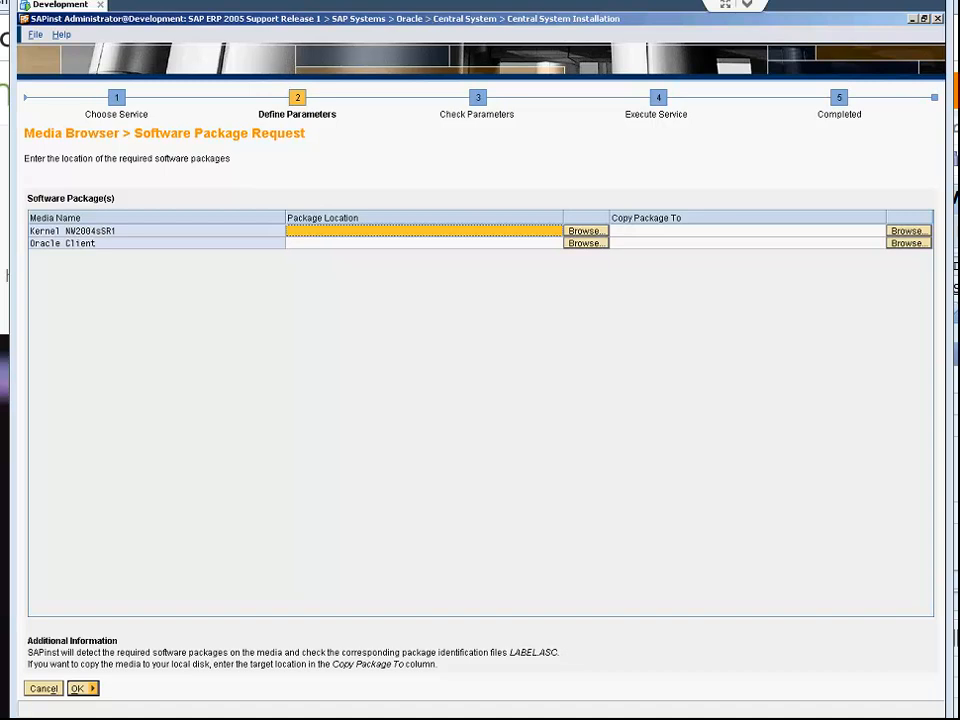
mouse_move(668, 184)
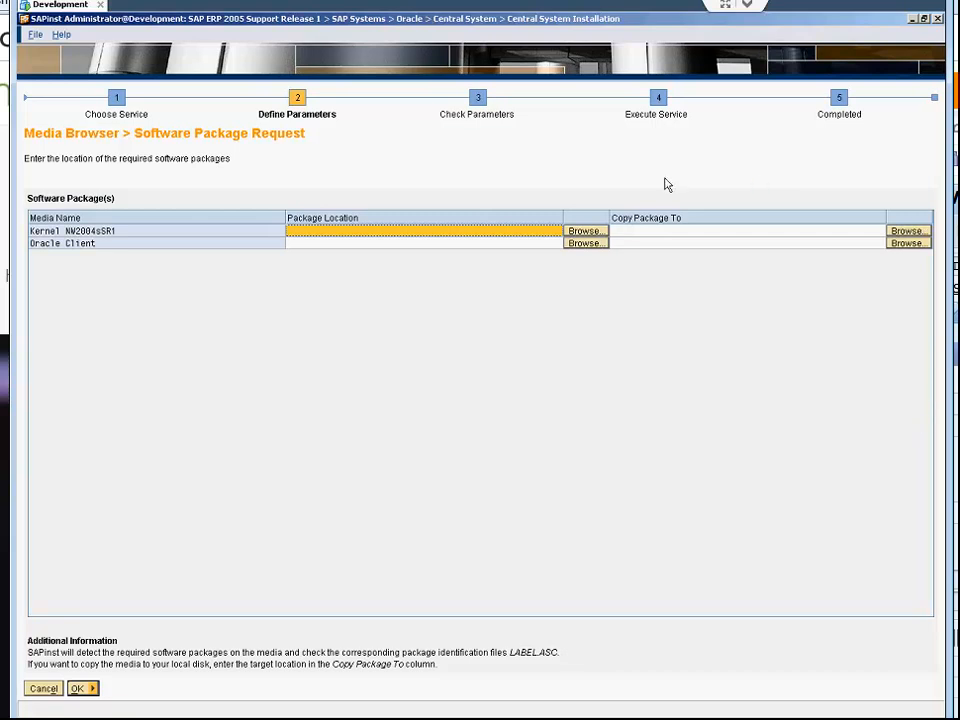
Point Kernel NW2004sSR1 to LABEL.ASC in E:\EC\NW_Kernel_JAVA\51031788-1\IM_WINDOWS_I386
left_click(584, 231)
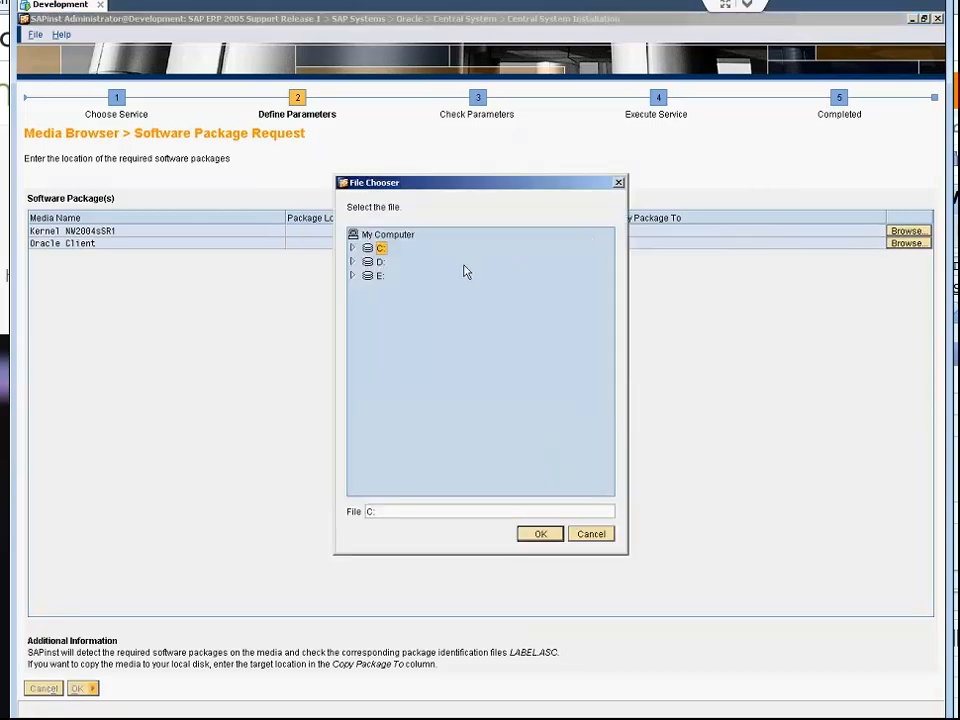
left_click(352, 275)
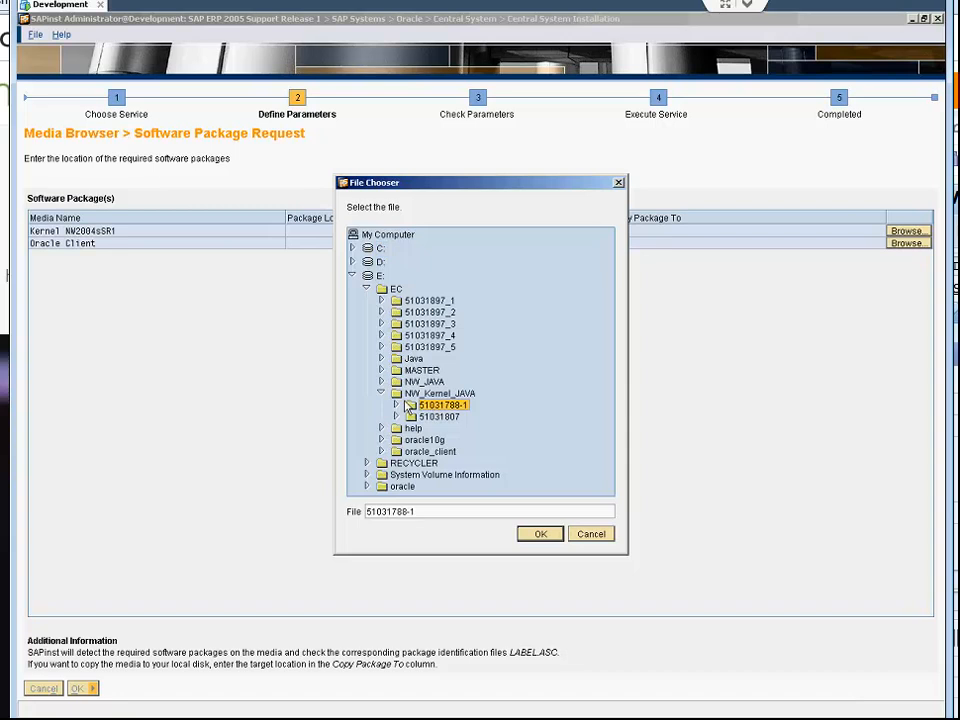
left_click(408, 405)
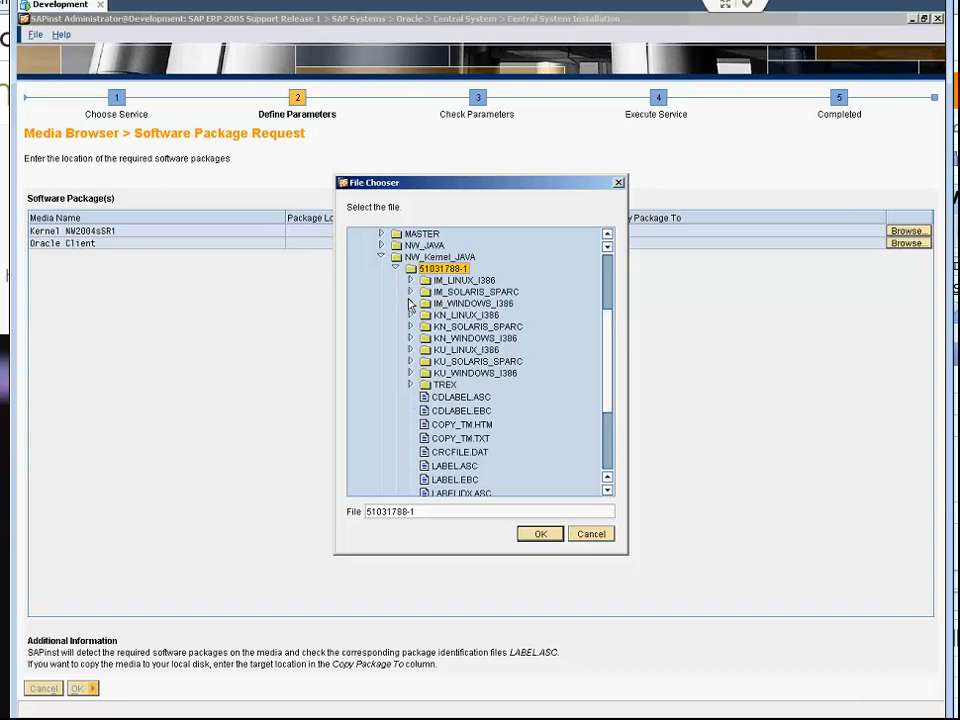
left_click(410, 303)
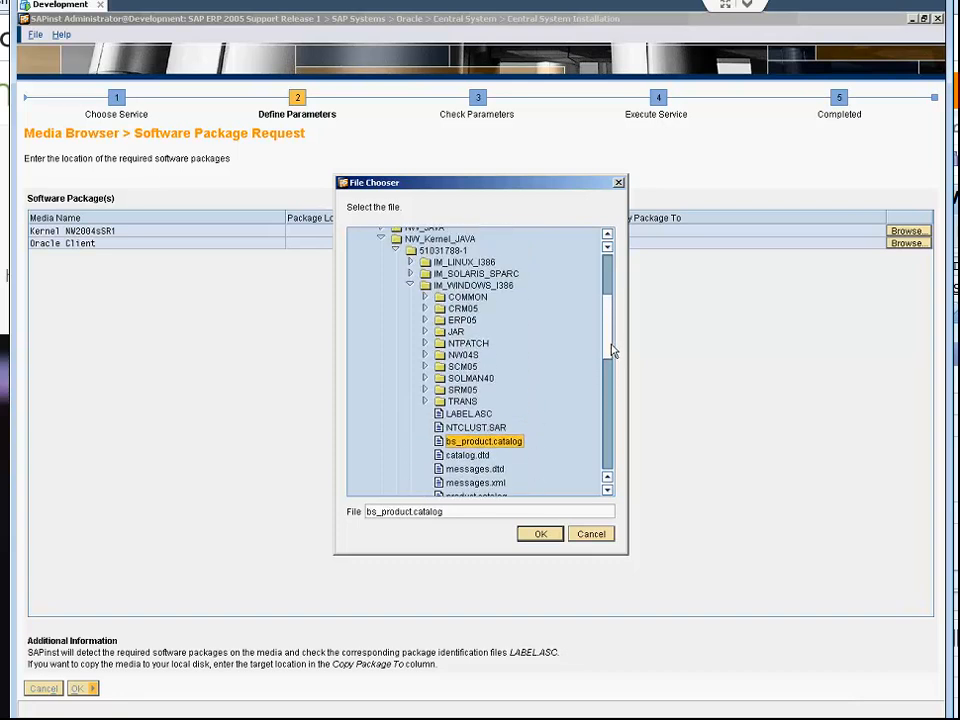
mouse_move(615, 358)
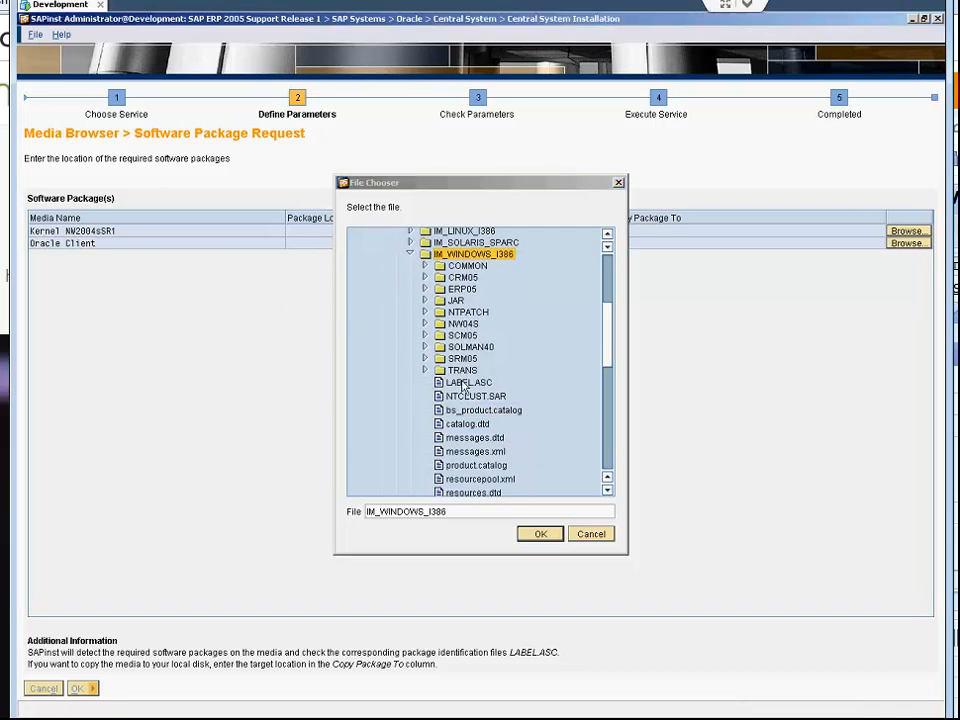
left_click(539, 533)
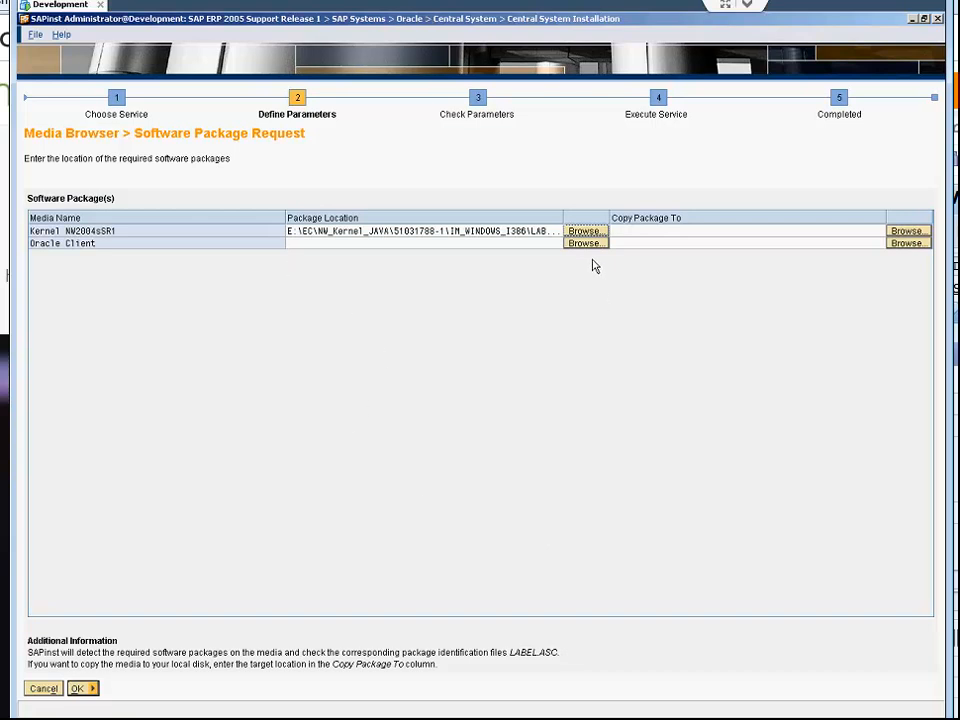
Point Oracle Client to E:\EC\oracle_client\CD_ORACLE_10.2_Client and submit both package locations
left_click(585, 231)
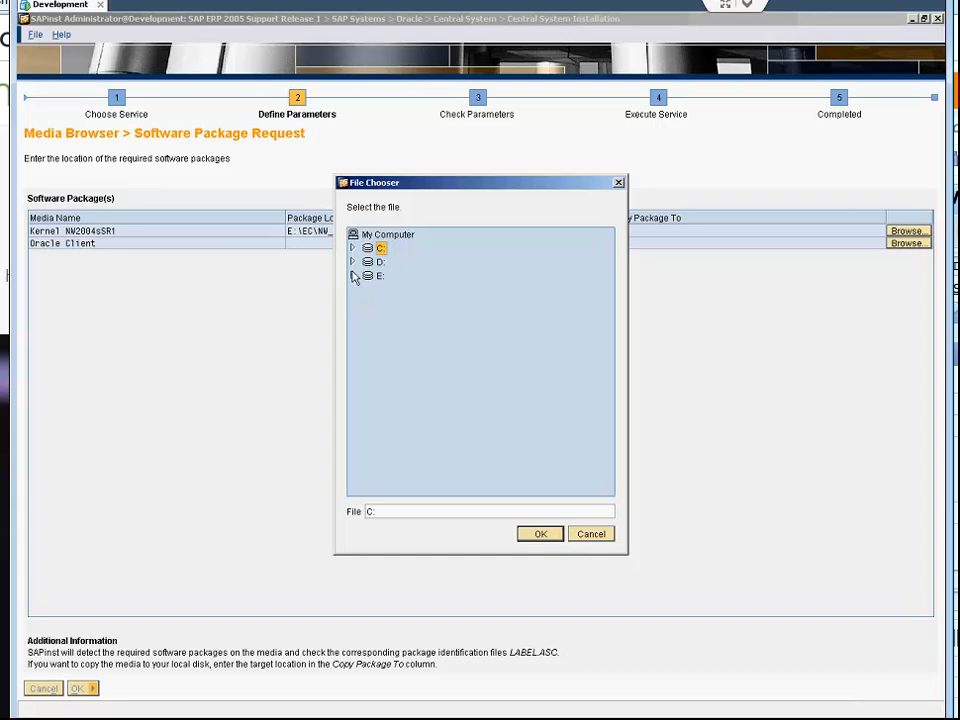
left_click(352, 275)
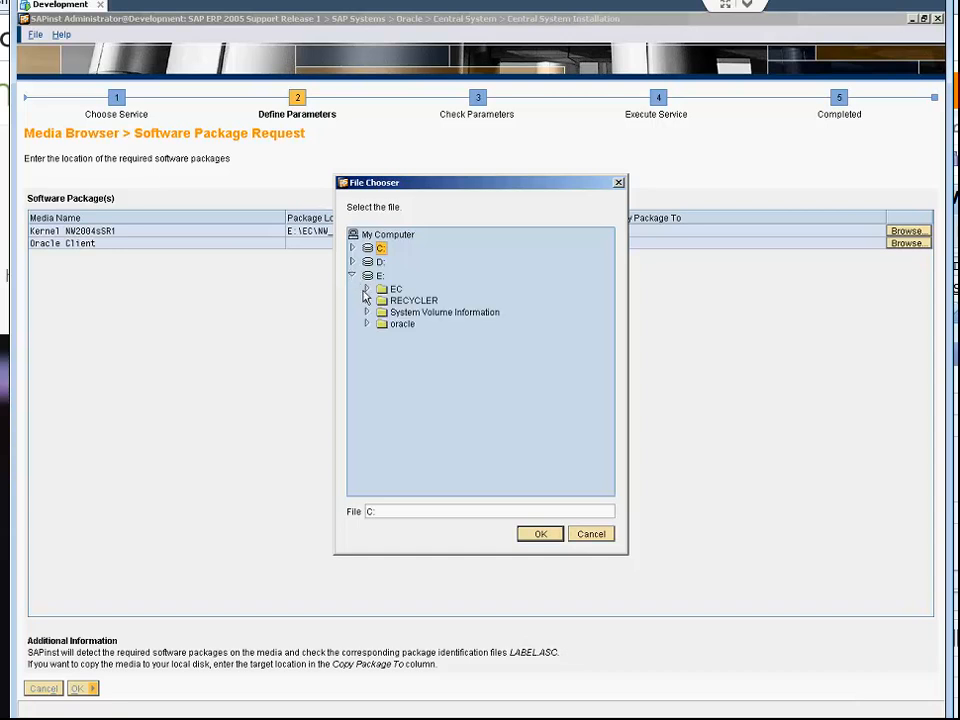
left_click(367, 288)
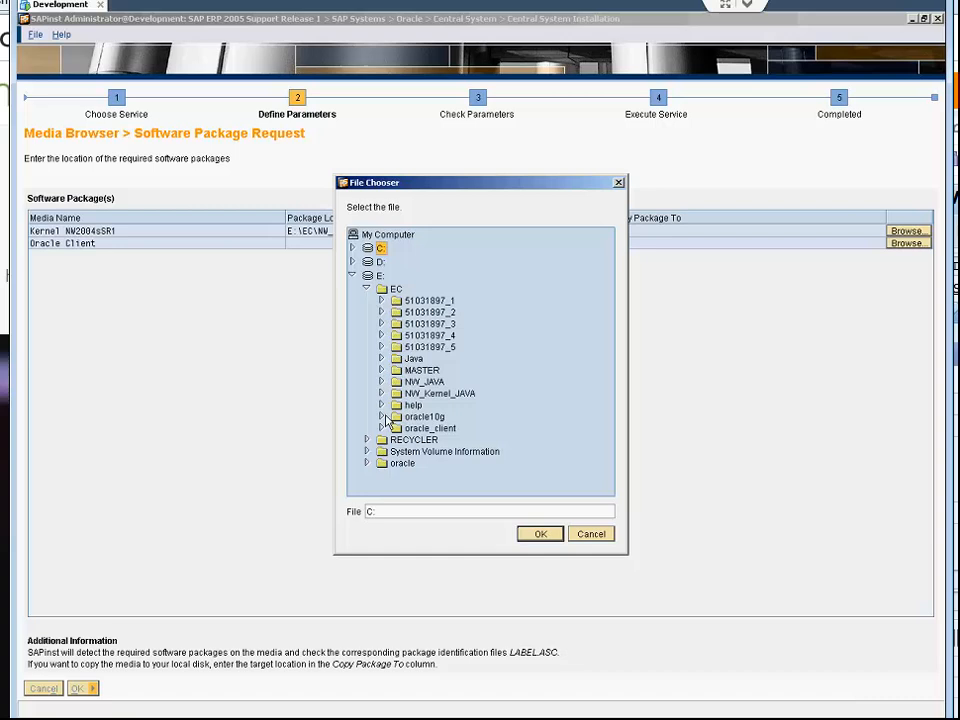
left_click(383, 428)
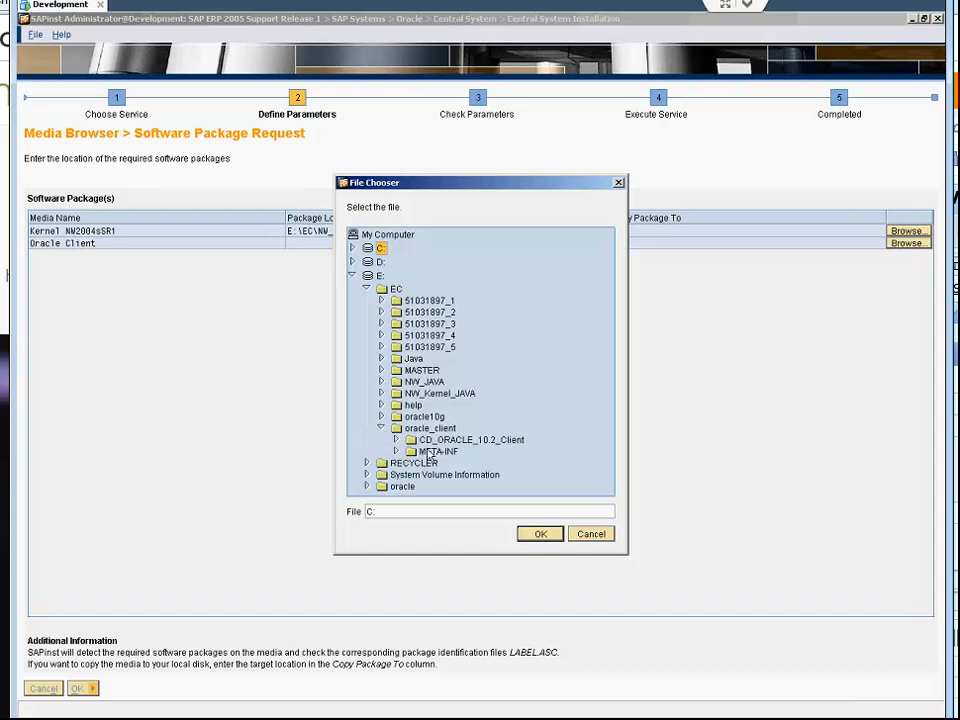
left_click(397, 440)
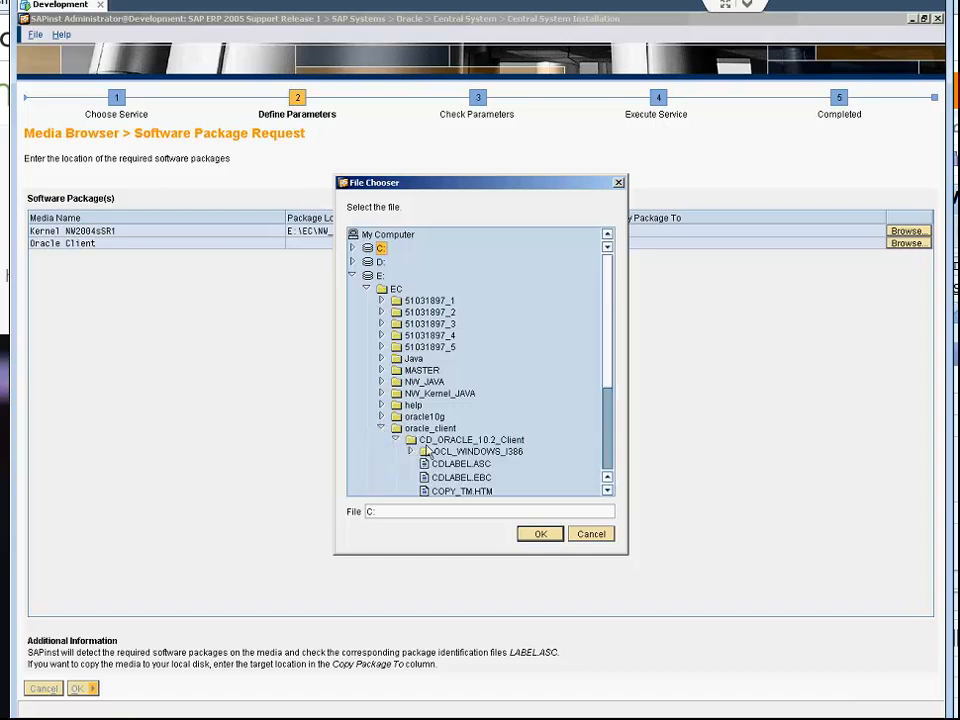
left_click(470, 439)
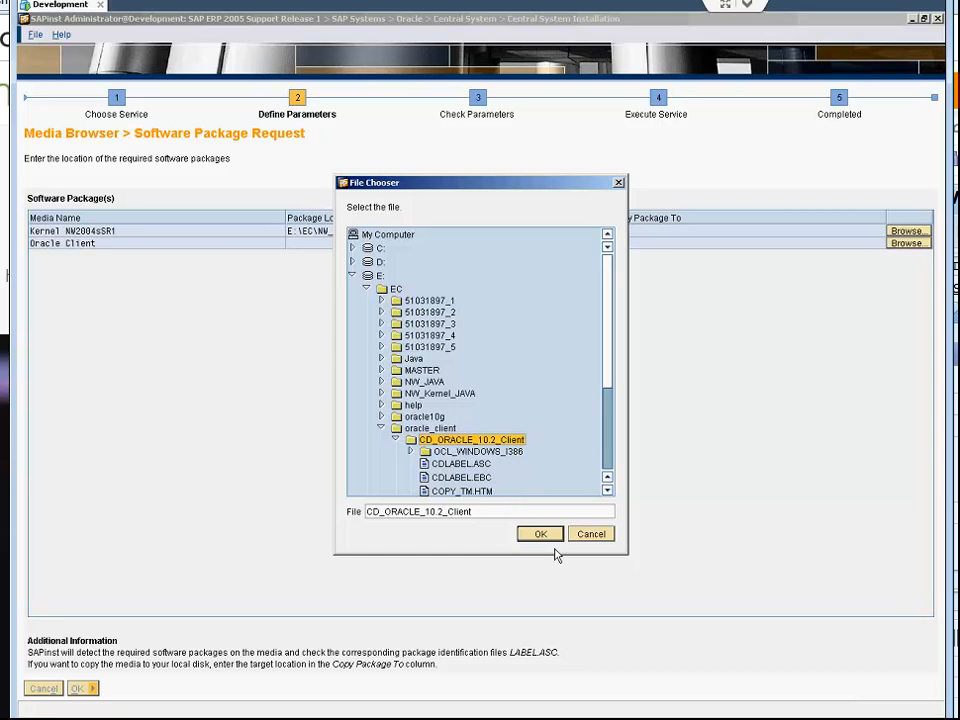
left_click(540, 533)
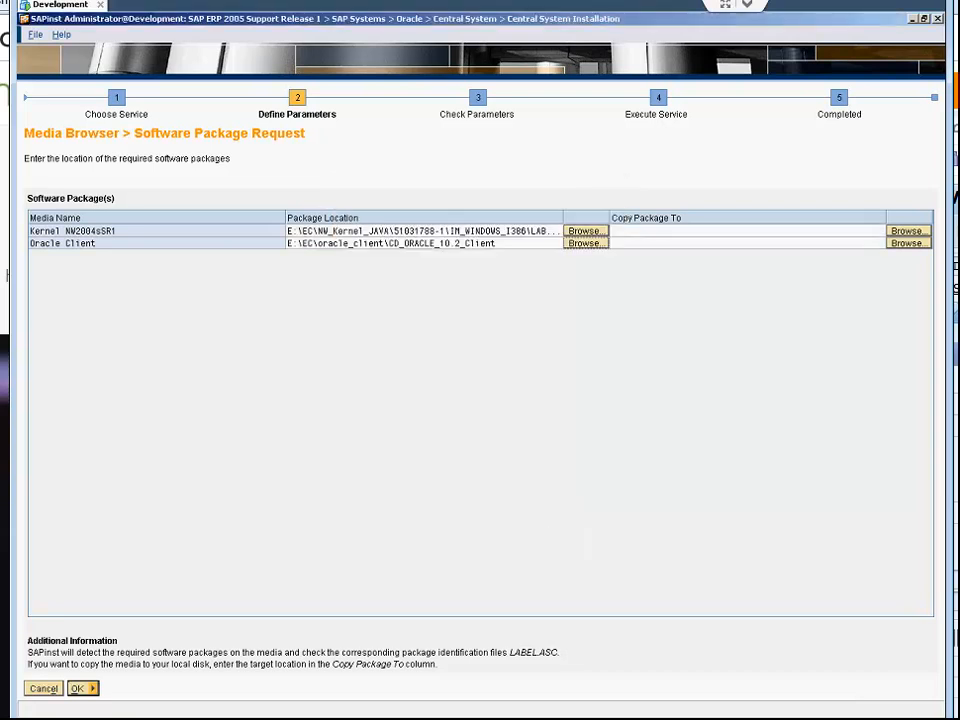
left_click(78, 688)
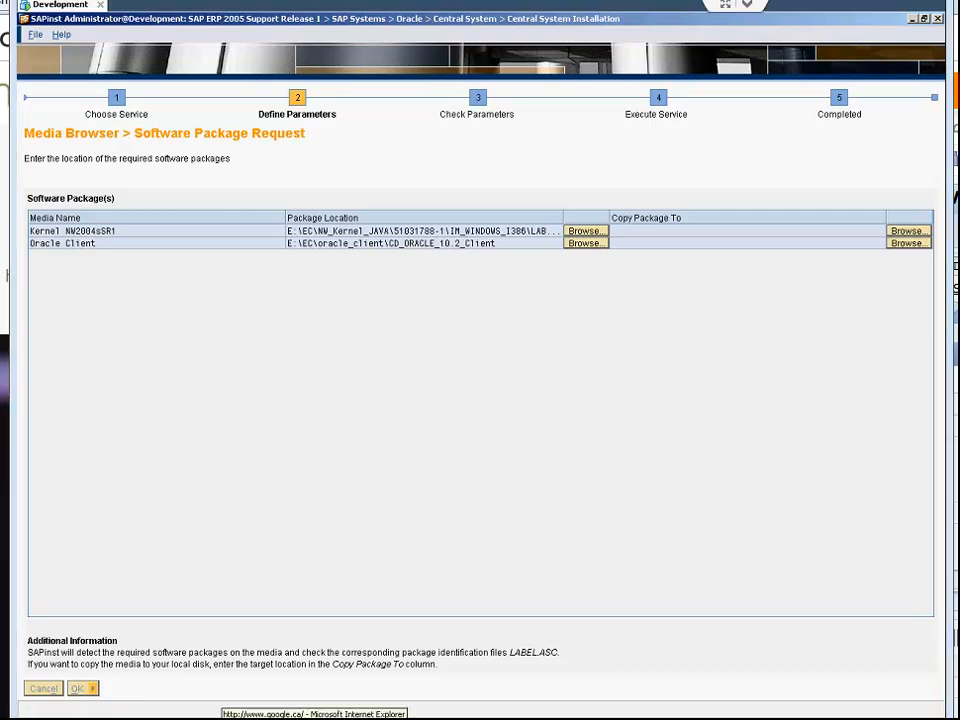
Keep the default Unpack Archives selection and continue to the Java Component media request
left_click(80, 688)
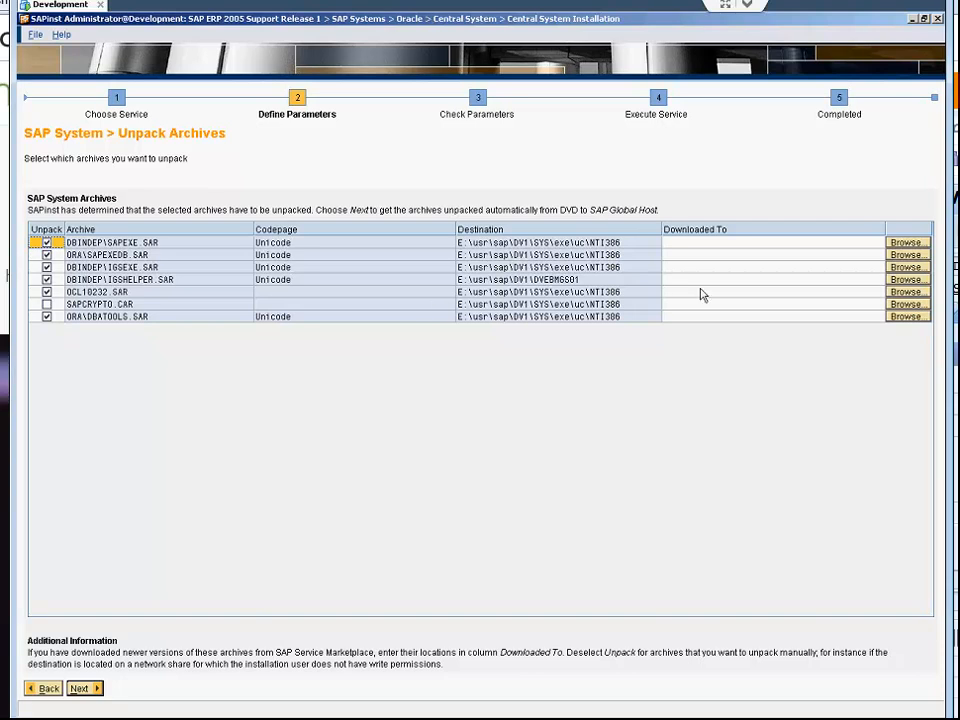
mouse_move(117, 645)
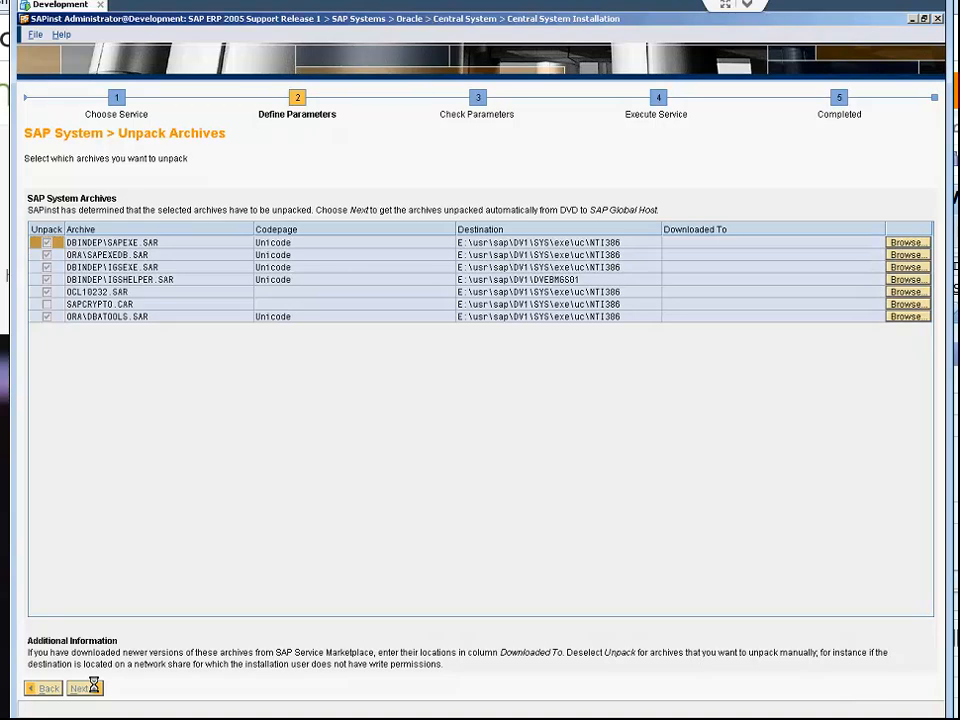
left_click(79, 688)
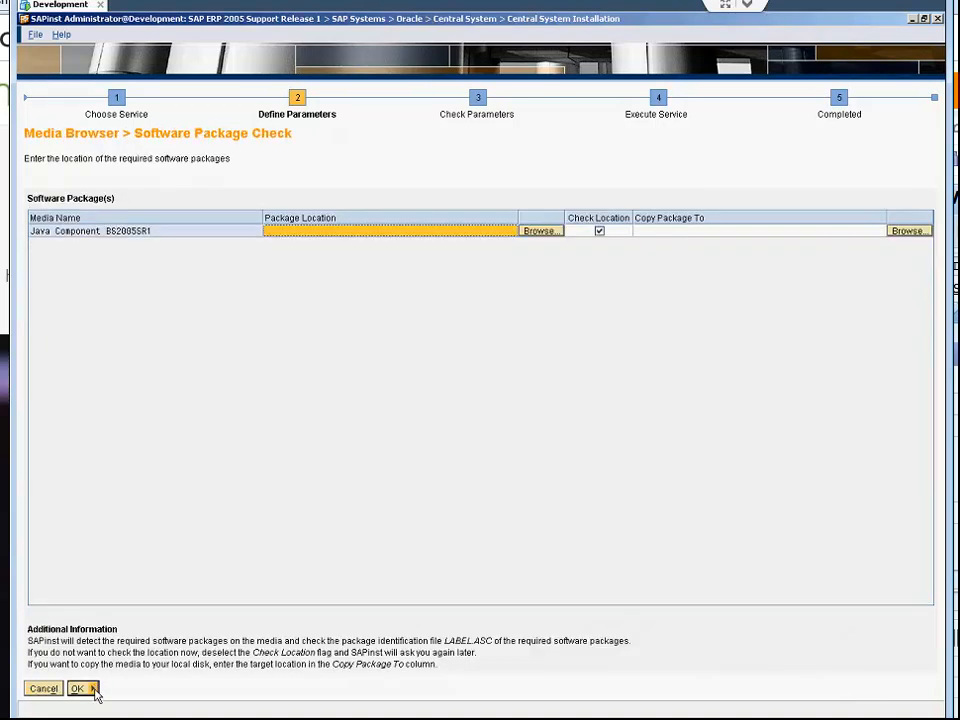
mouse_move(147, 235)
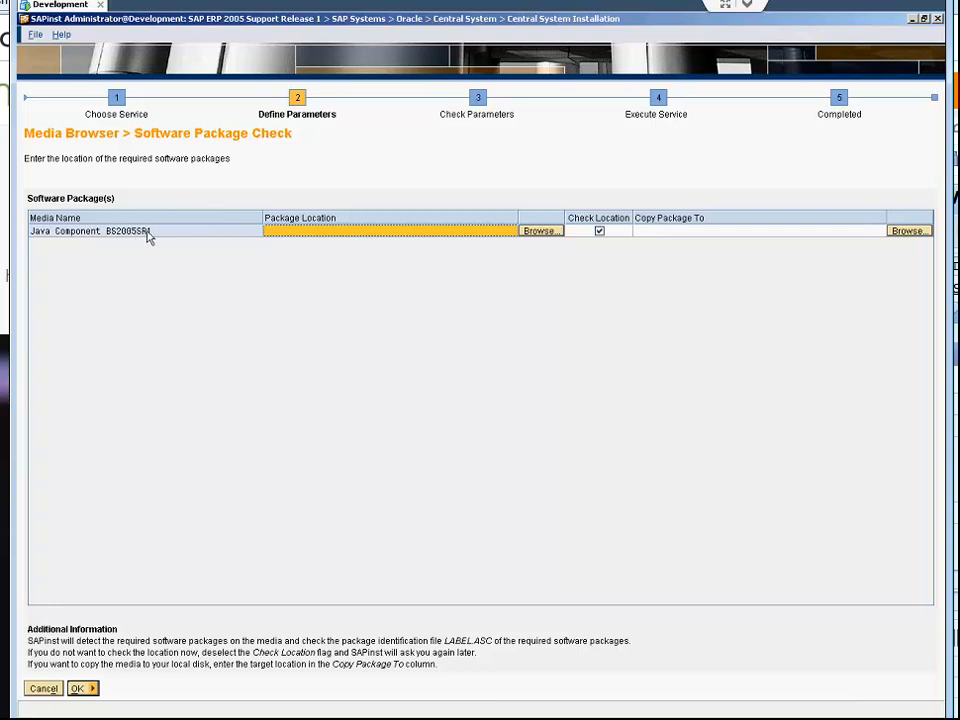
Set Java Component BS2005SR1 location to E:\EC\NW_Kernel_JAVA\51031807 and submit it for checking
left_click(540, 231)
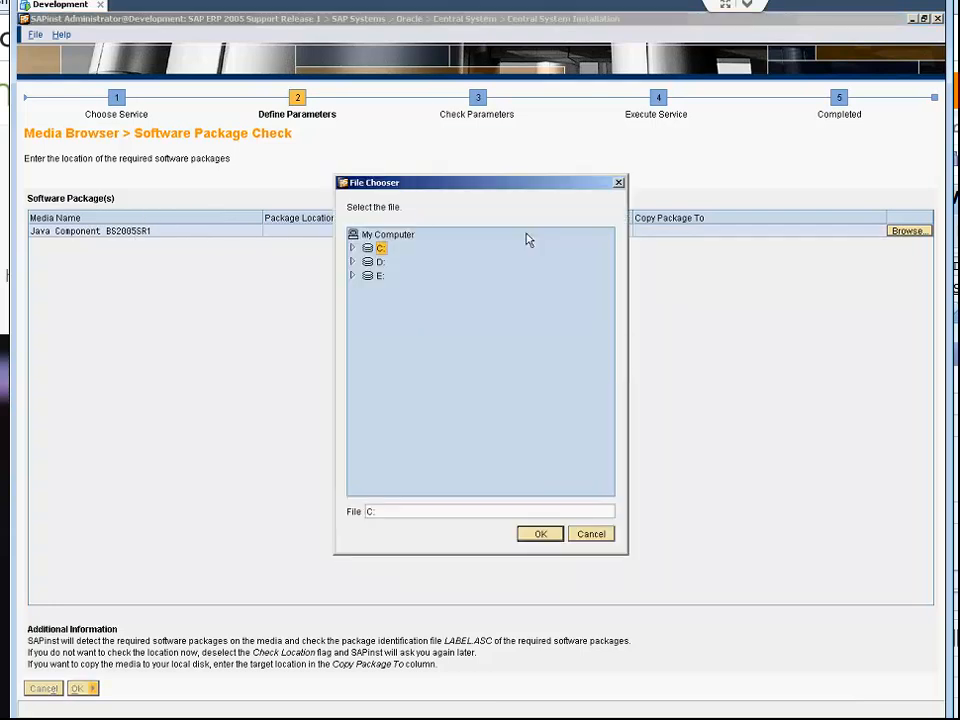
left_click(352, 275)
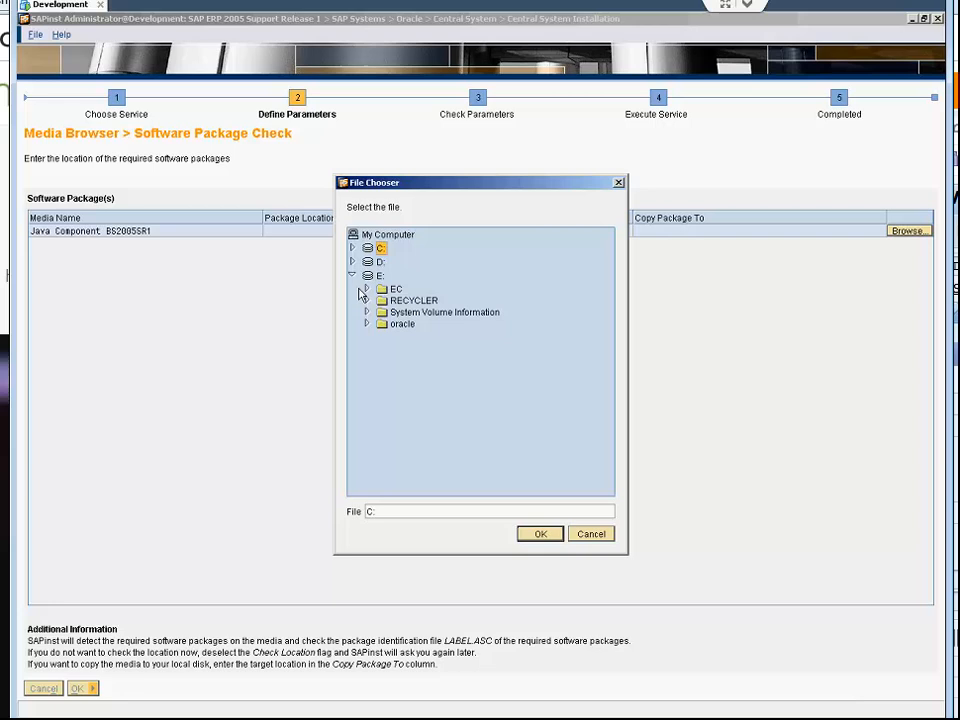
left_click(366, 288)
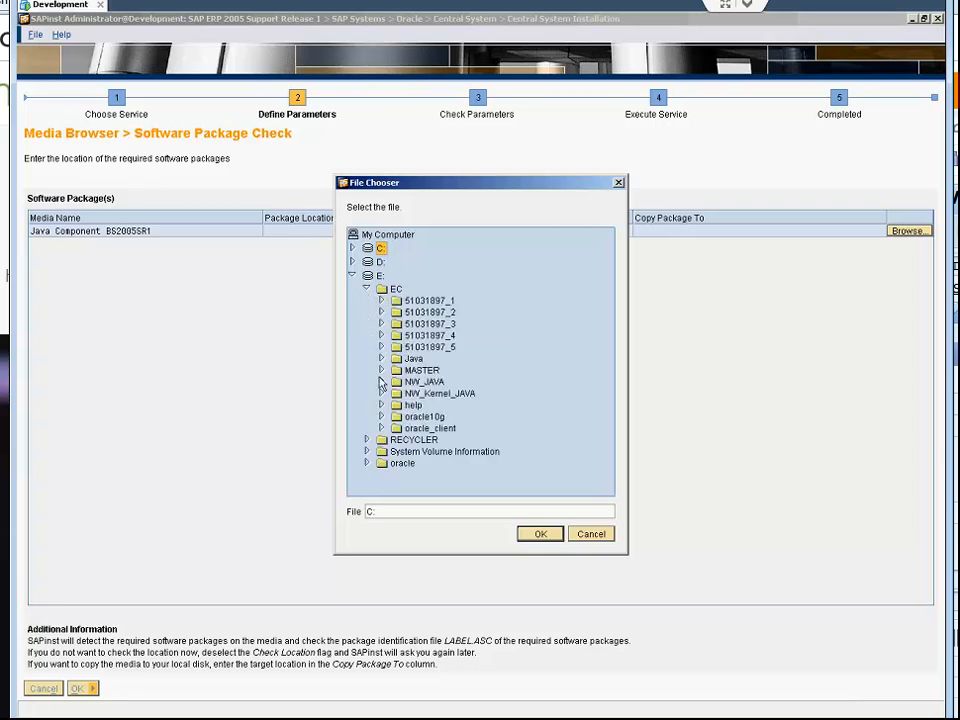
mouse_move(381, 390)
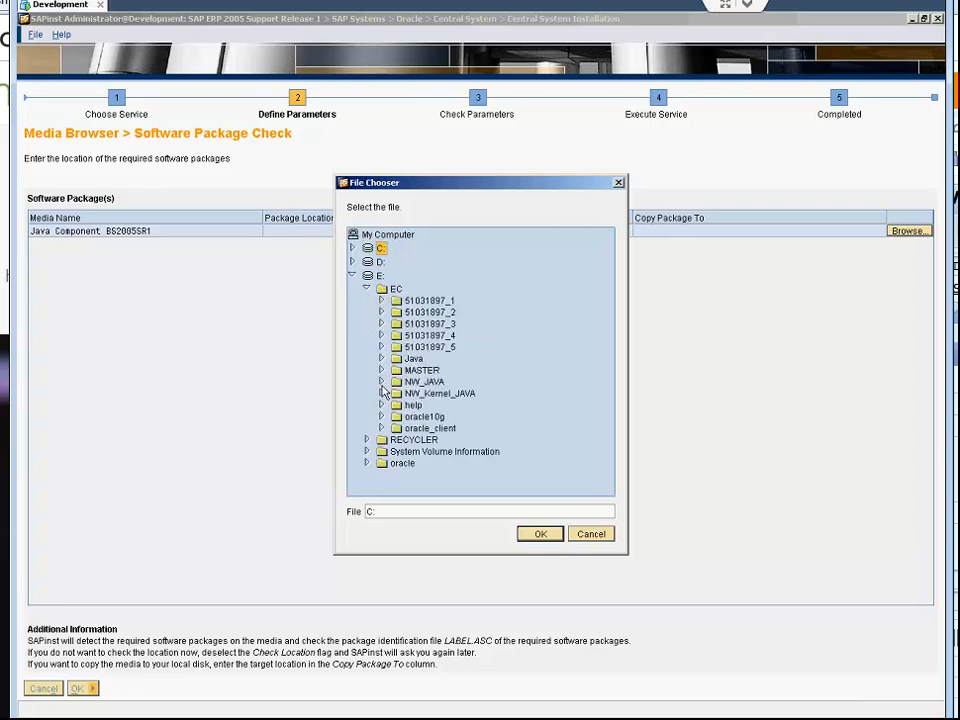
left_click(382, 381)
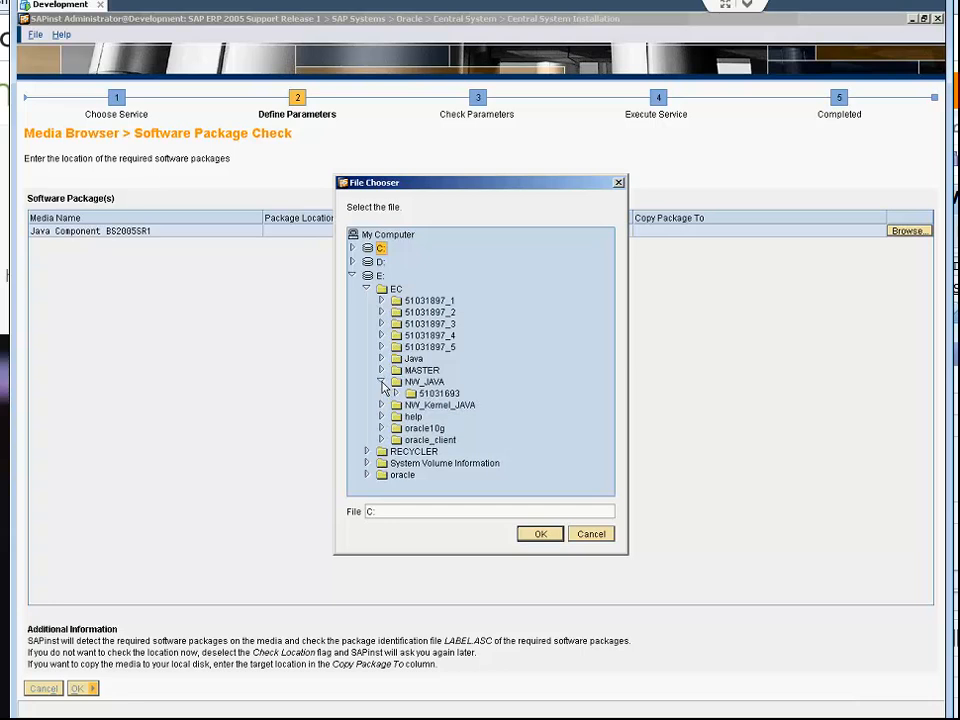
left_click(382, 405)
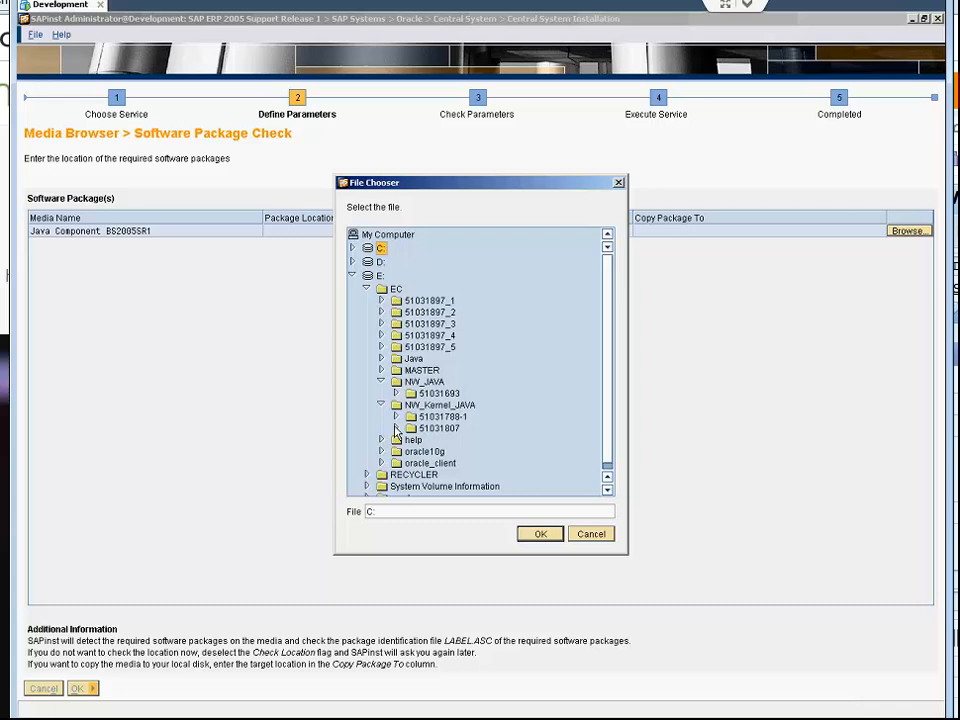
left_click(438, 428)
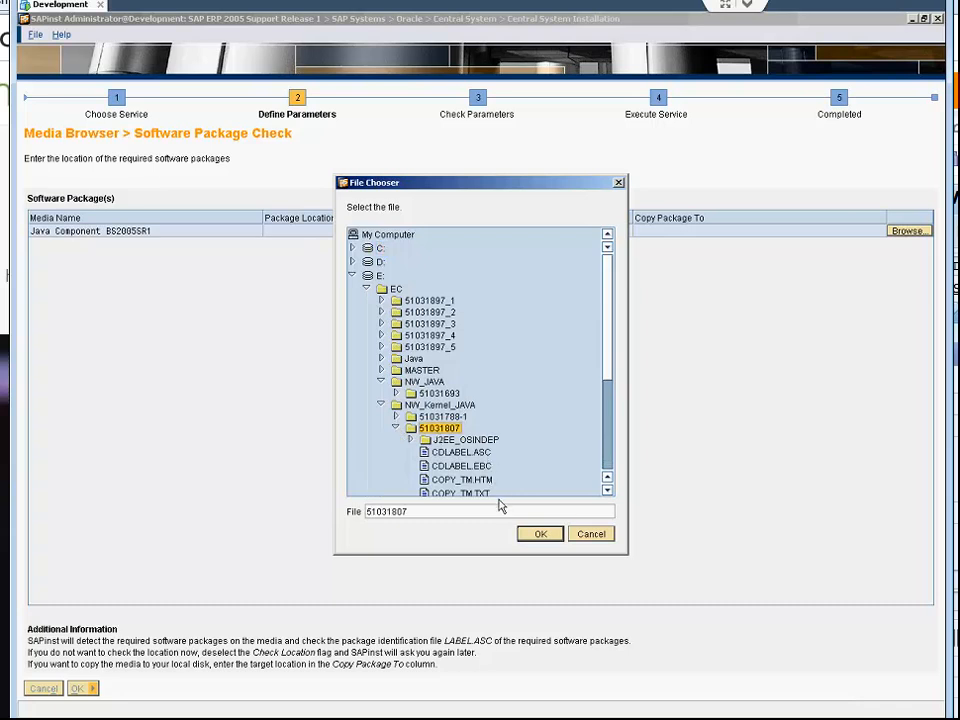
left_click(539, 533)
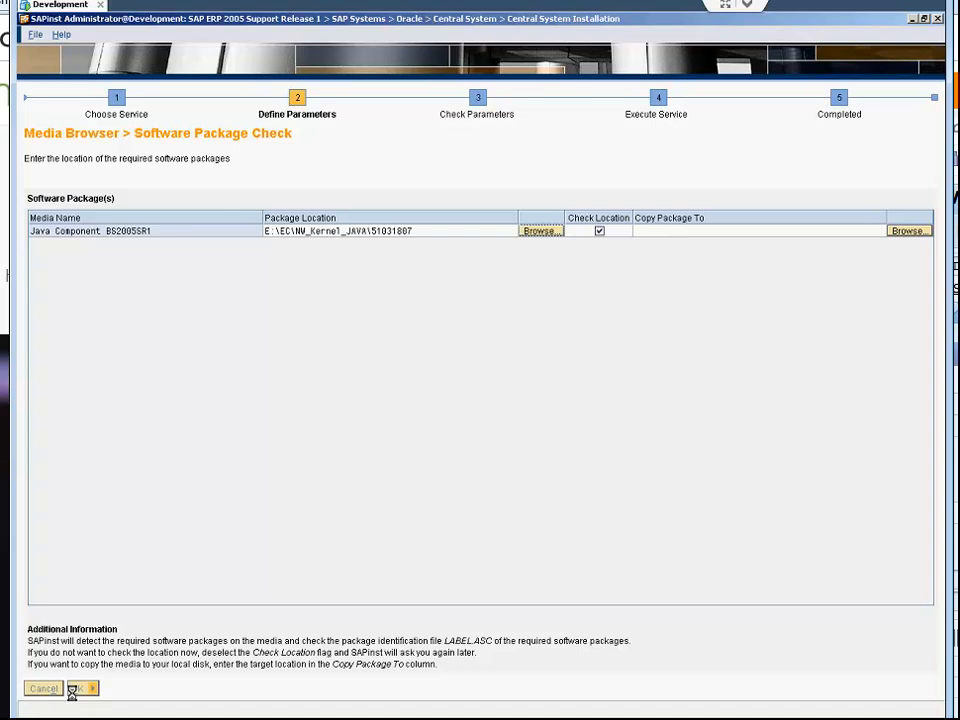
left_click(77, 688)
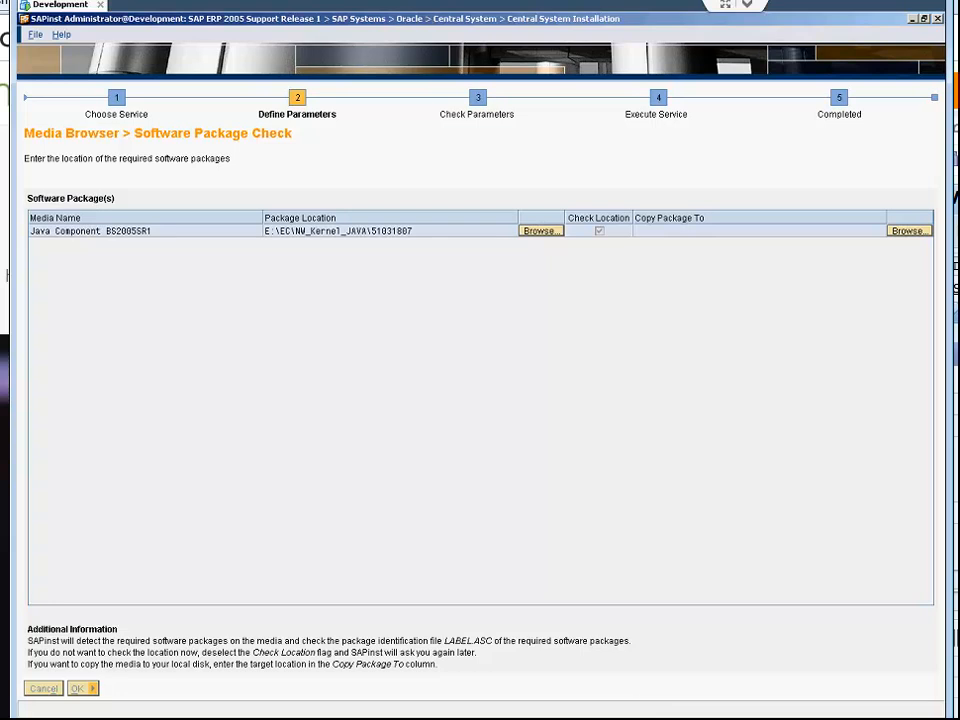
left_click(77, 688)
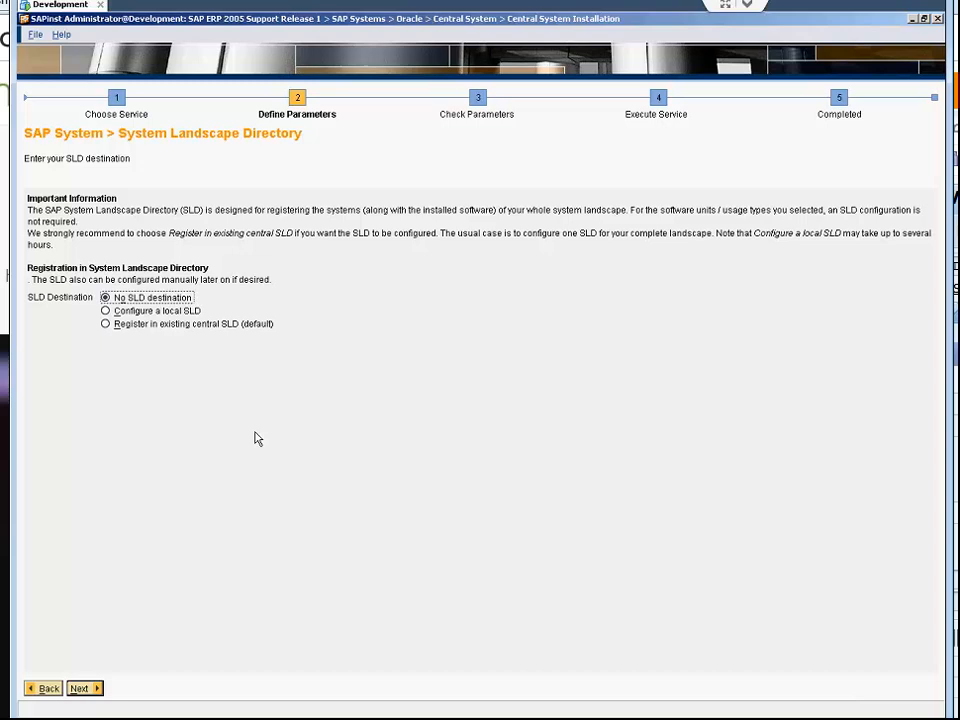
mouse_move(125, 308)
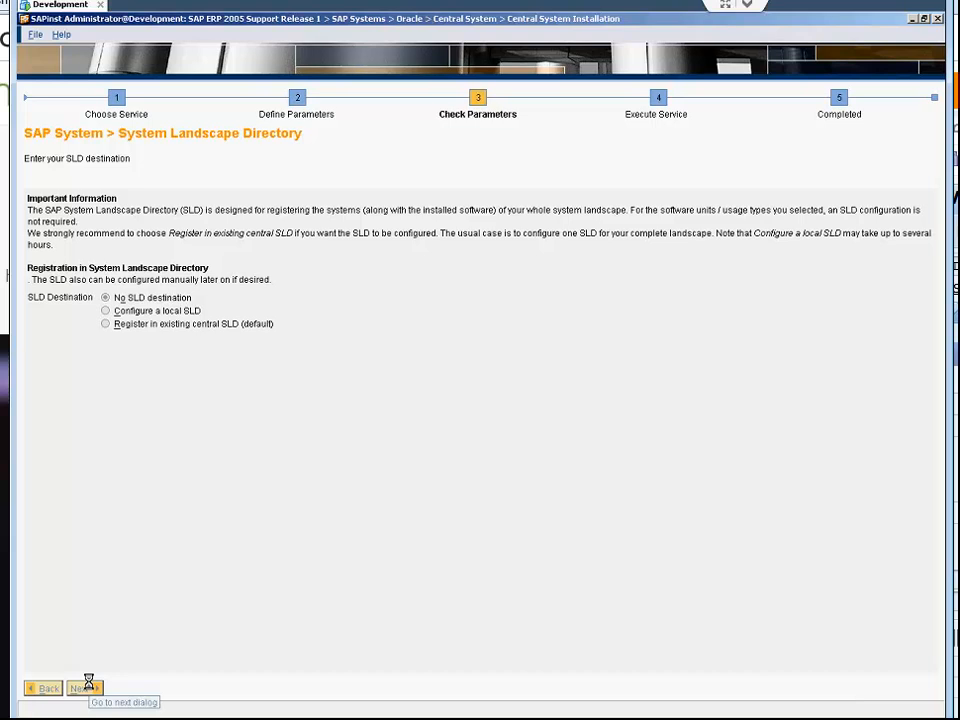
Leave 'No SLD destination' selected on the System Landscape Directory screen and continue
left_click(82, 688)
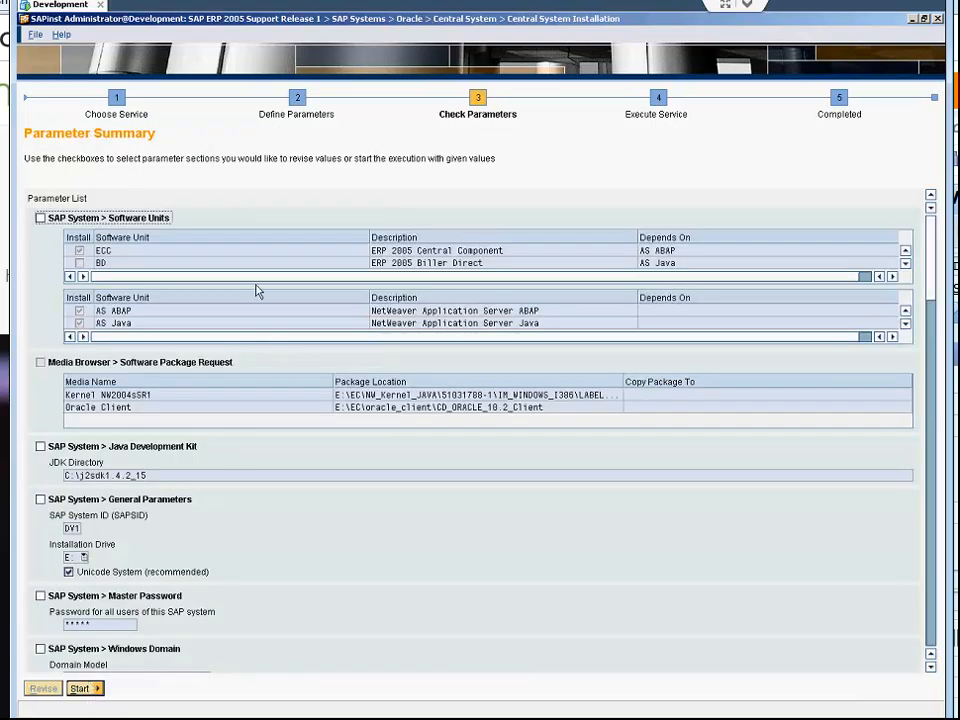
Review the Parameter Summary with Windows Domain left unrevised, and start the installation
scroll("down", 3)
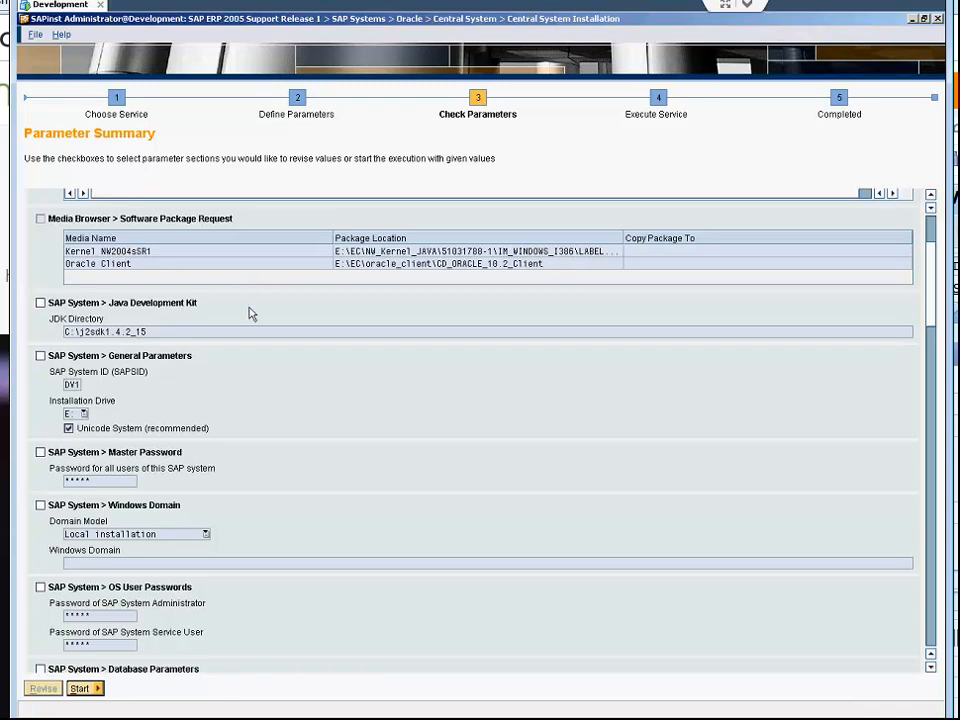
left_click(40, 505)
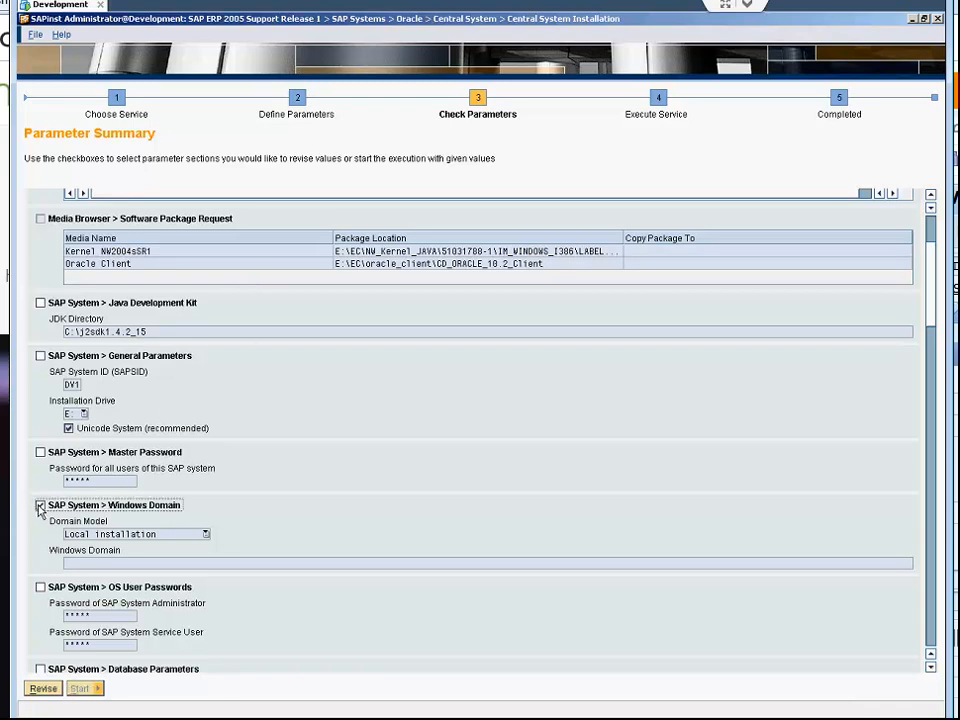
left_click(40, 505)
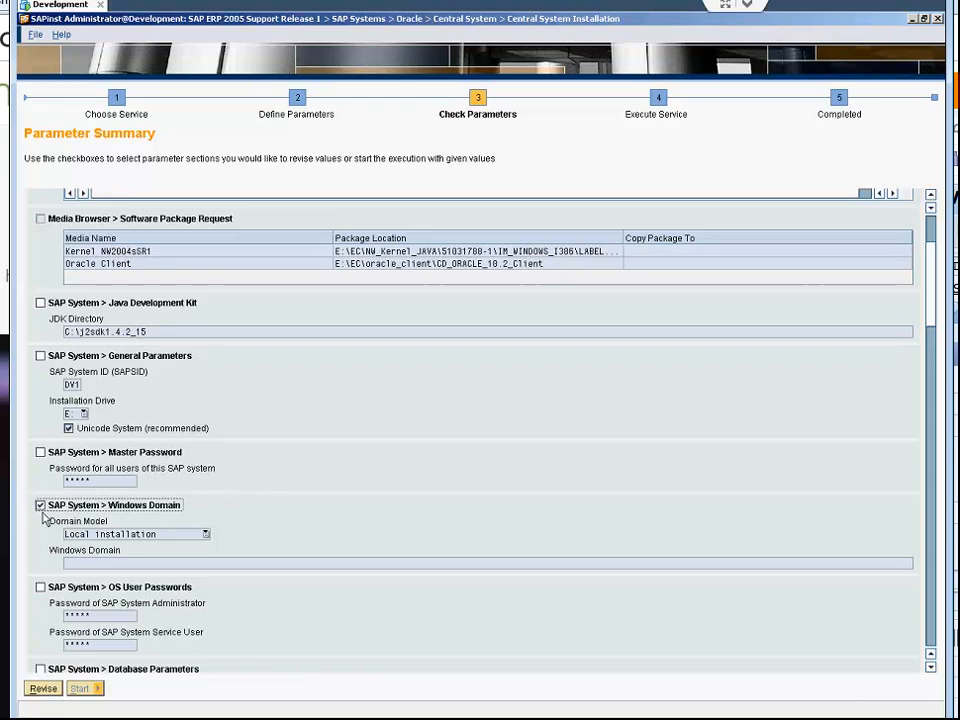
left_click(41, 505)
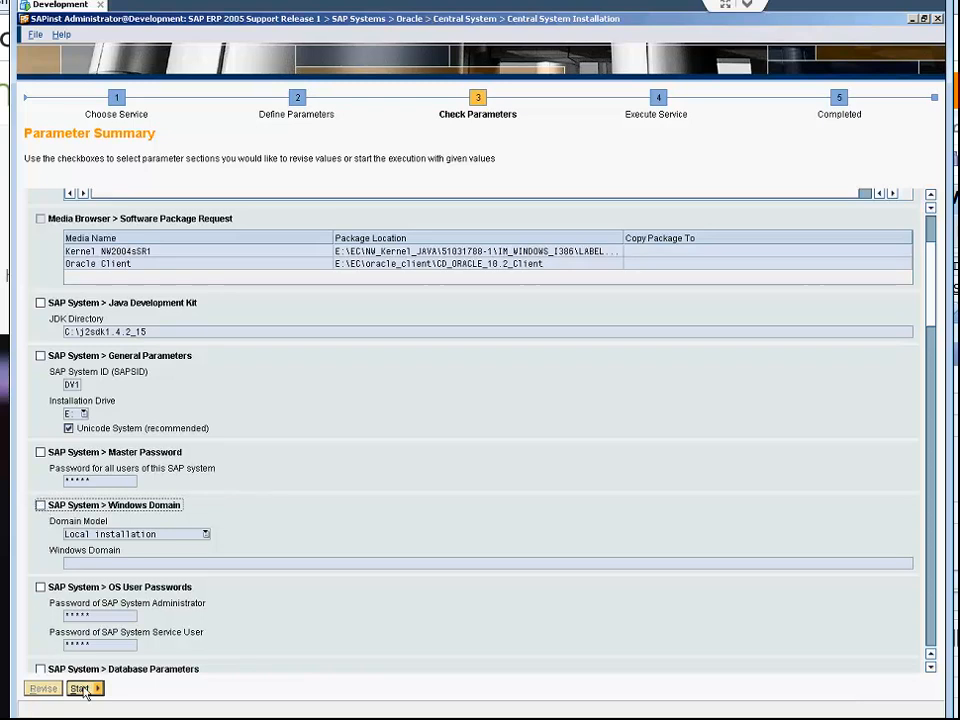
left_click(78, 688)
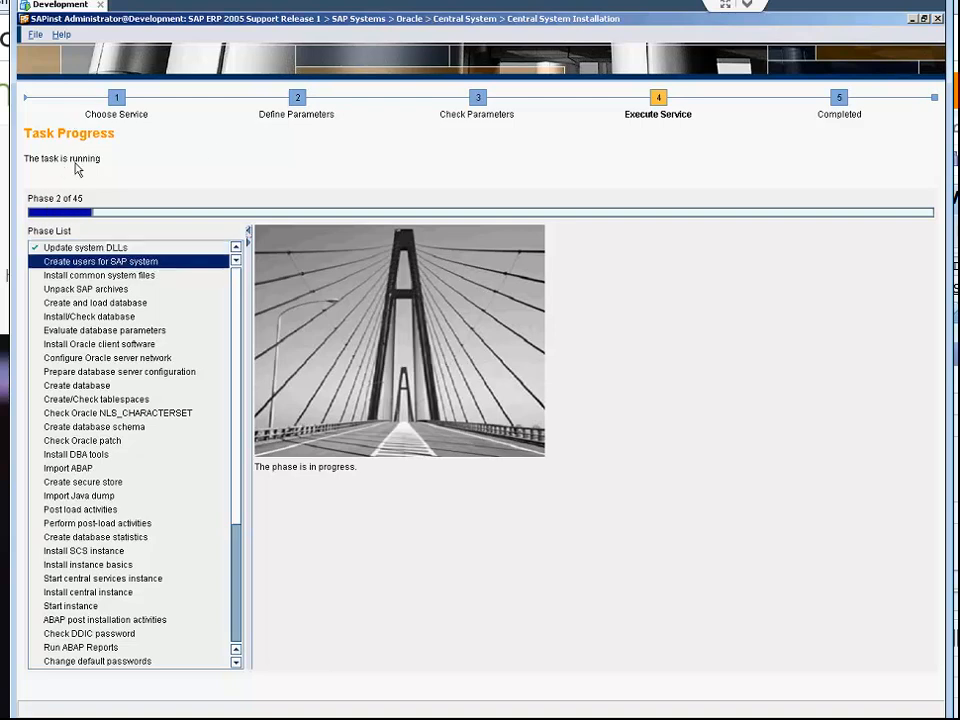
mouse_move(78, 210)
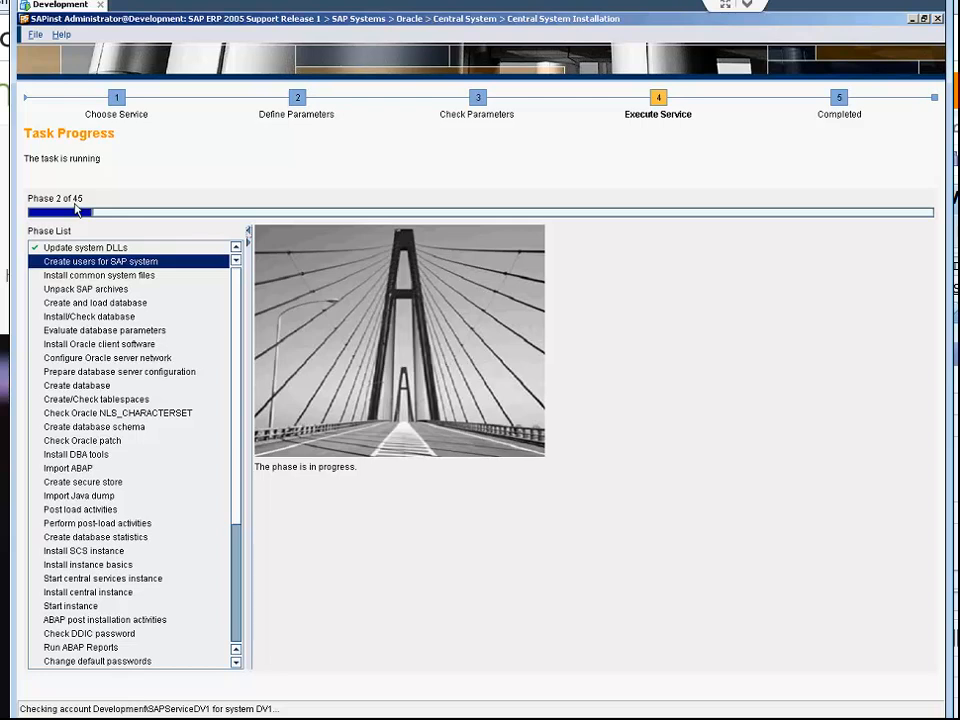
mouse_move(313, 268)
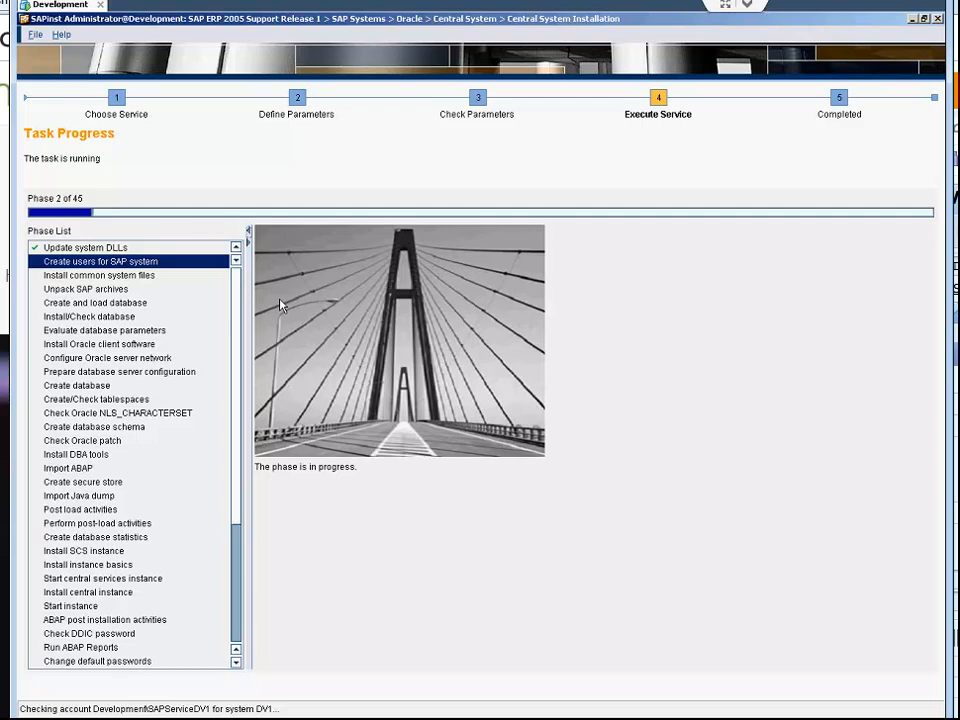
mouse_move(276, 318)
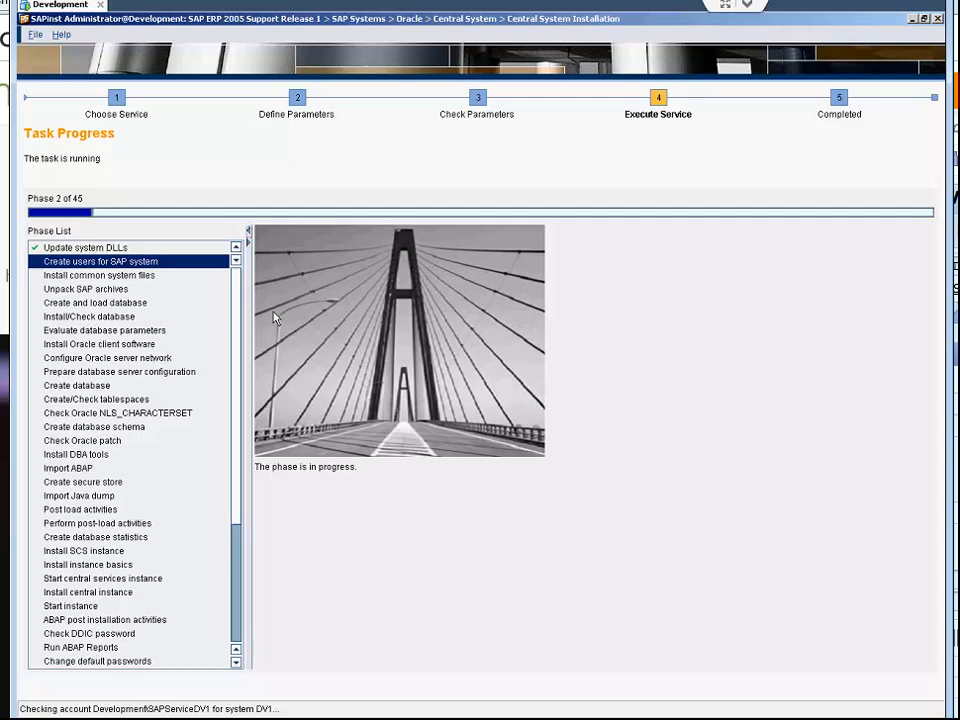
mouse_move(735, 661)
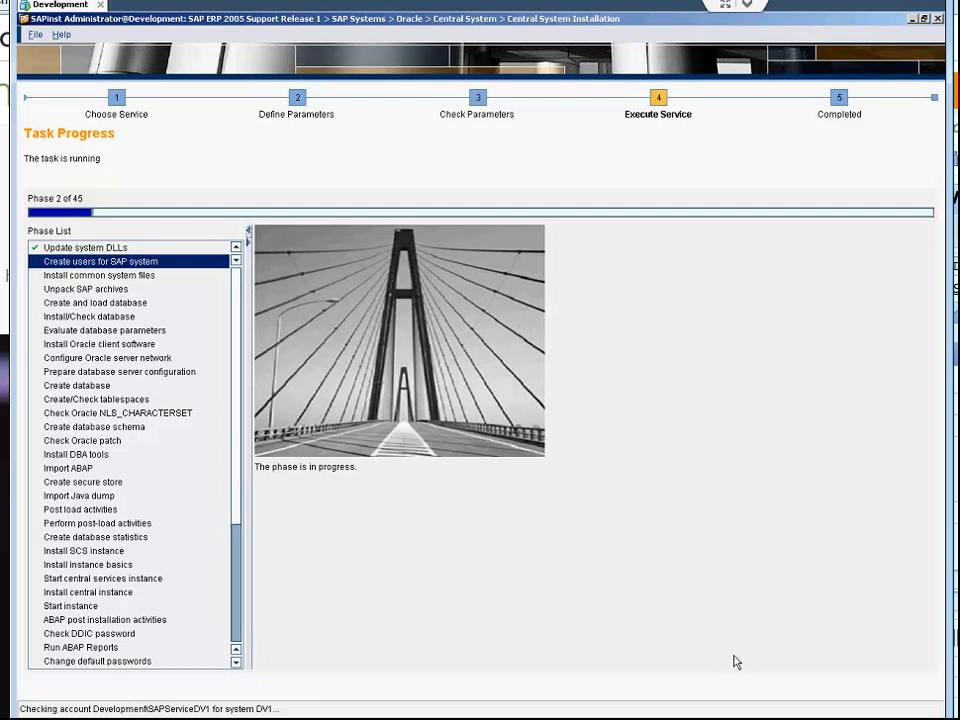